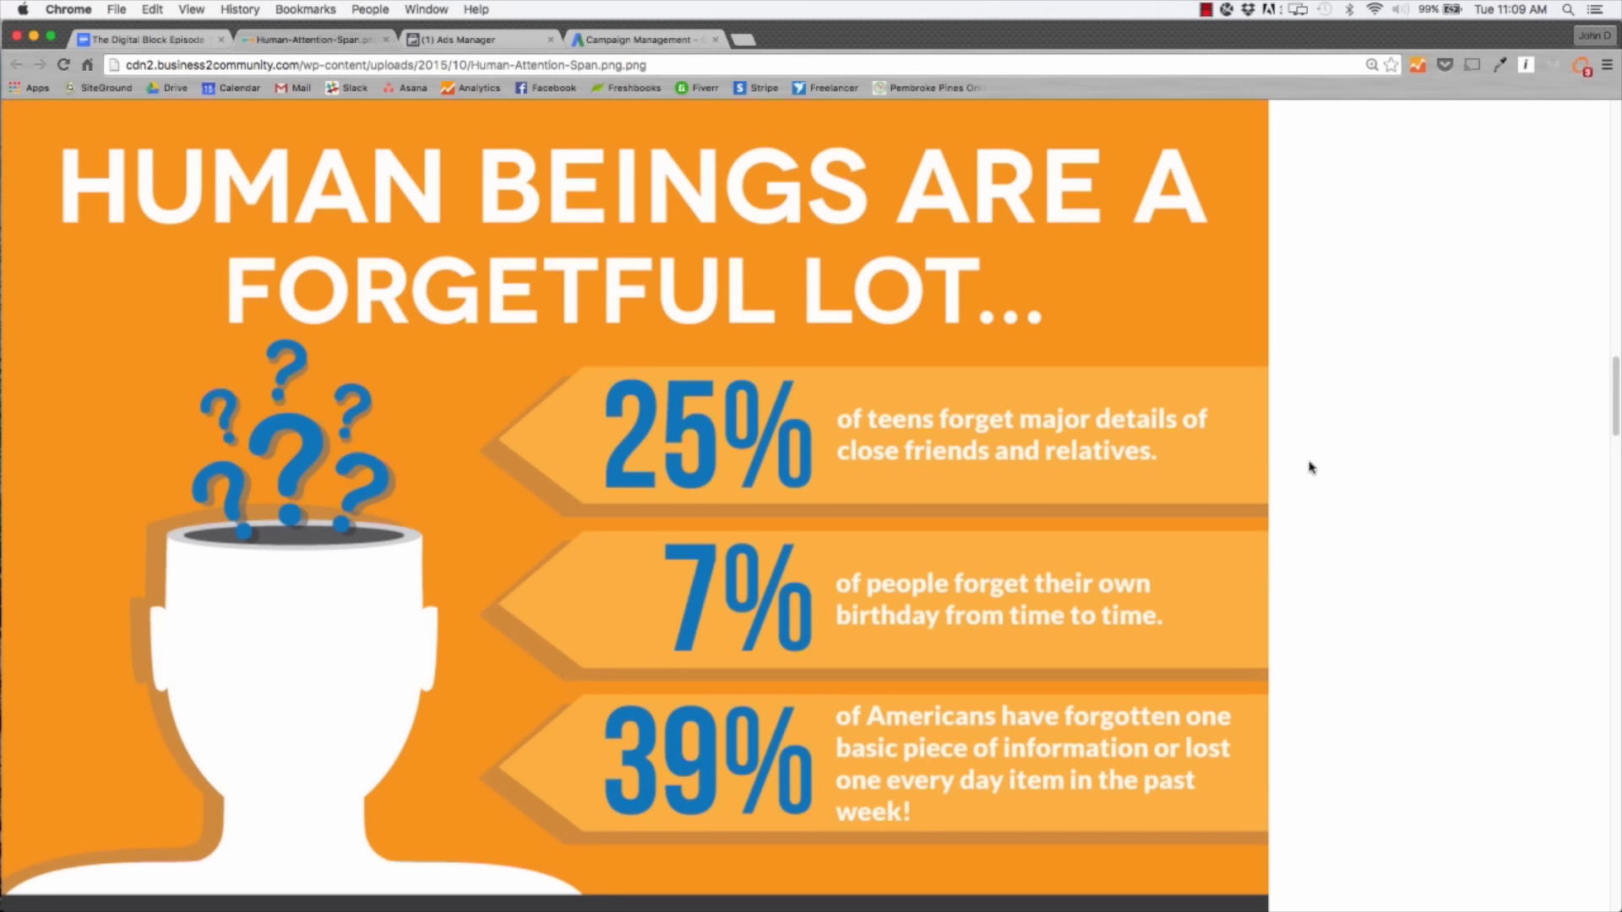
{"action": "mouse_move", "coordinate": [1180, 499]}
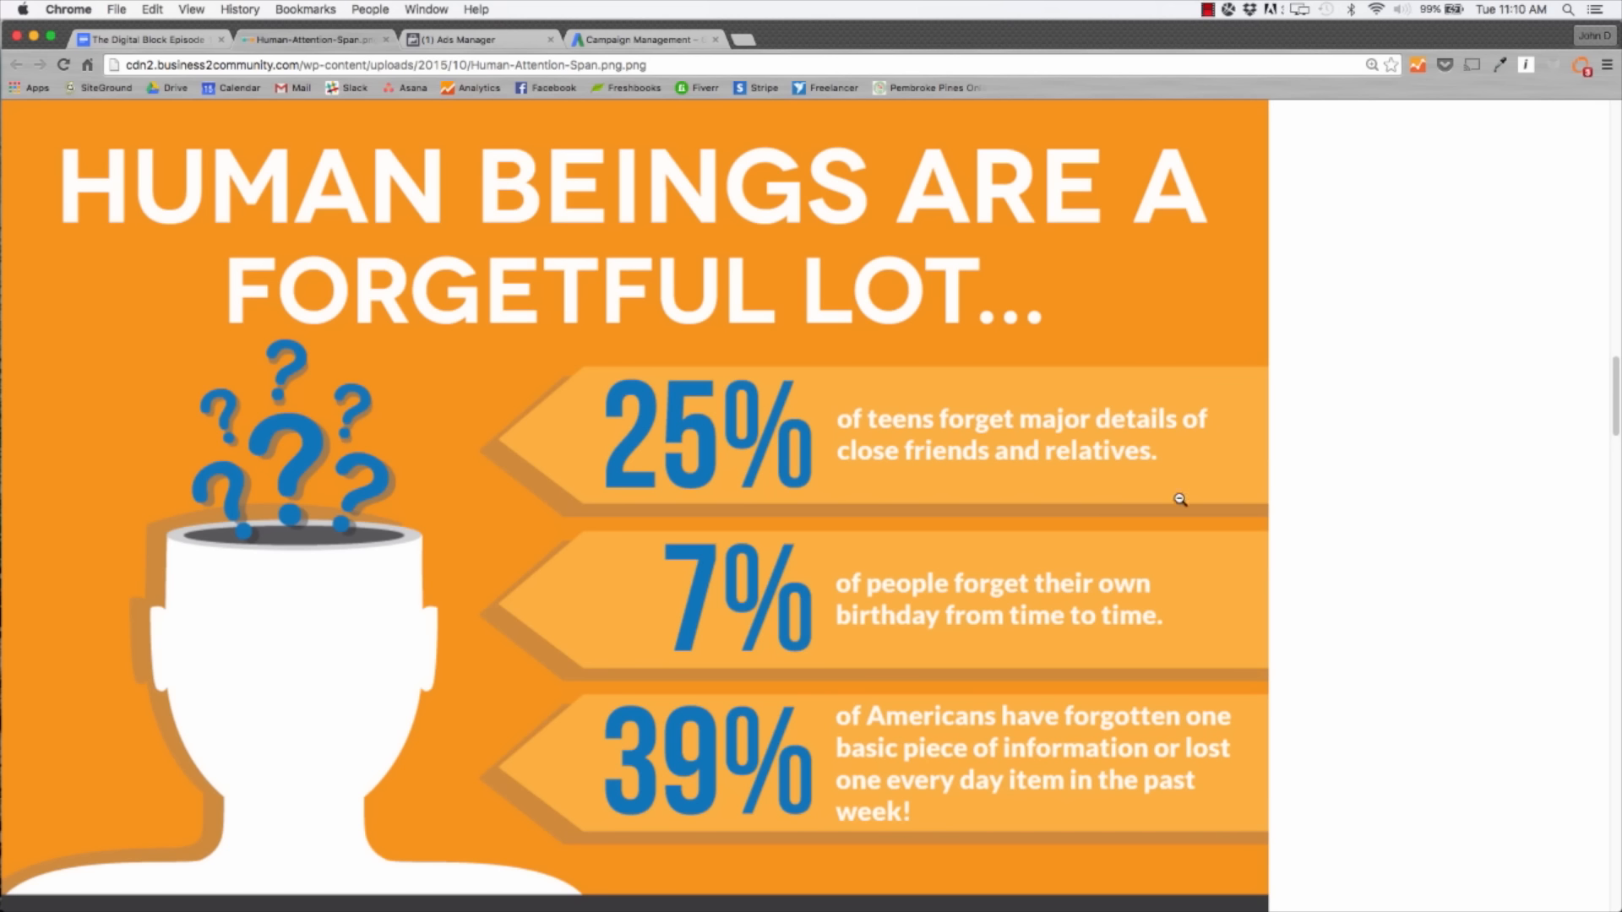
{"action": "mouse_move", "coordinate": [1197, 495]}
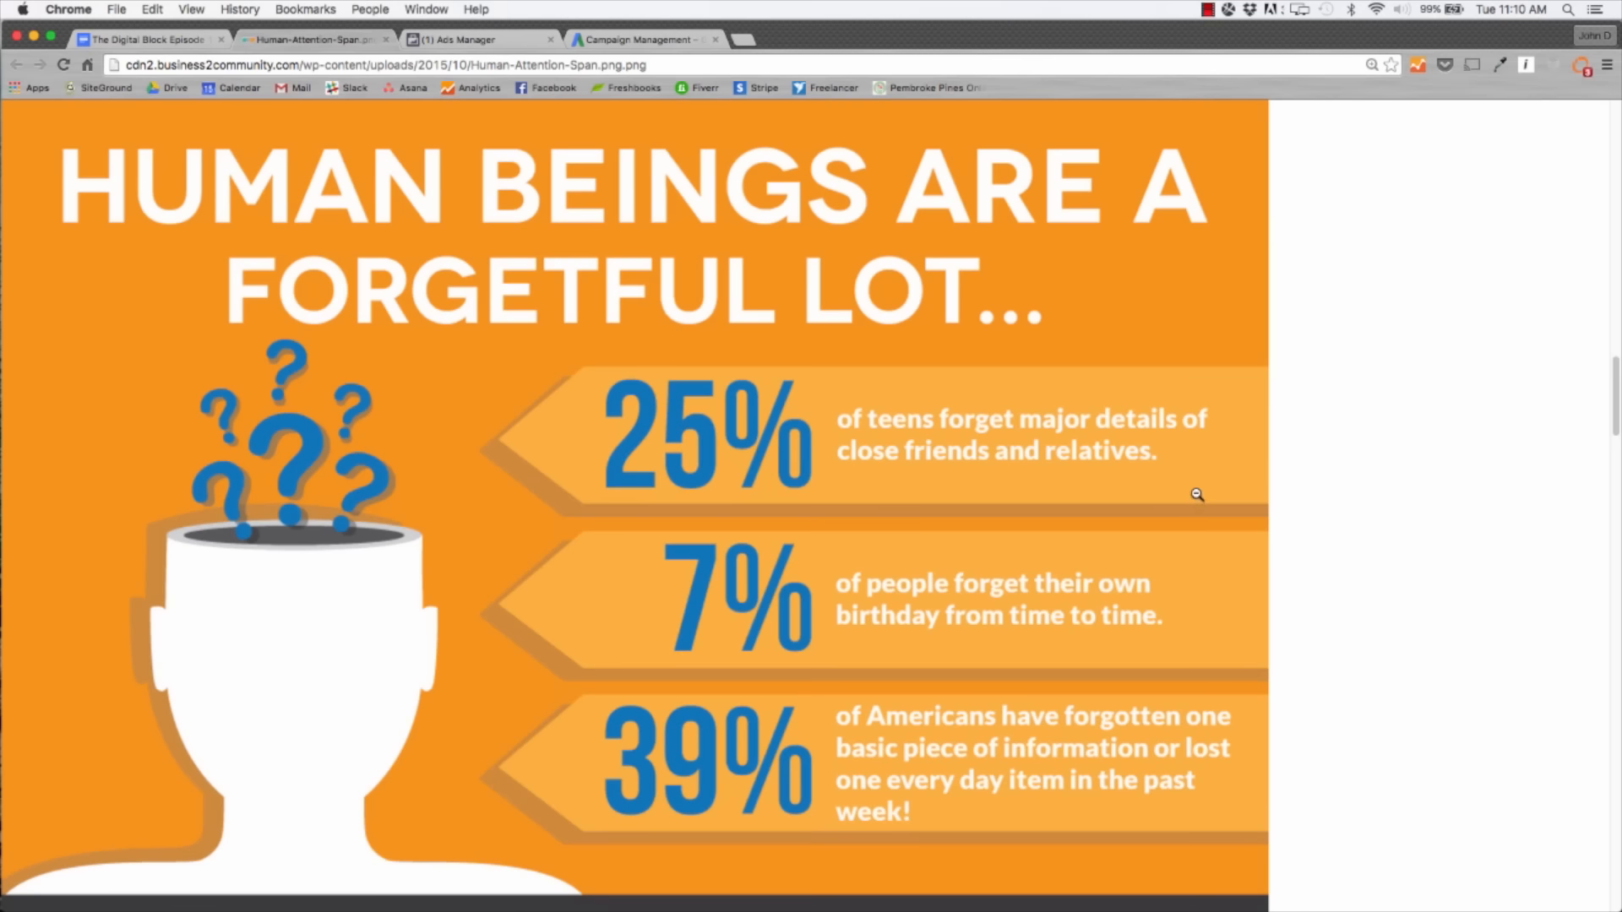
{"action": "mouse_move", "coordinate": [1097, 505]}
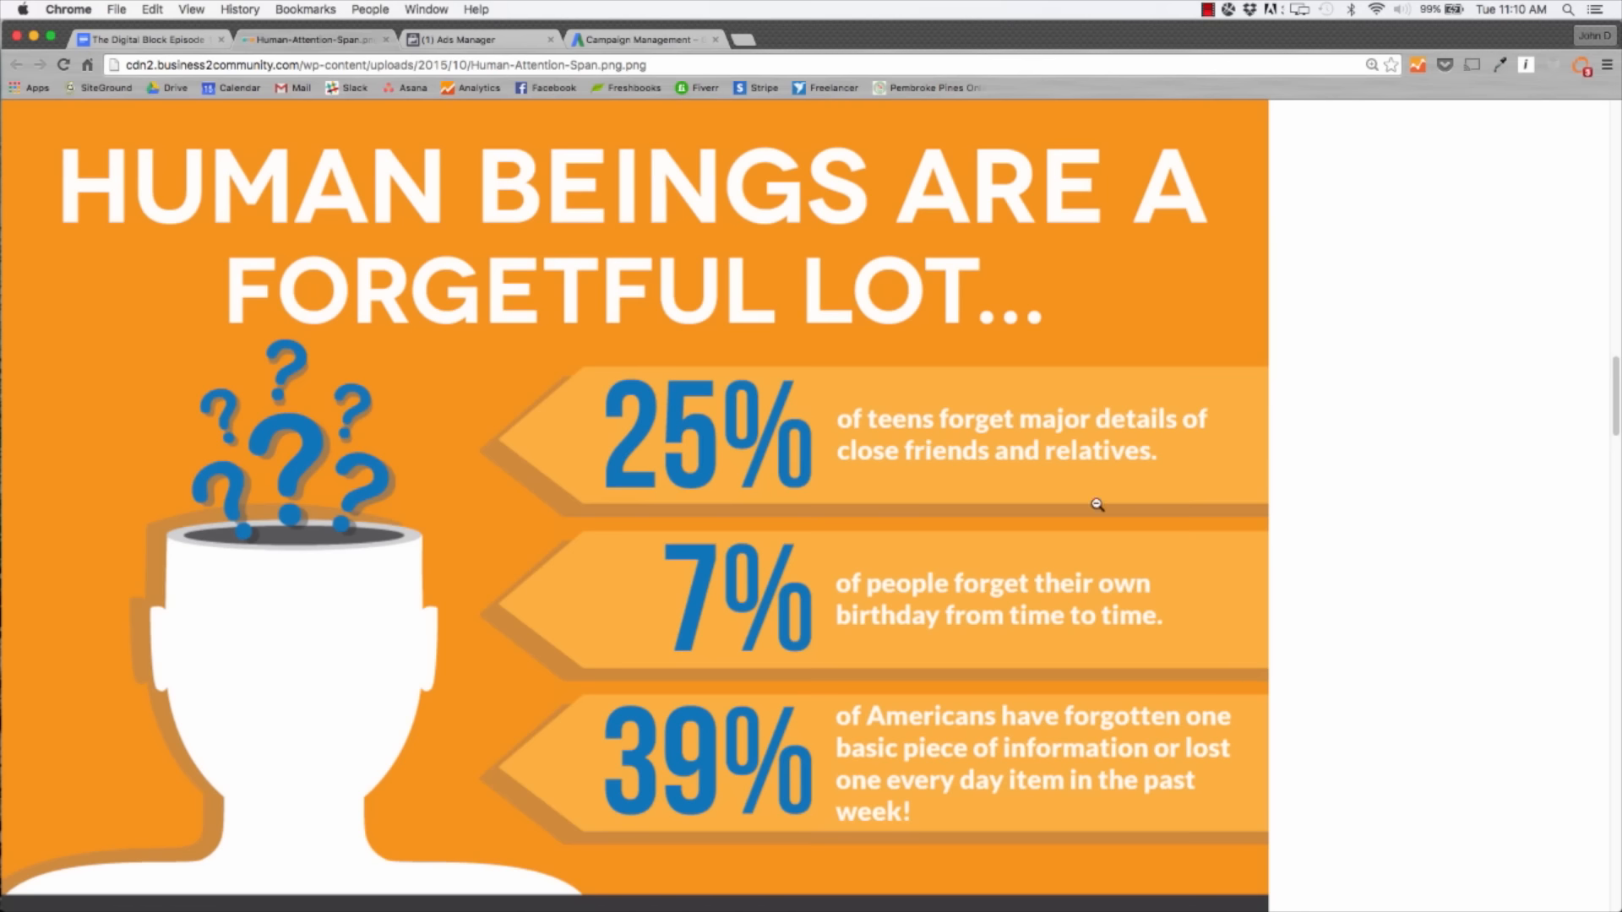
Scroll the attention span infographic down to its 'Video Holds Attention' stats and sources.
{"action": "scroll", "scroll_direction": "down", "scroll_amount": 3}
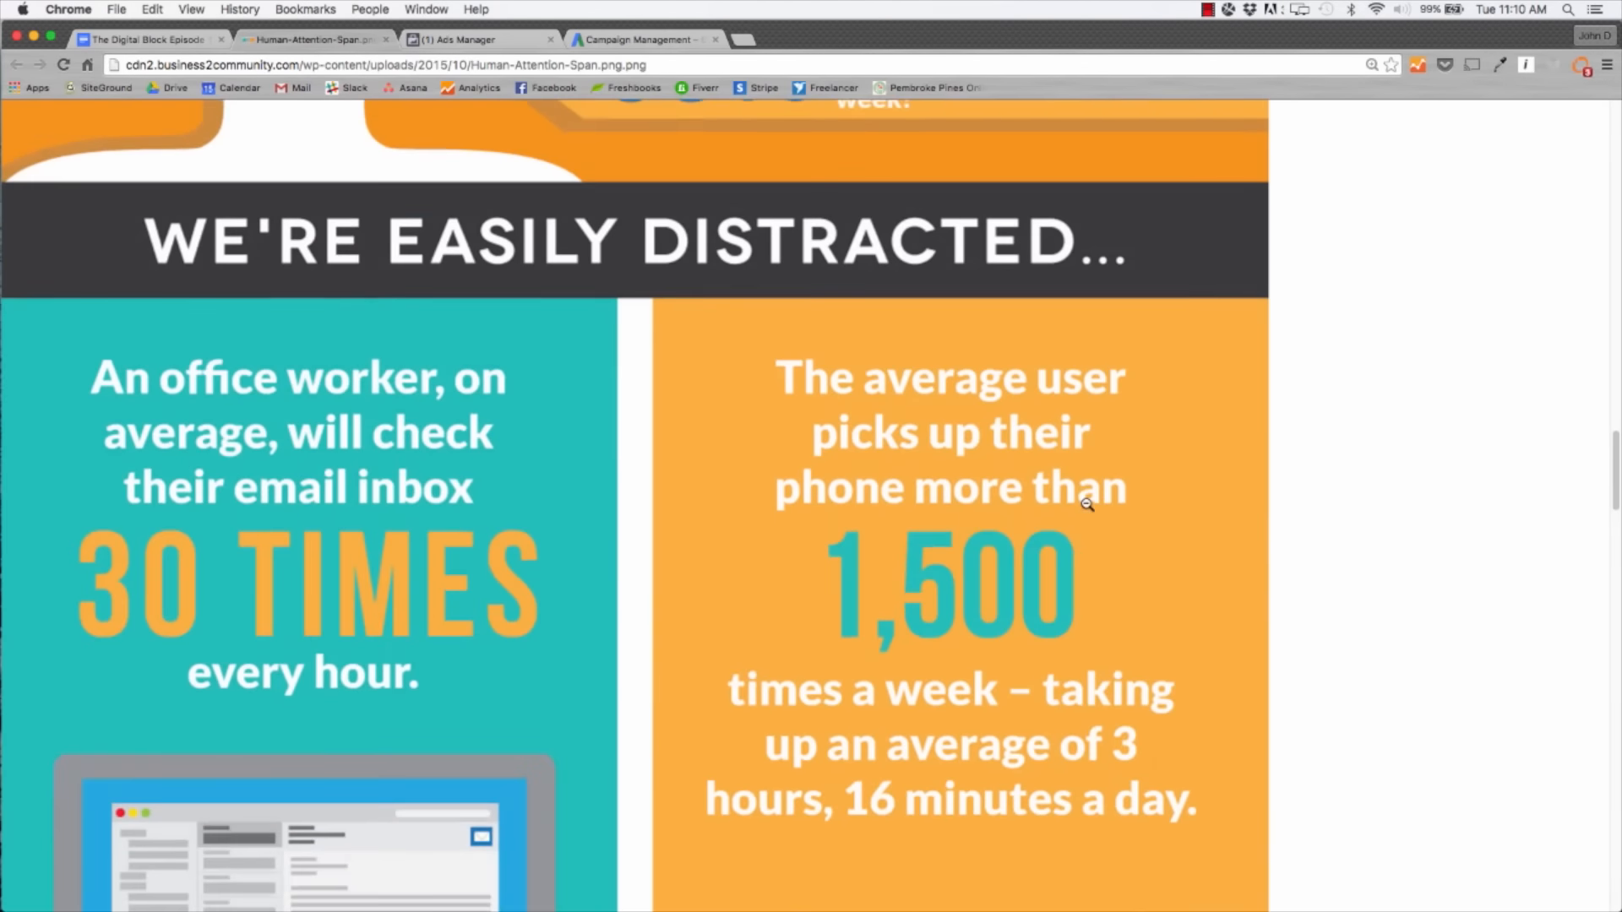
{"action": "scroll", "scroll_direction": "down", "scroll_amount": 3}
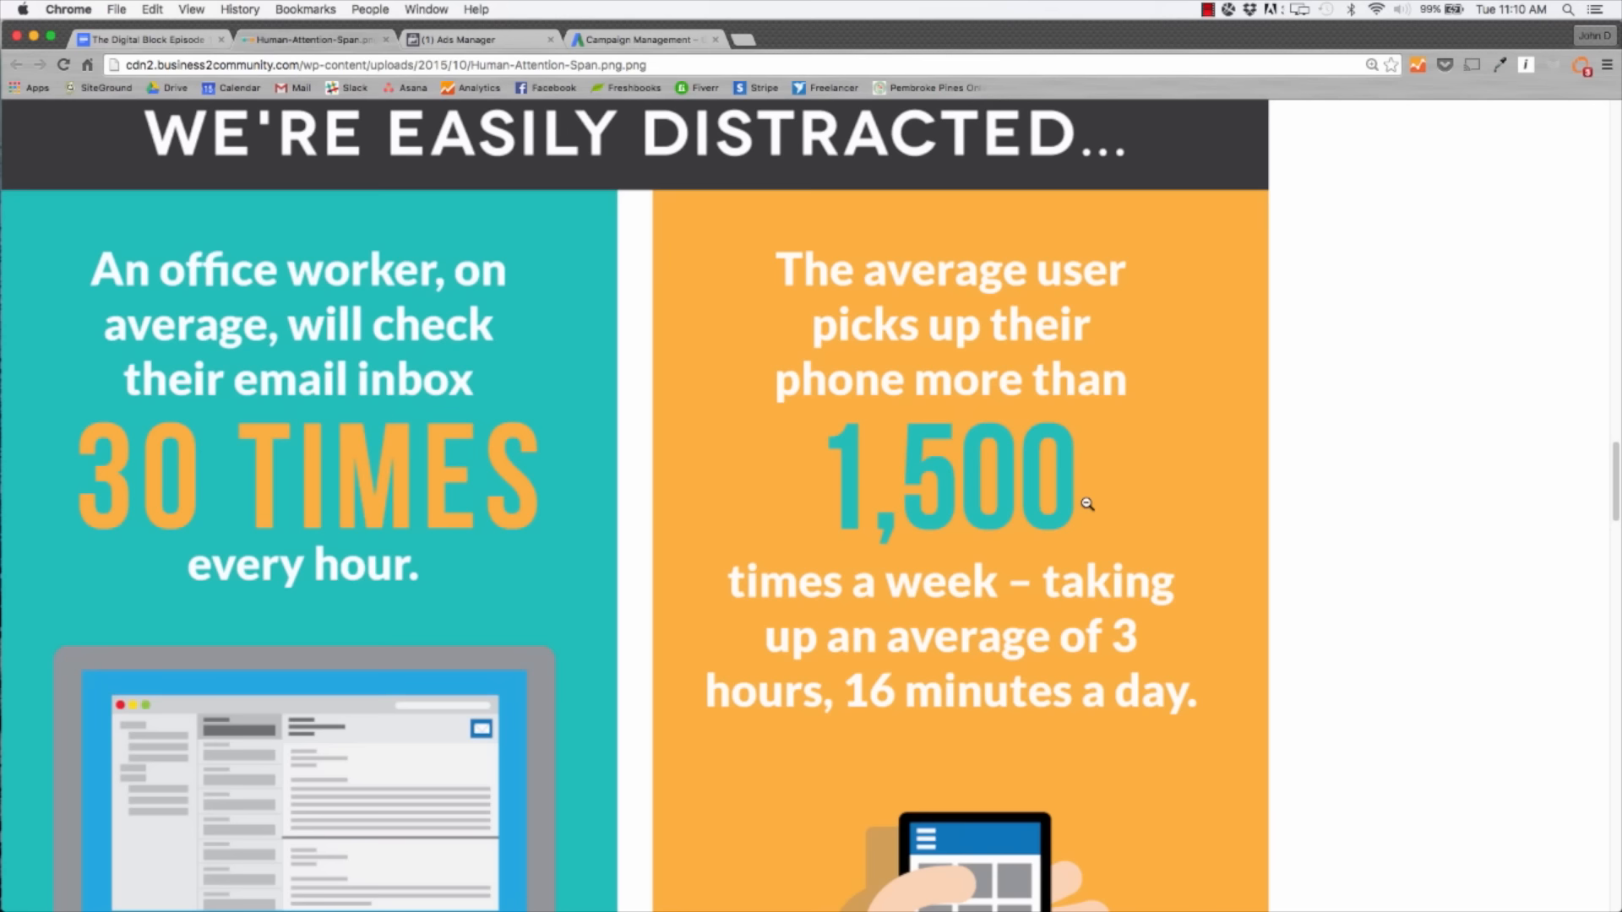
{"action": "scroll", "scroll_direction": "down", "scroll_amount": 3}
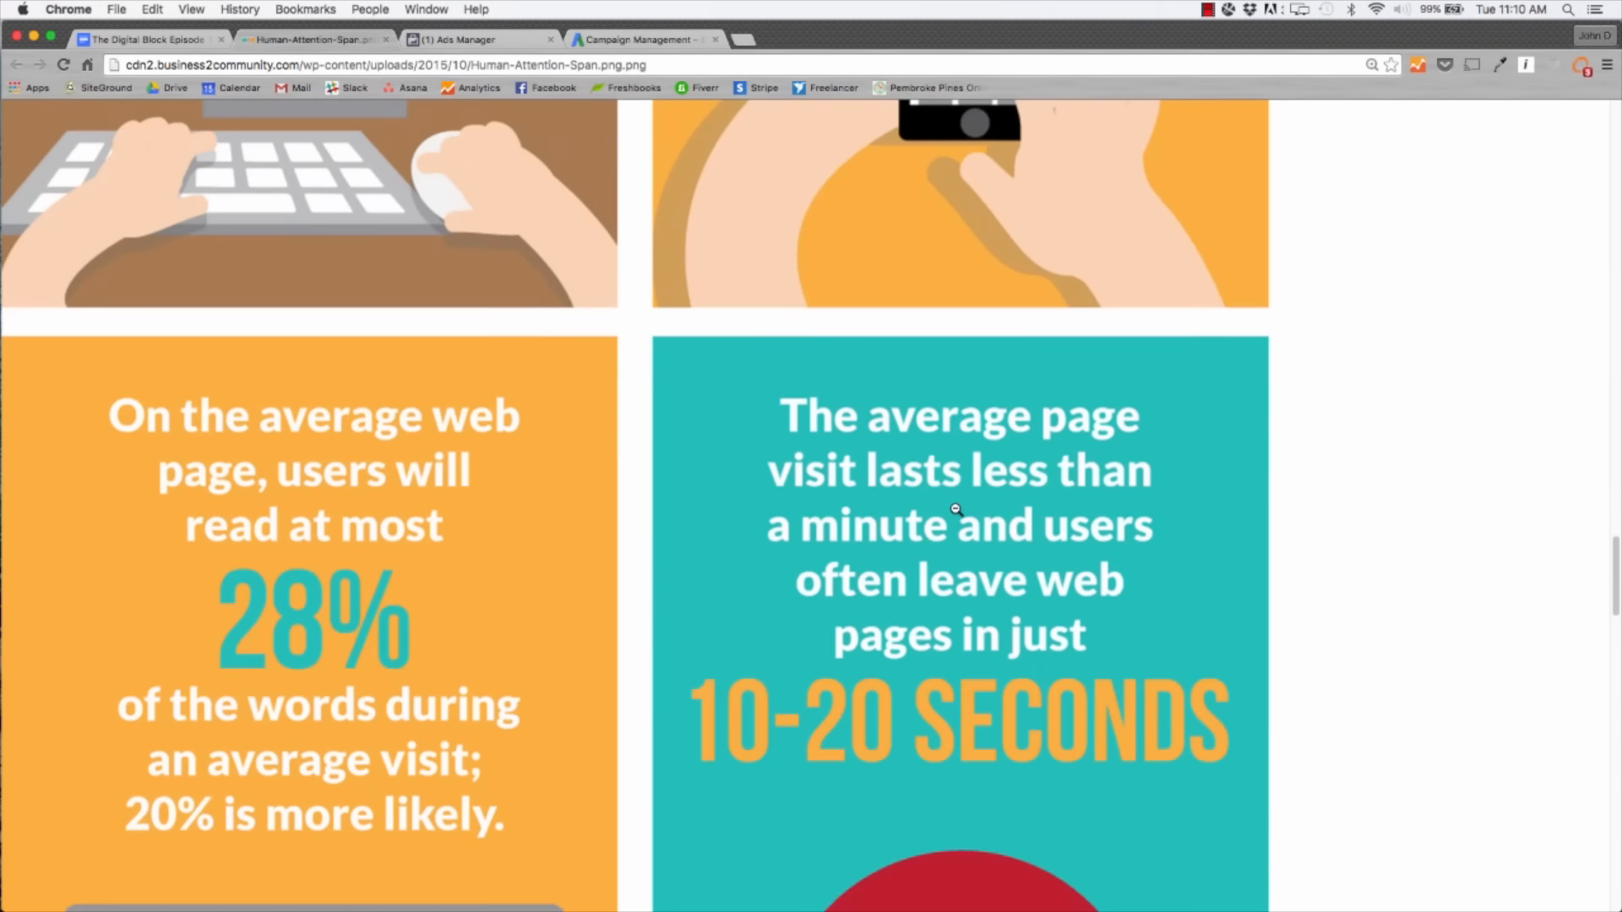
{"action": "scroll", "scroll_direction": "down", "scroll_amount": 3}
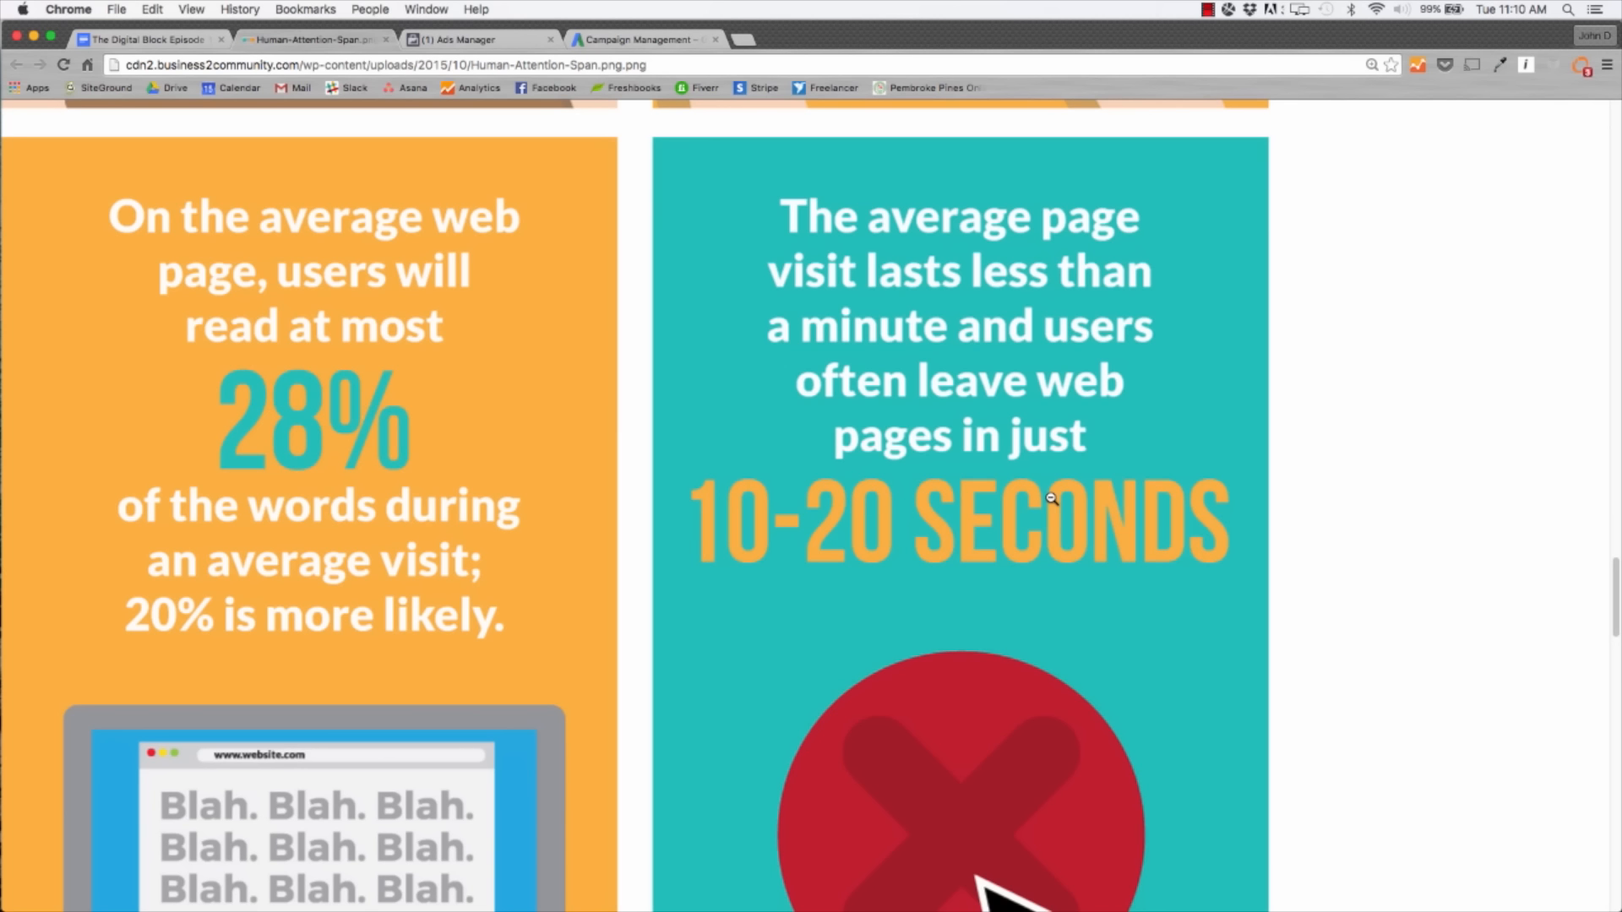
{"action": "mouse_move", "coordinate": [1107, 496]}
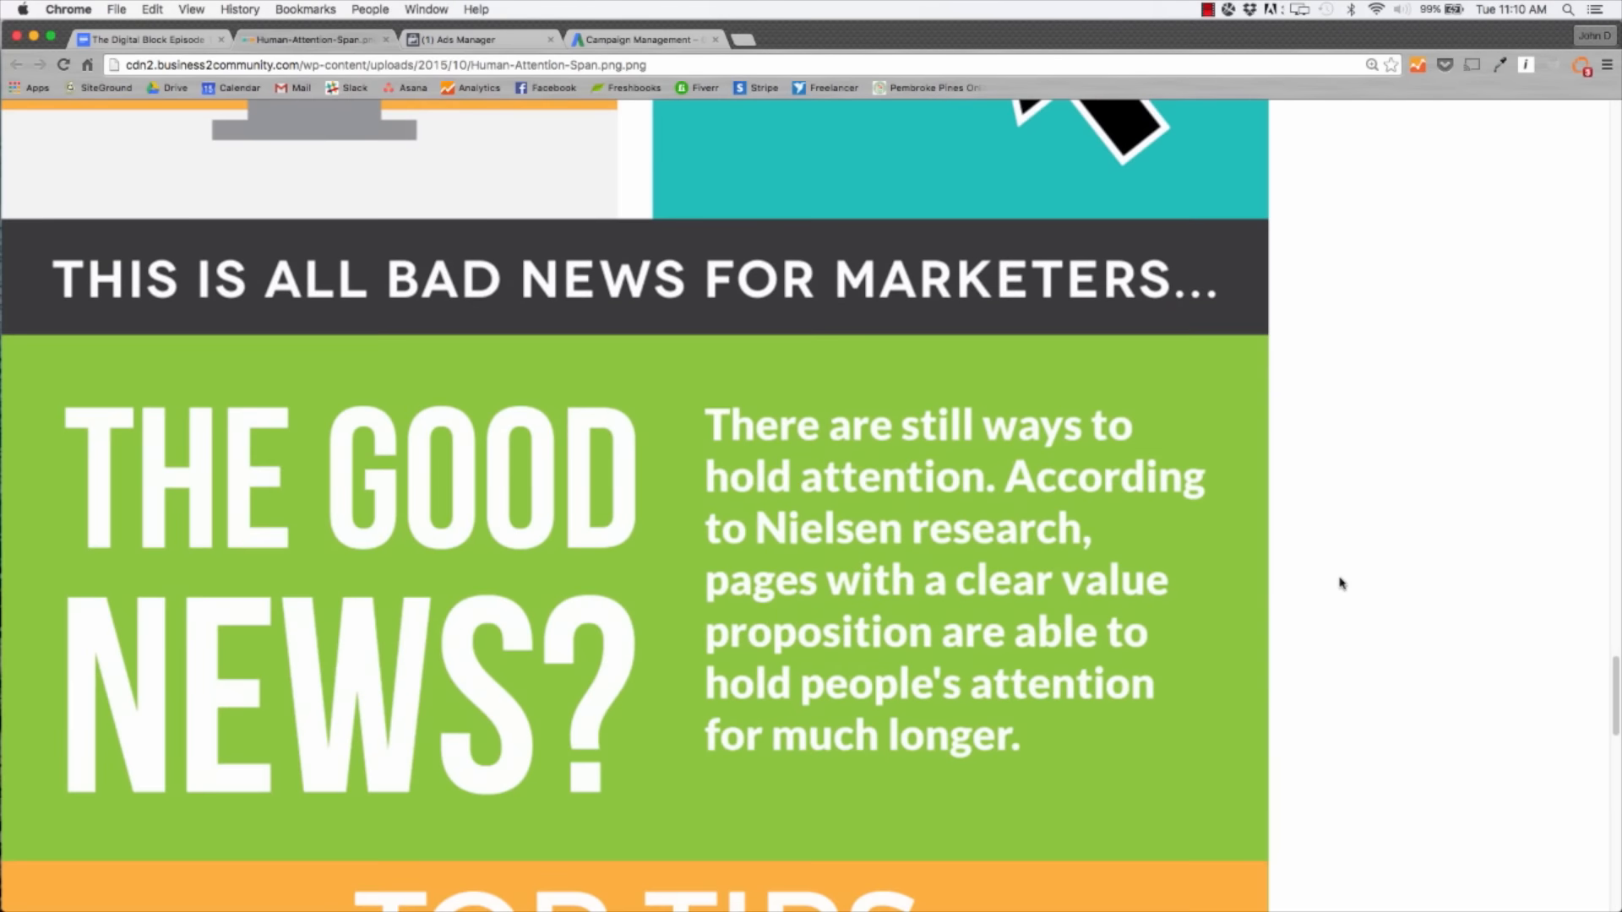
{"action": "scroll", "scroll_direction": "down", "scroll_amount": 3}
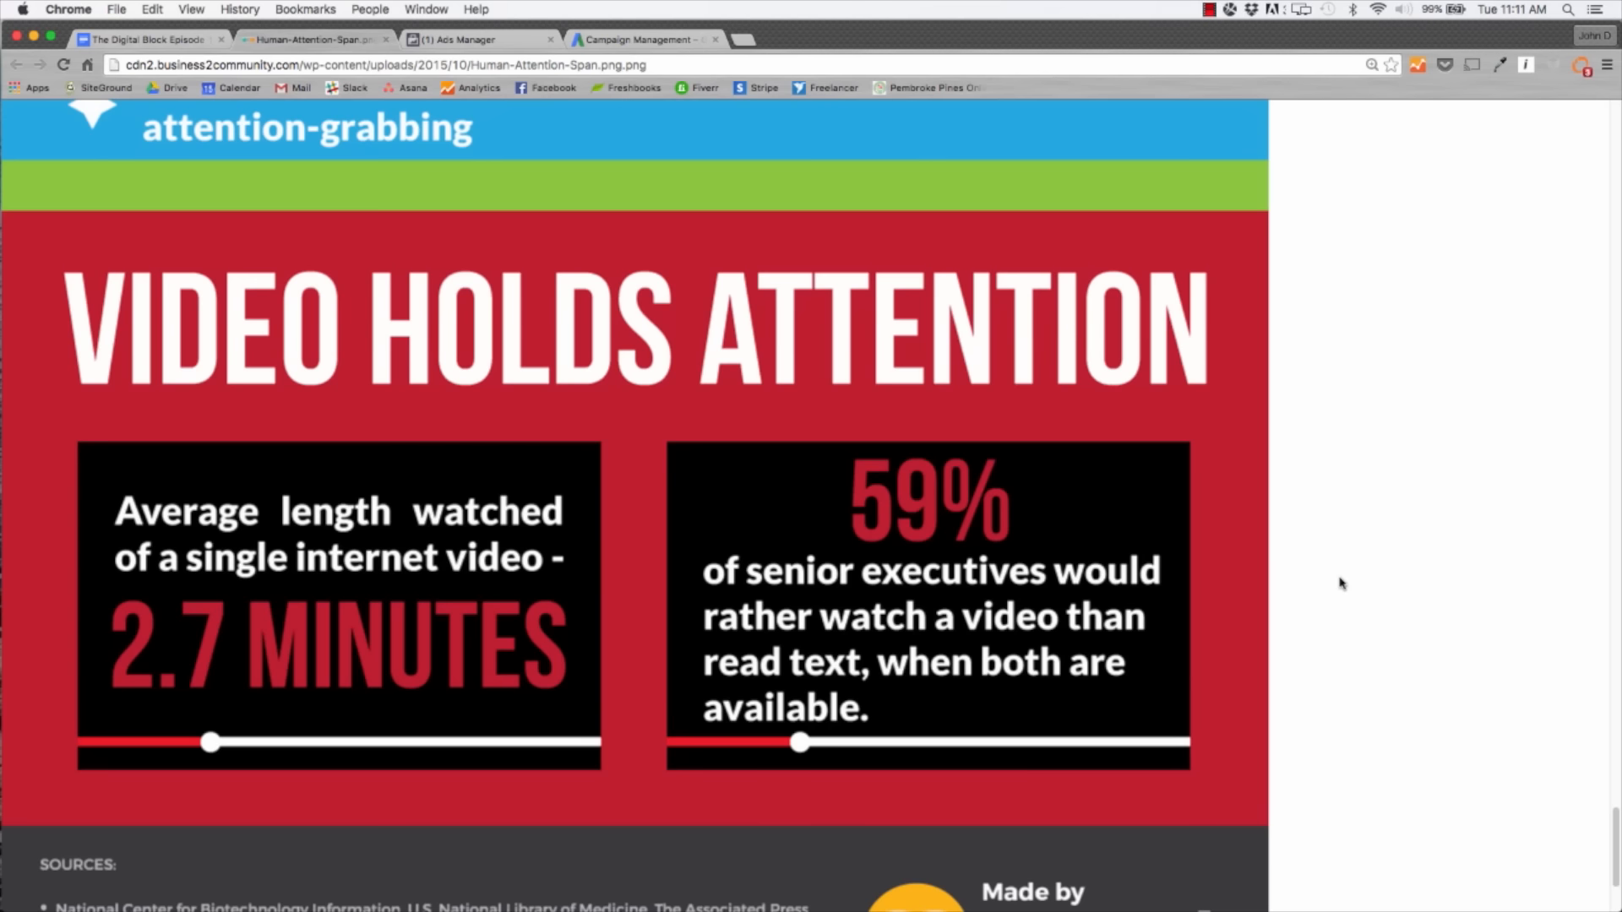
Switch to the Ads Manager browser tab showing The Digital Block campaign's video-view results.
{"action": "left_click", "coordinate": [1206, 10]}
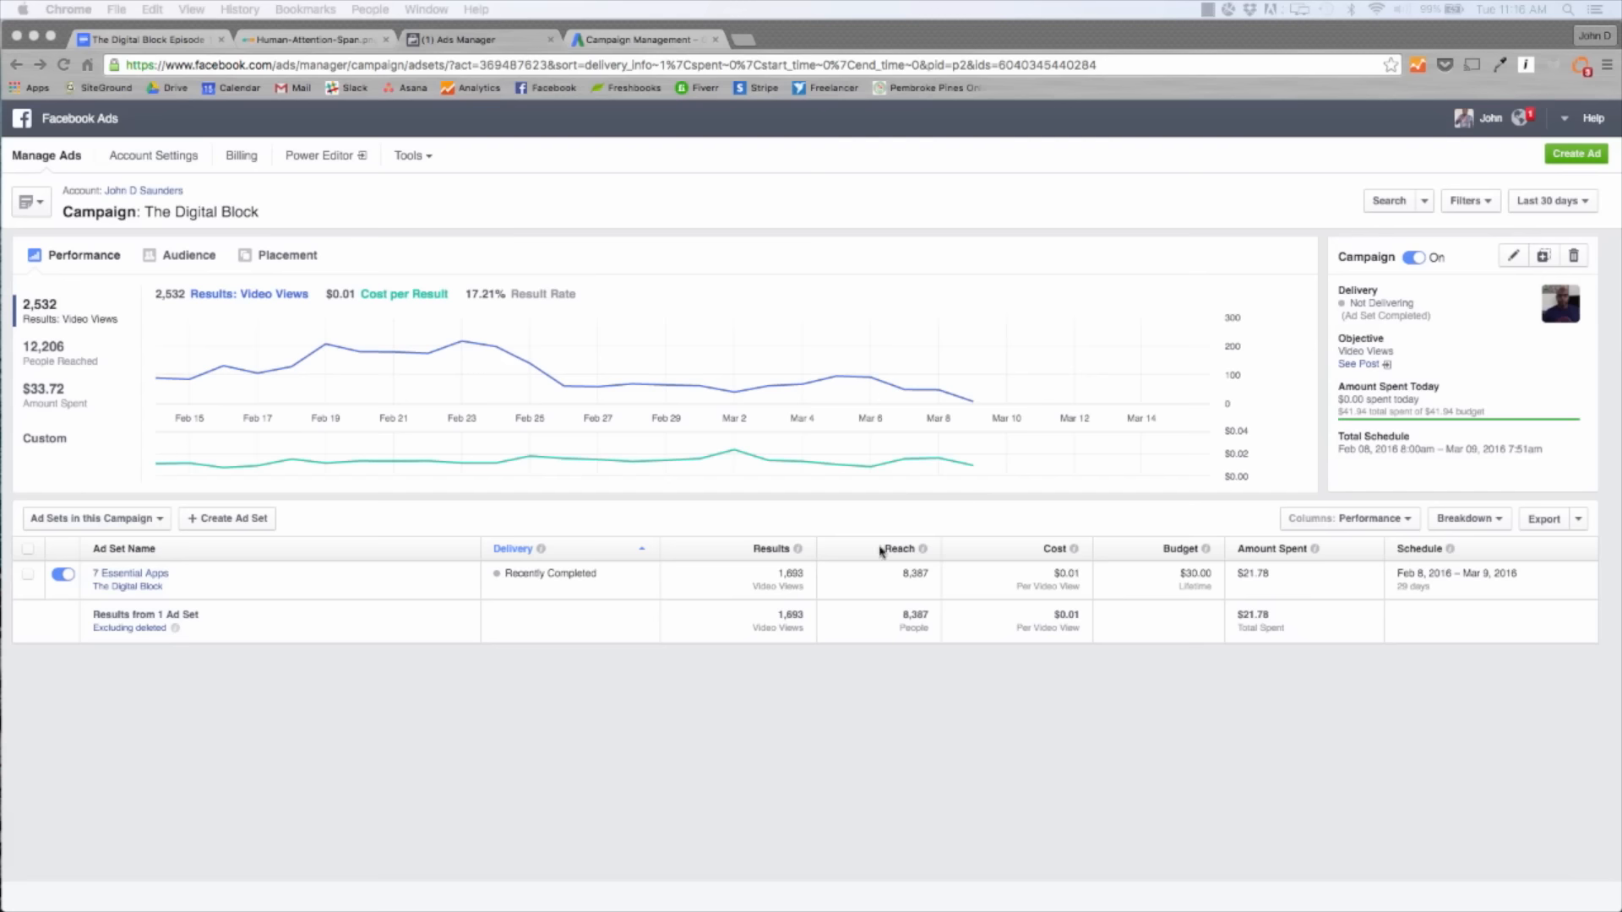
{"action": "mouse_move", "coordinate": [739, 582]}
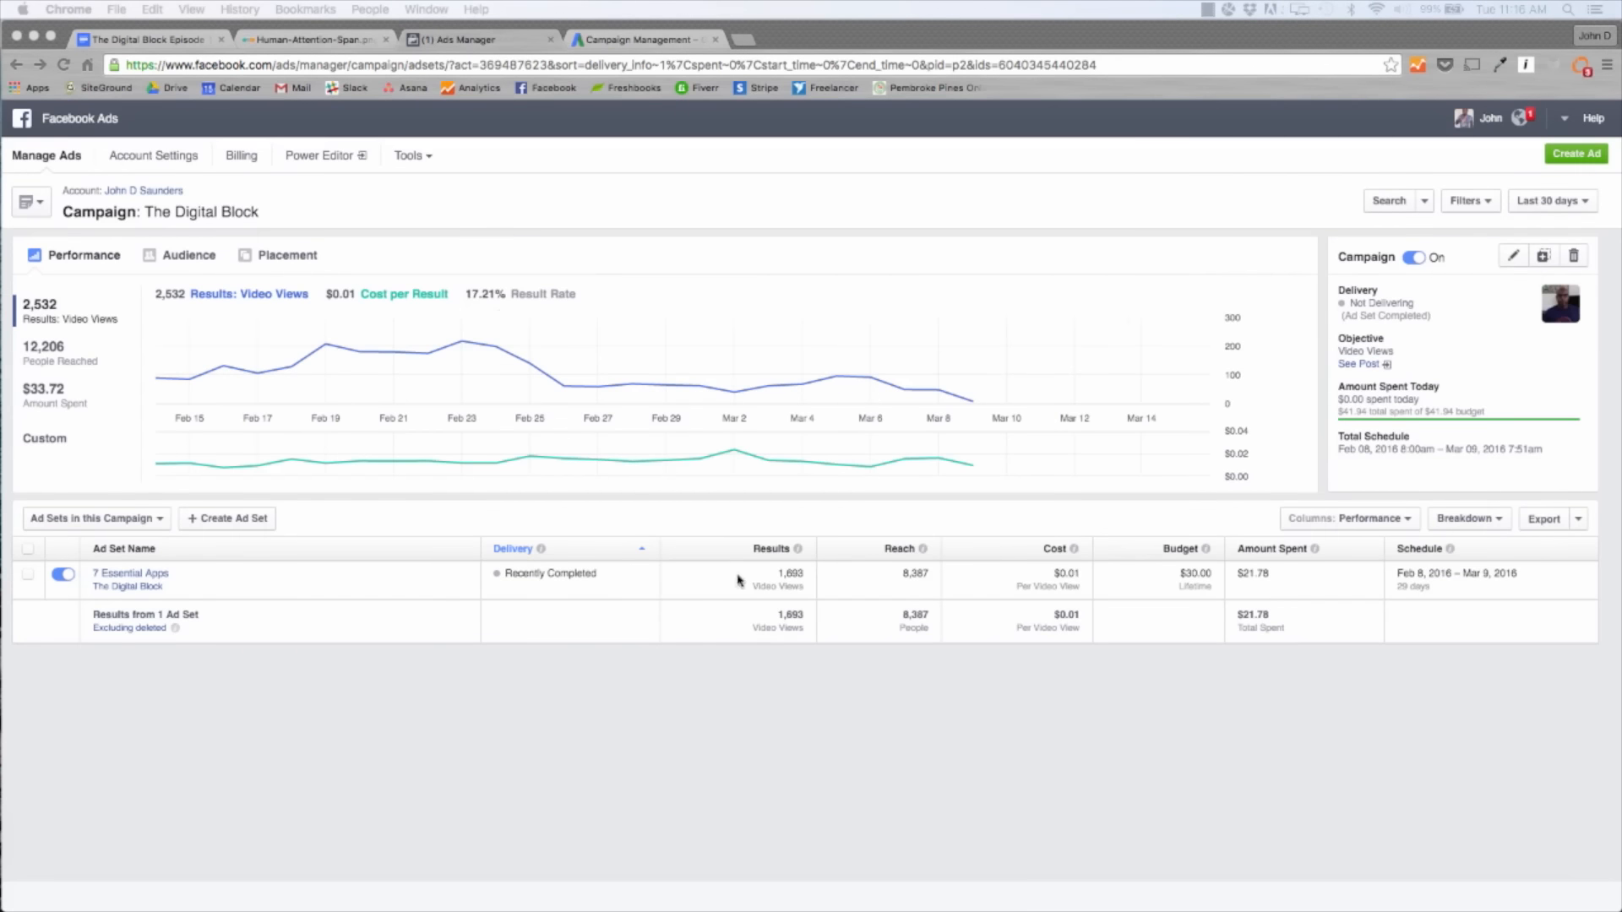
{"action": "mouse_move", "coordinate": [818, 588]}
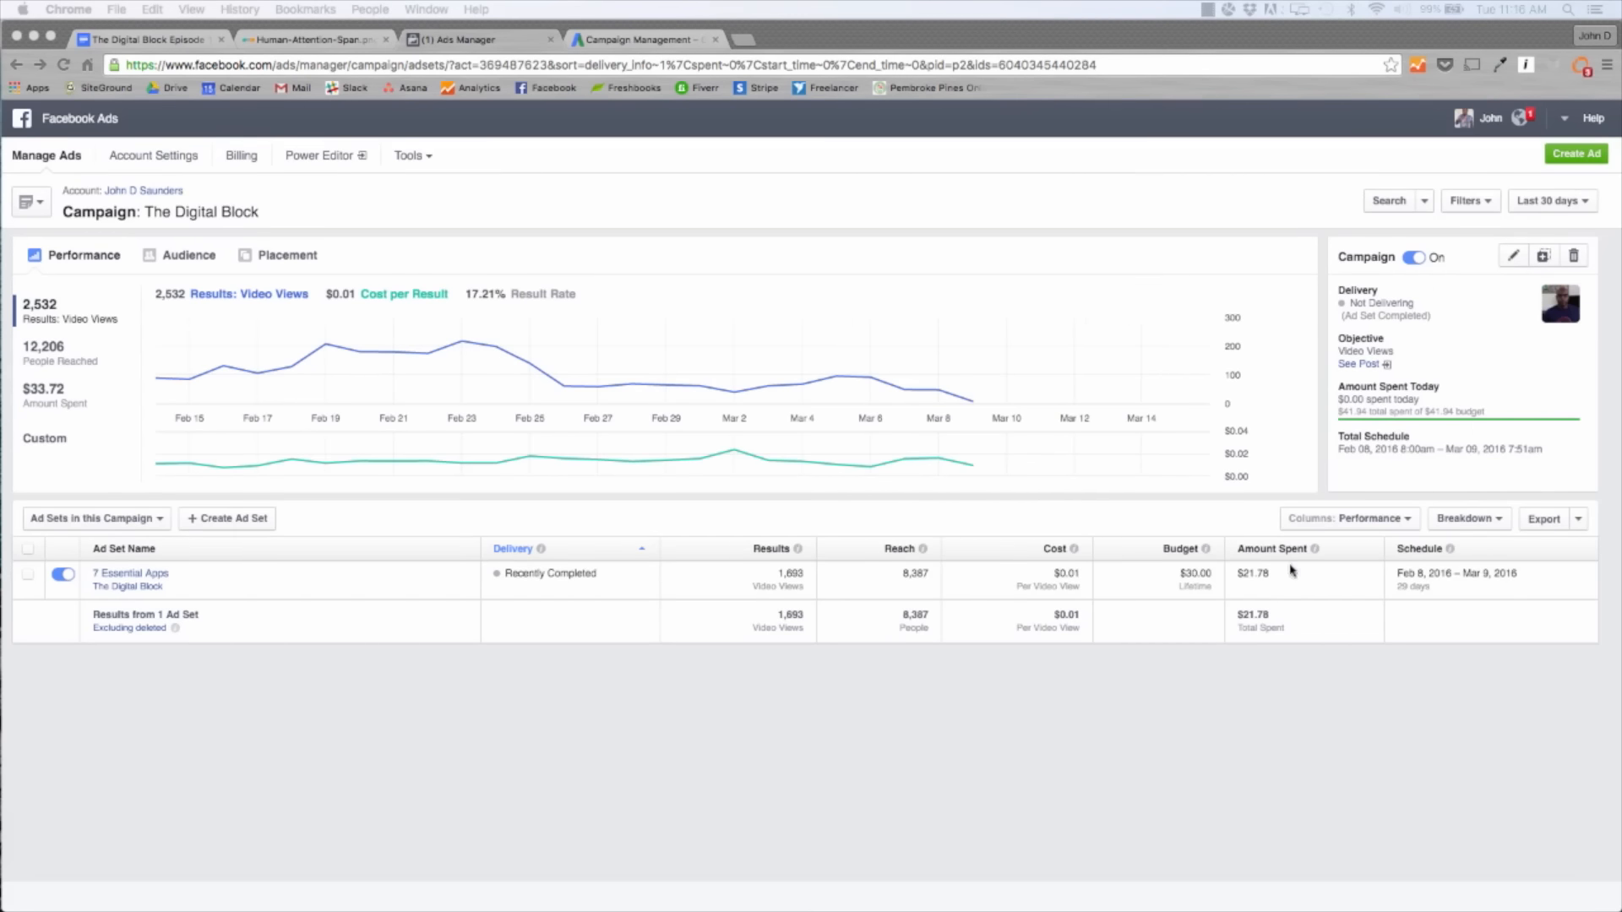
{"action": "mouse_move", "coordinate": [1492, 580]}
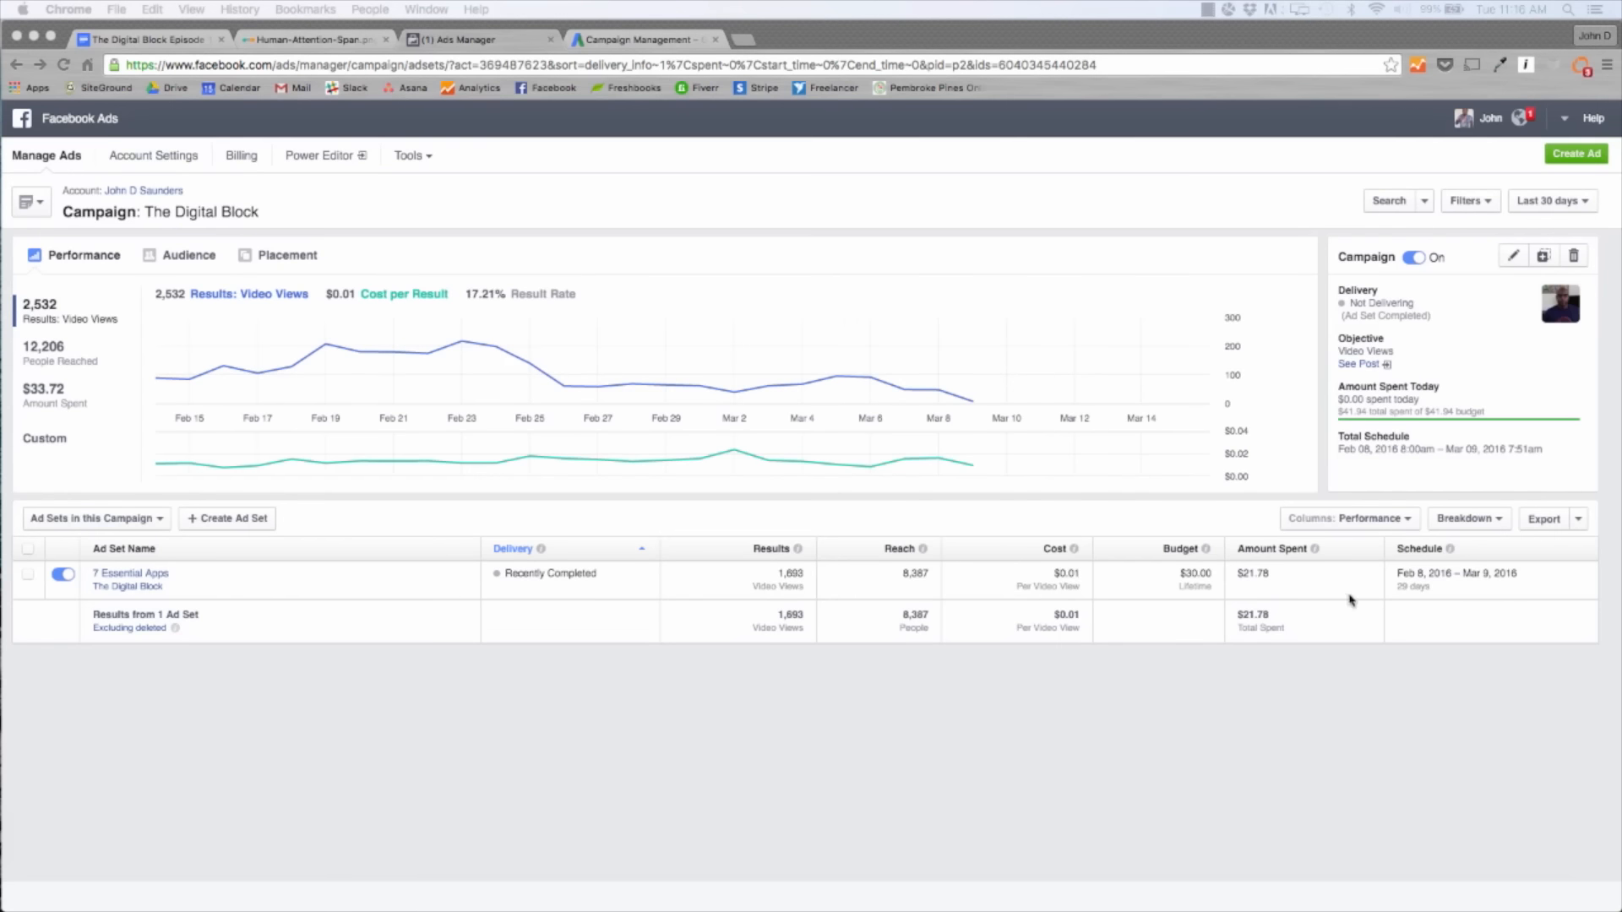
{"action": "mouse_move", "coordinate": [910, 578]}
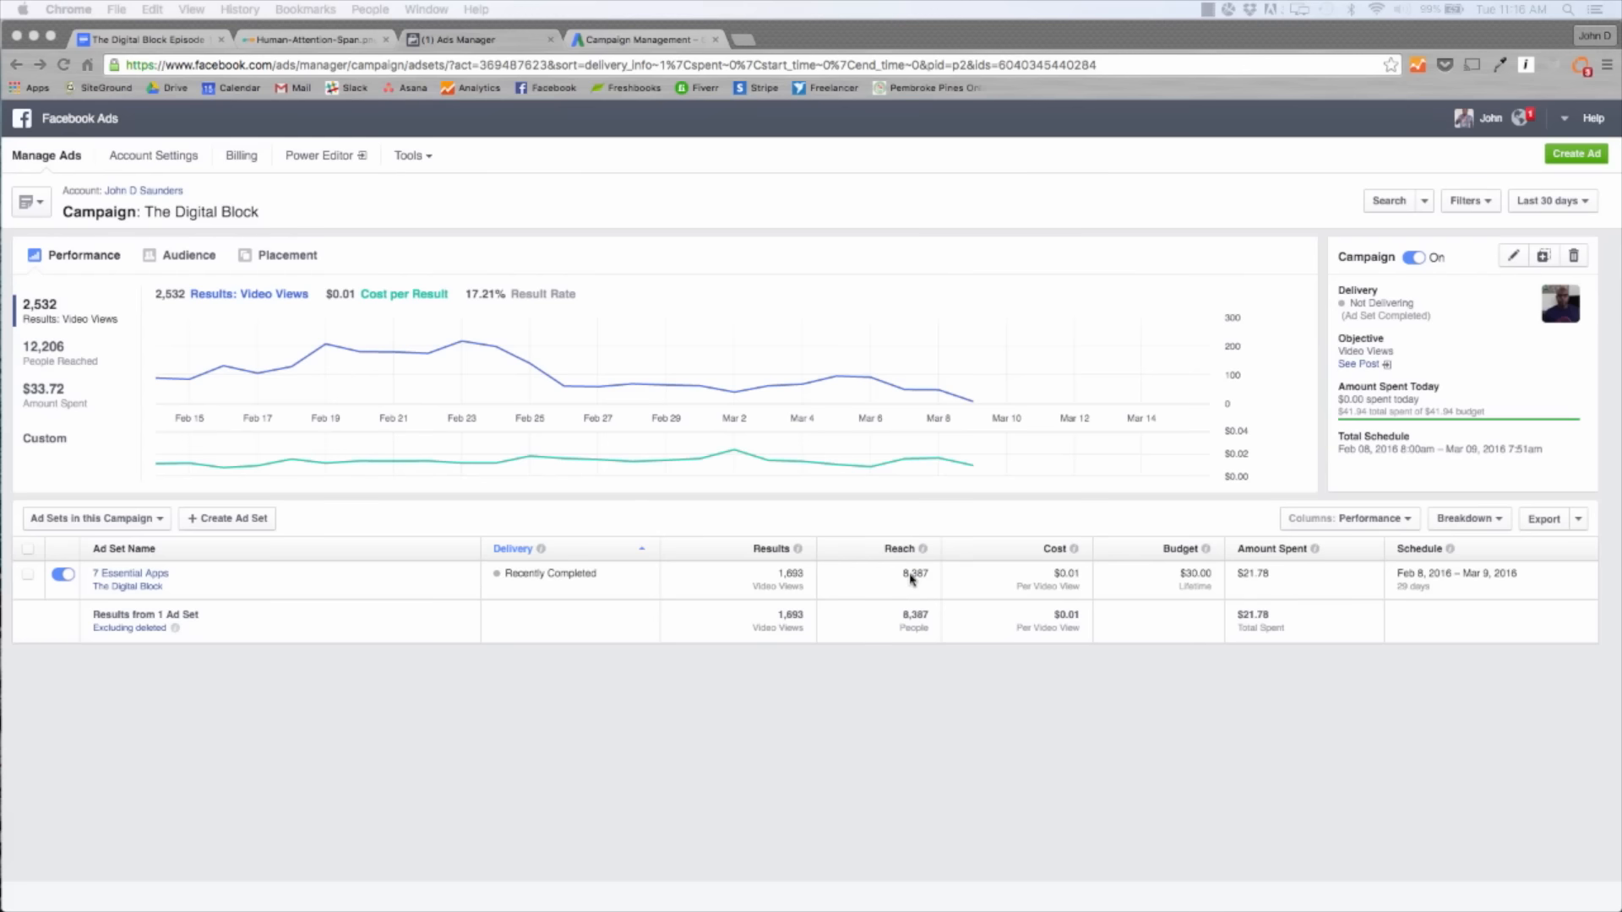
{"action": "mouse_move", "coordinate": [776, 580]}
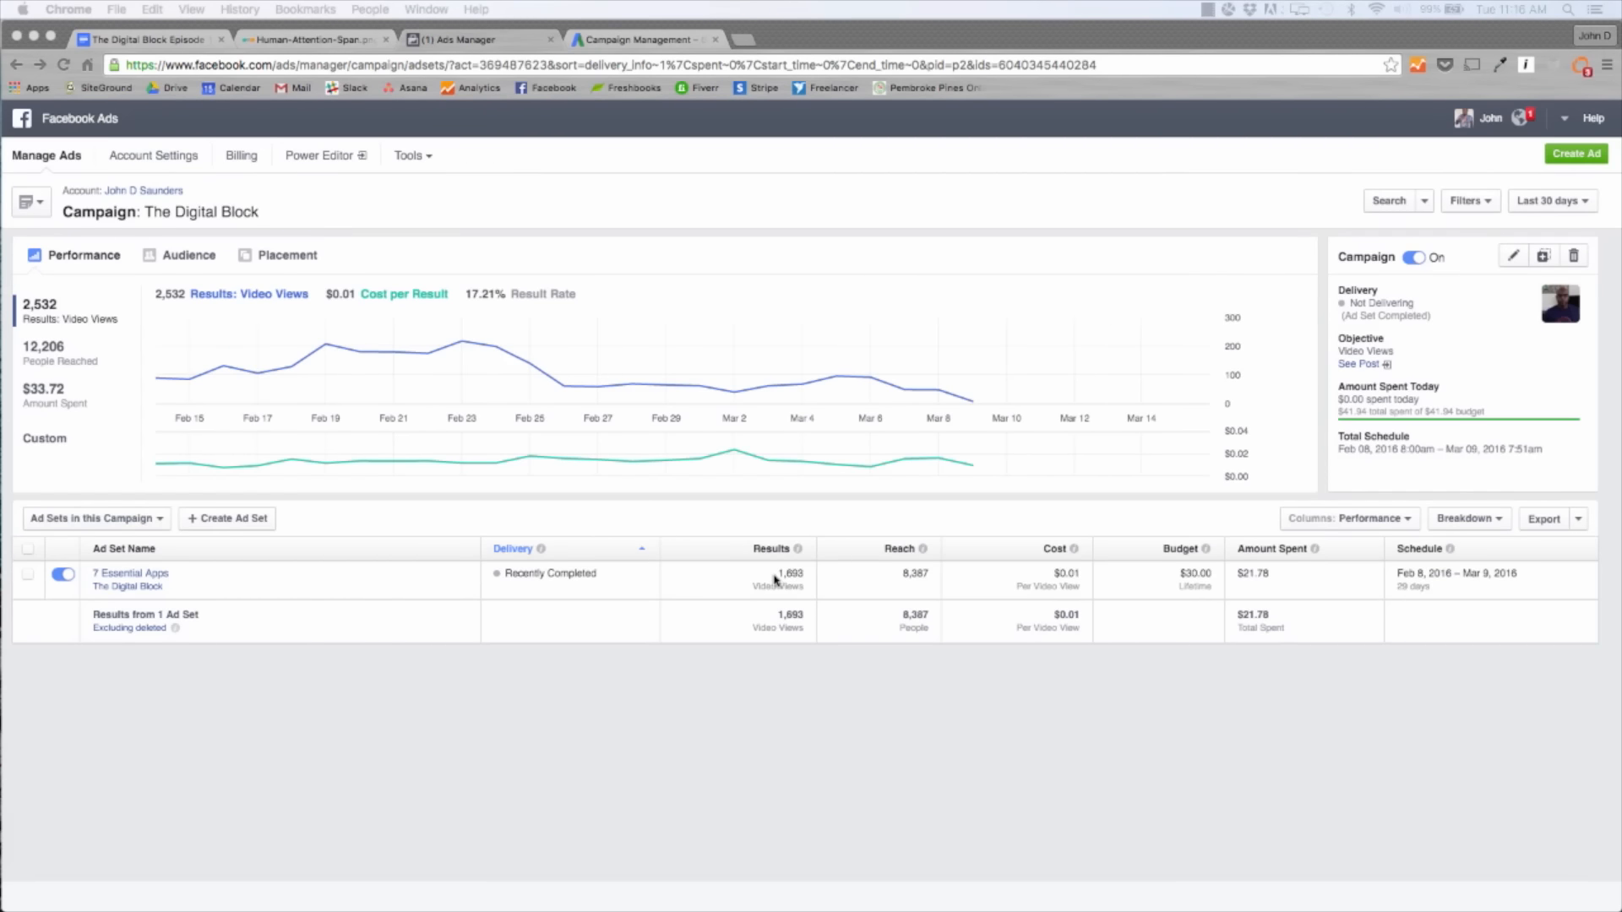
{"action": "mouse_move", "coordinate": [711, 132]}
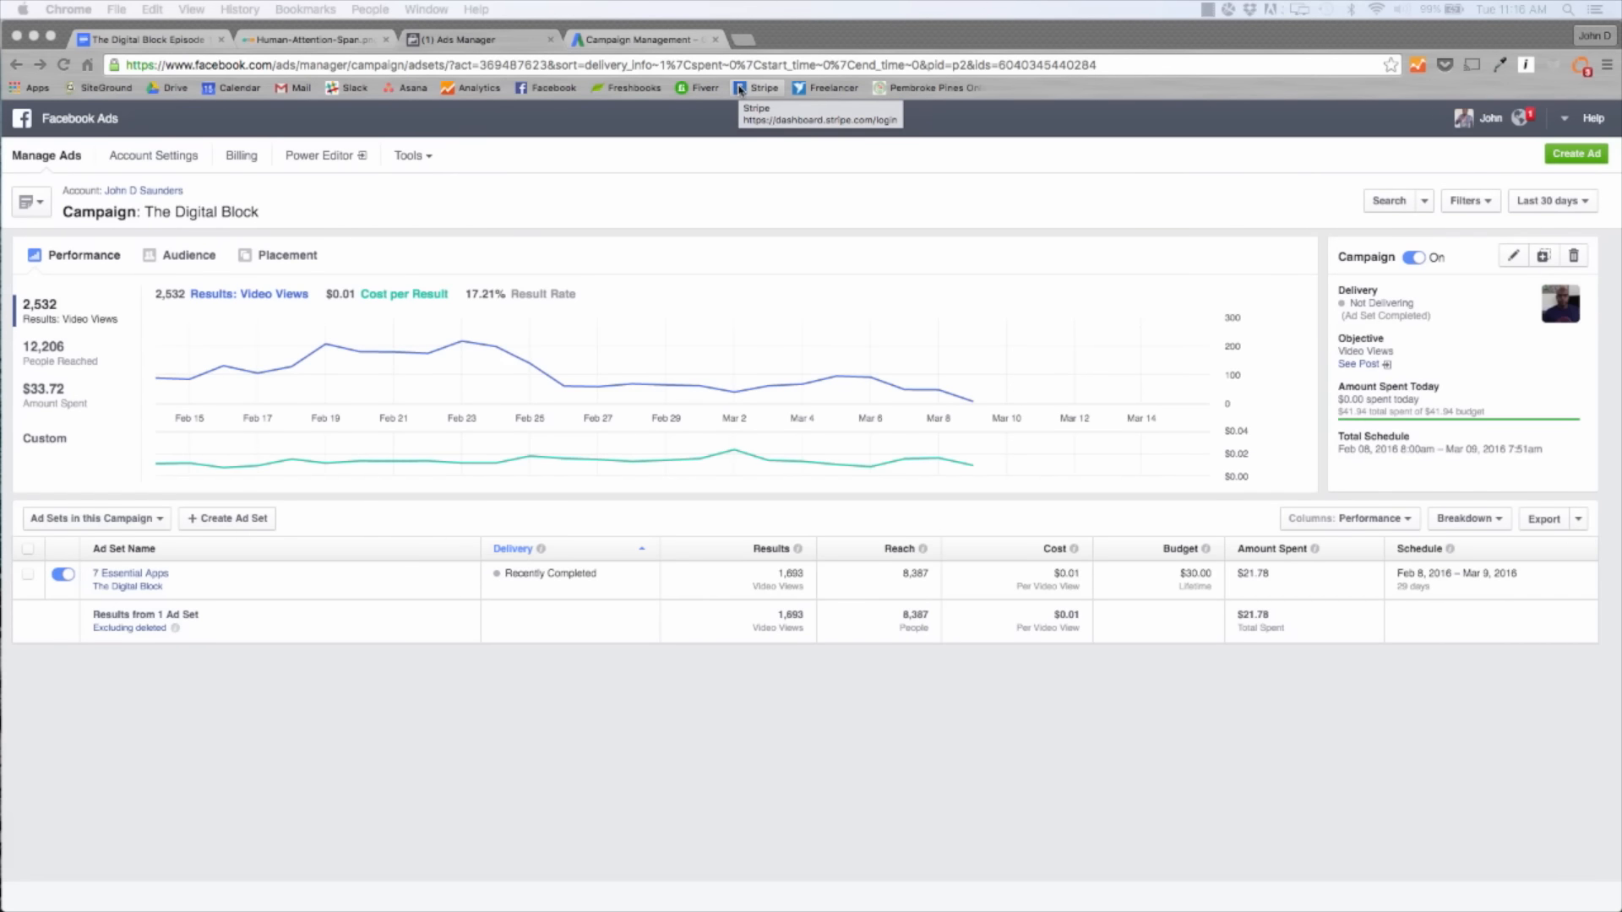
{"action": "mouse_move", "coordinate": [810, 210]}
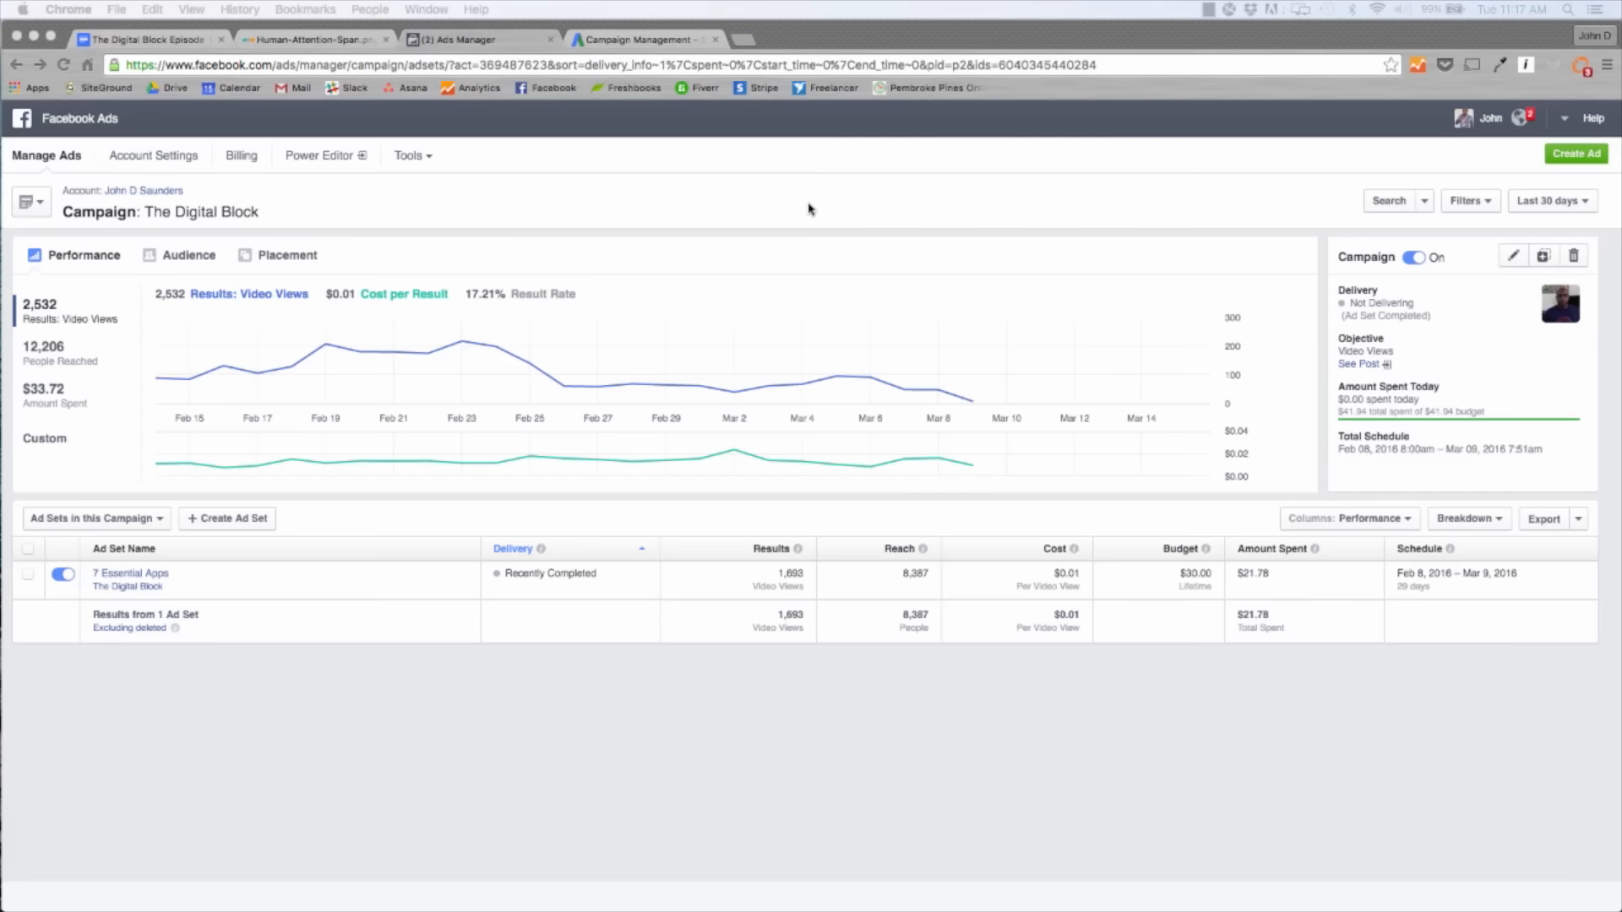
{"action": "mouse_move", "coordinate": [482, 274]}
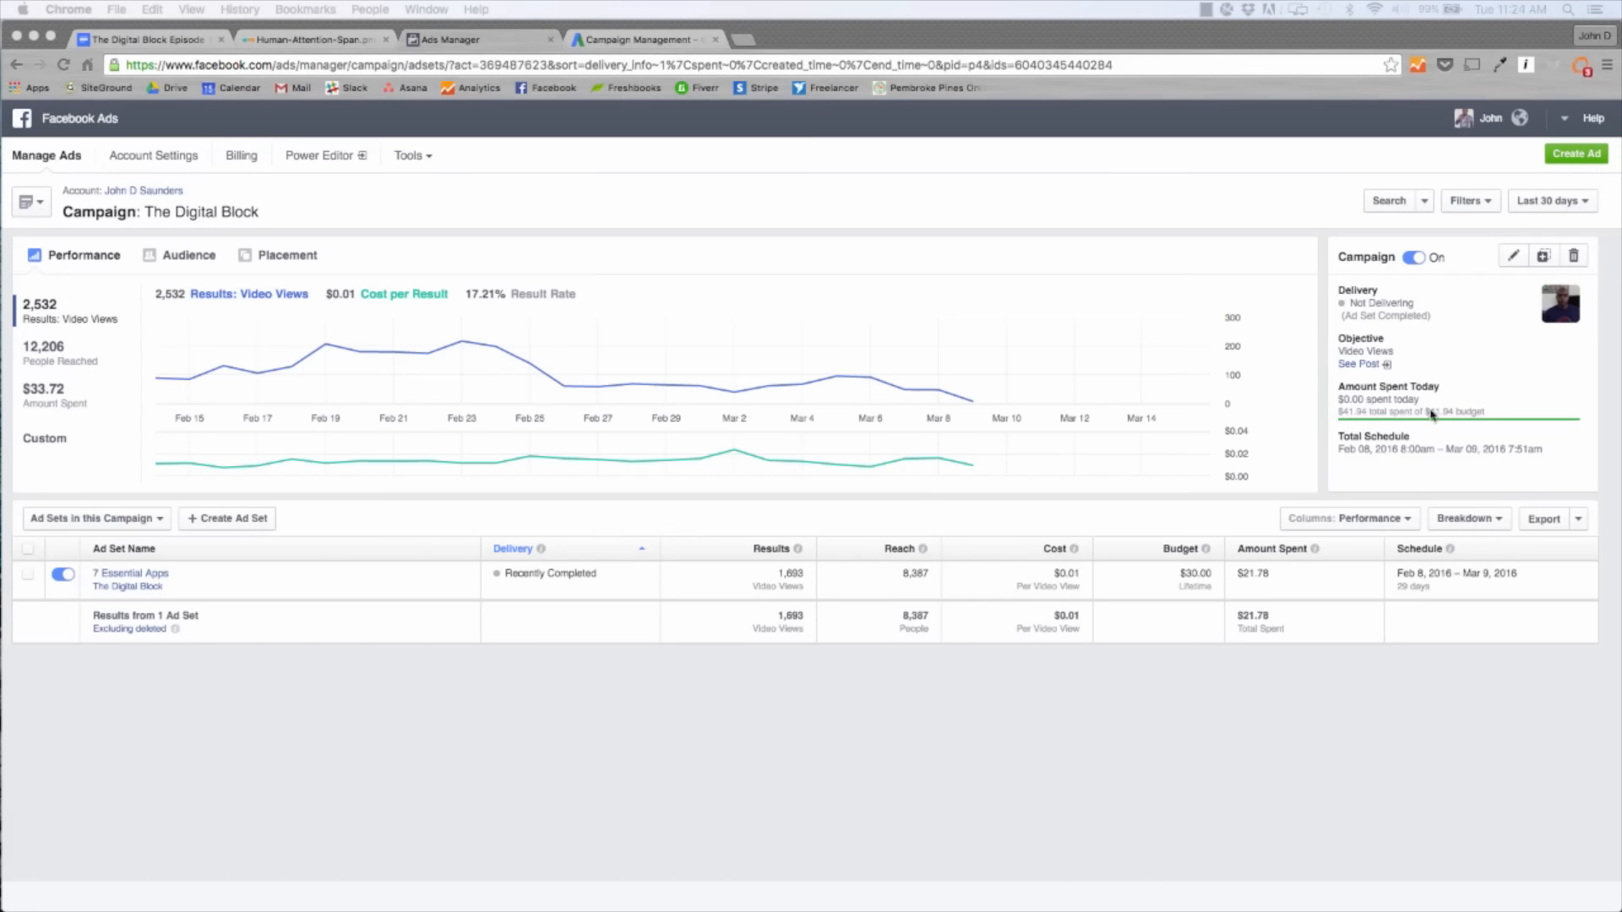
{"action": "mouse_move", "coordinate": [371, 370]}
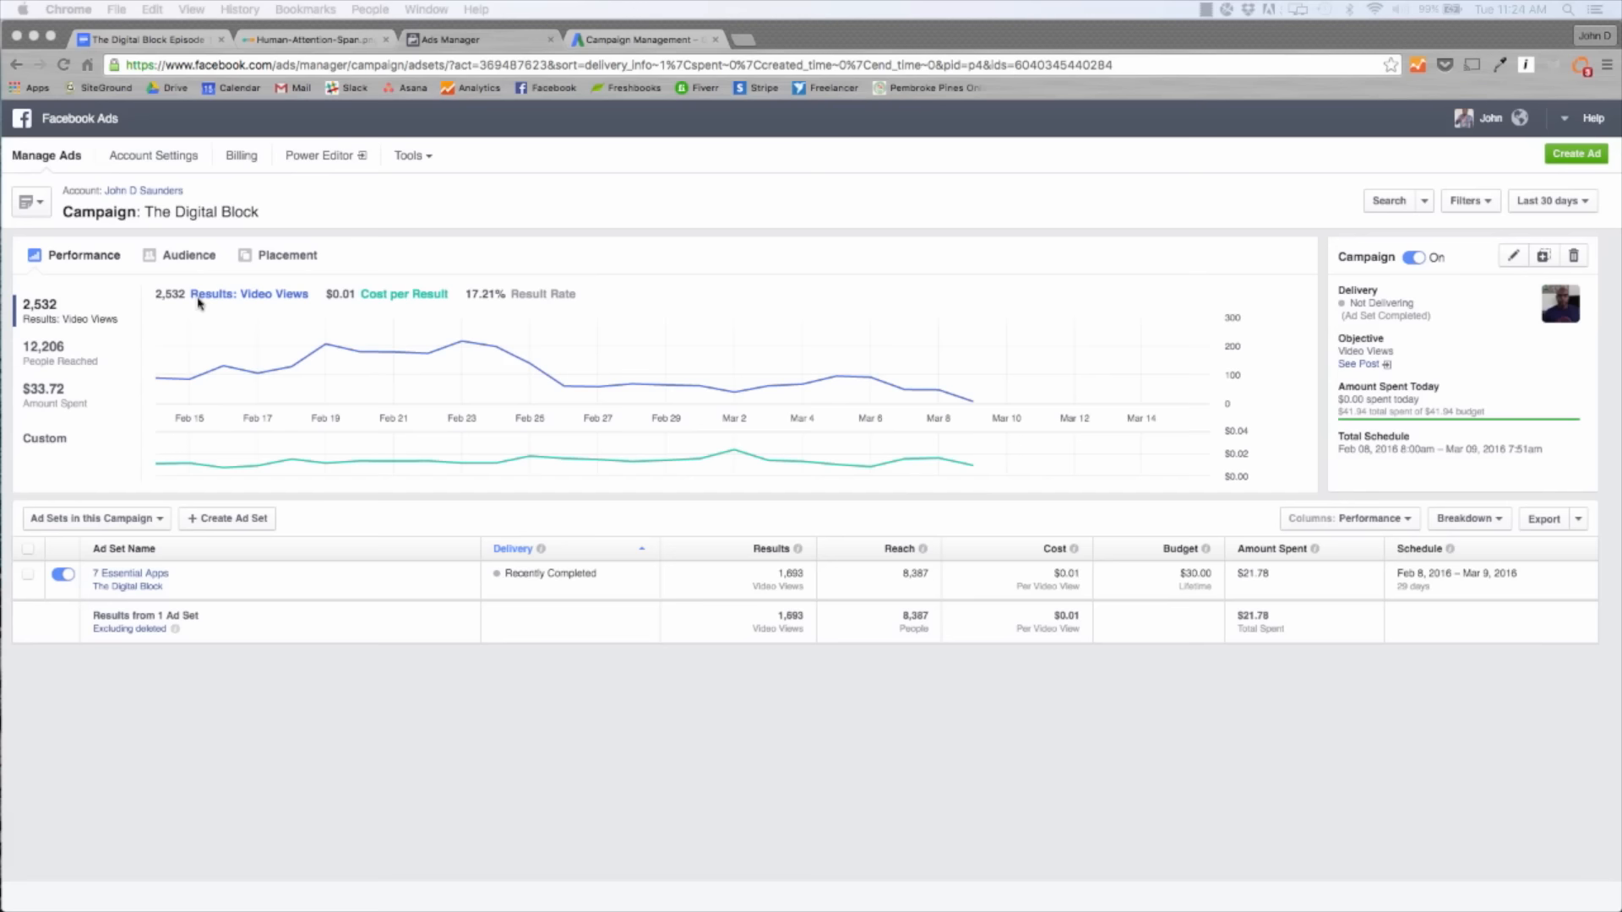
{"action": "mouse_move", "coordinate": [385, 299]}
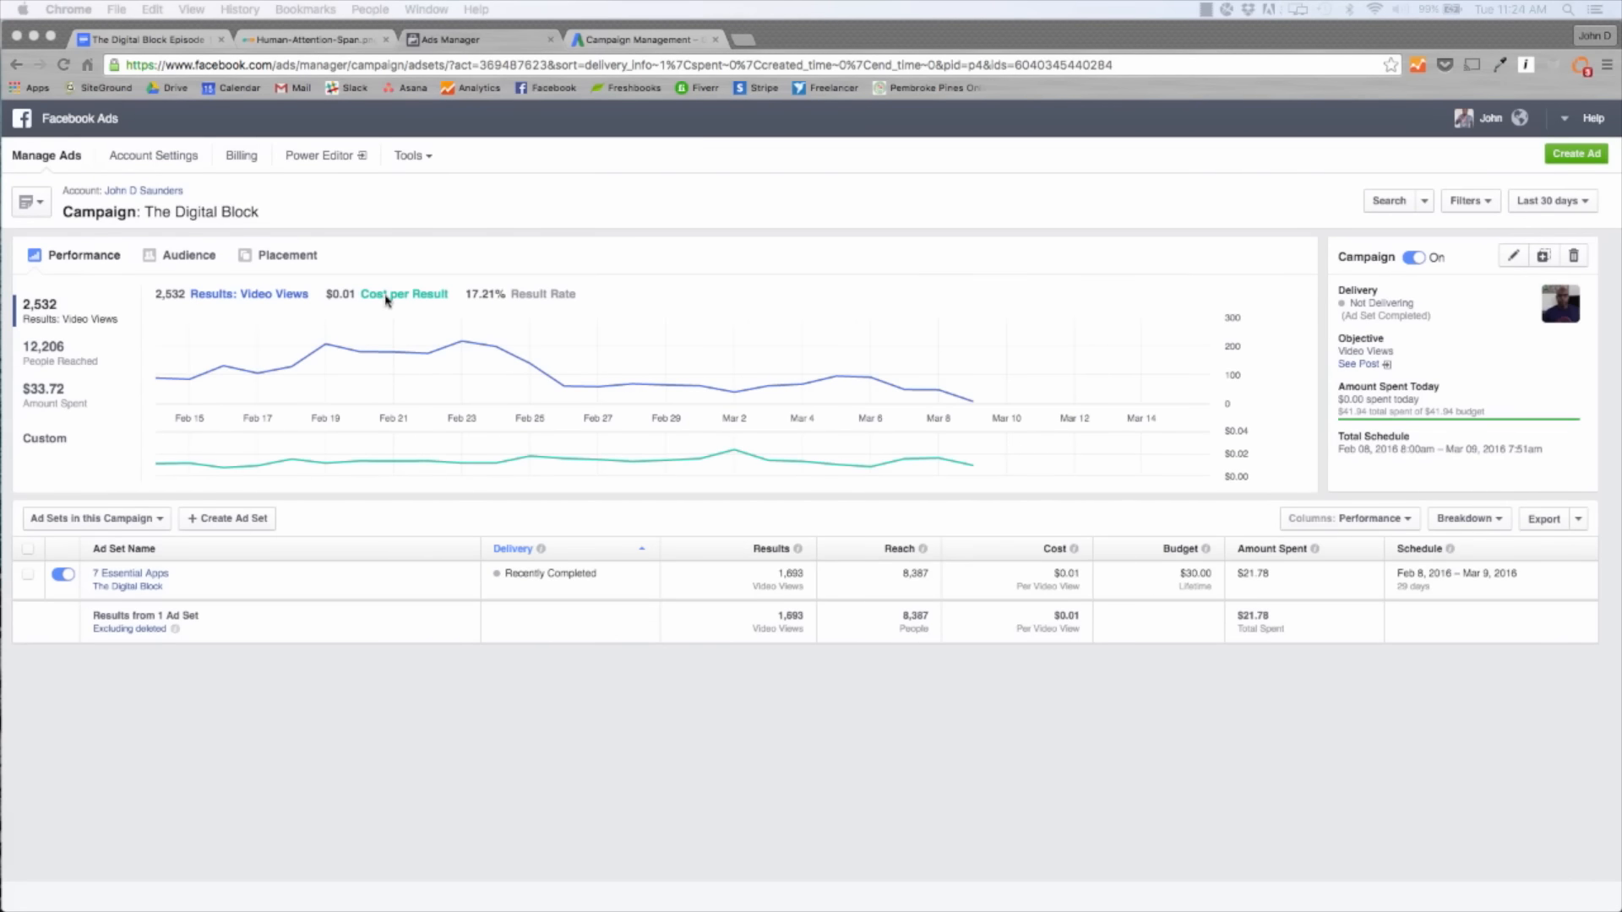
{"action": "mouse_move", "coordinate": [515, 300]}
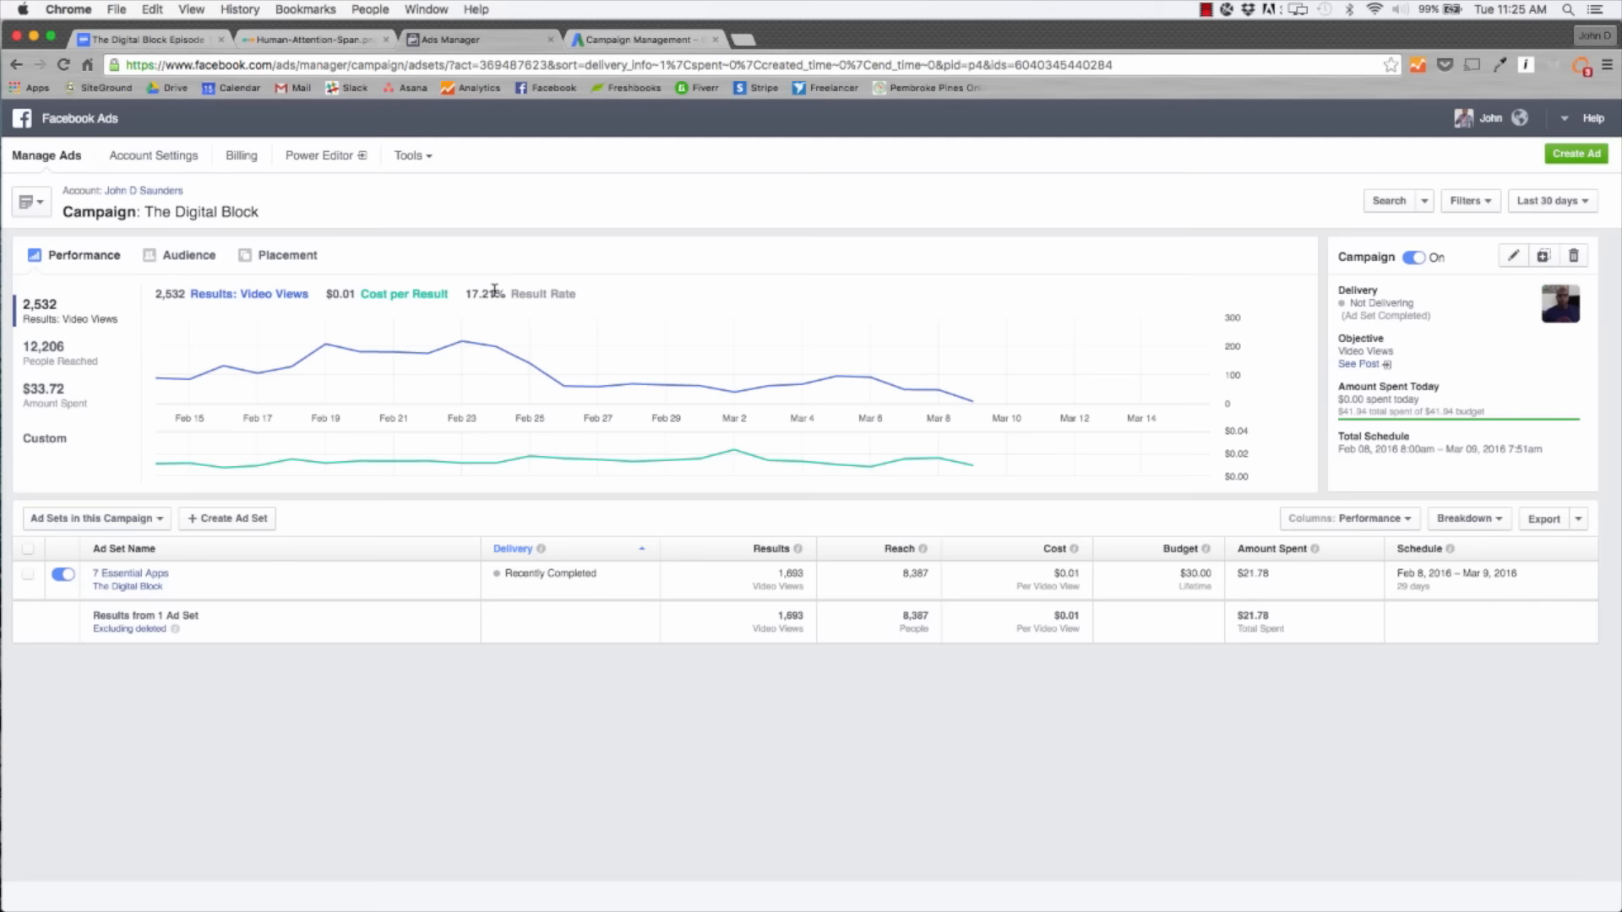
Show The Digital Block's video views in the Audience breakdown by age and gender.
{"action": "left_click", "coordinate": [187, 255]}
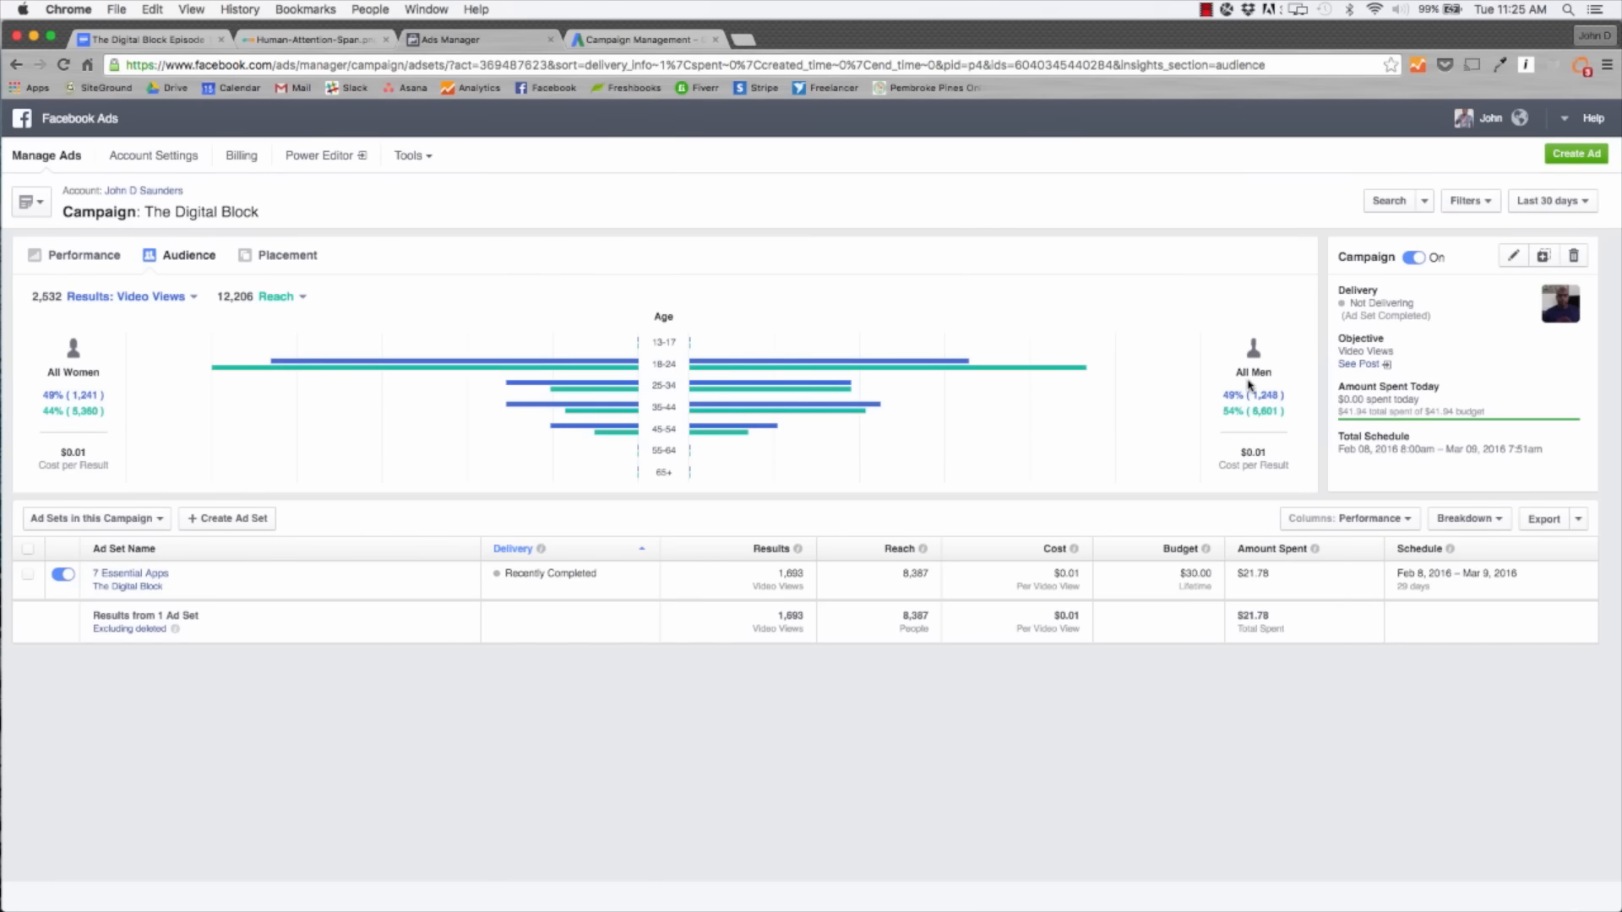
{"action": "mouse_move", "coordinate": [671, 365]}
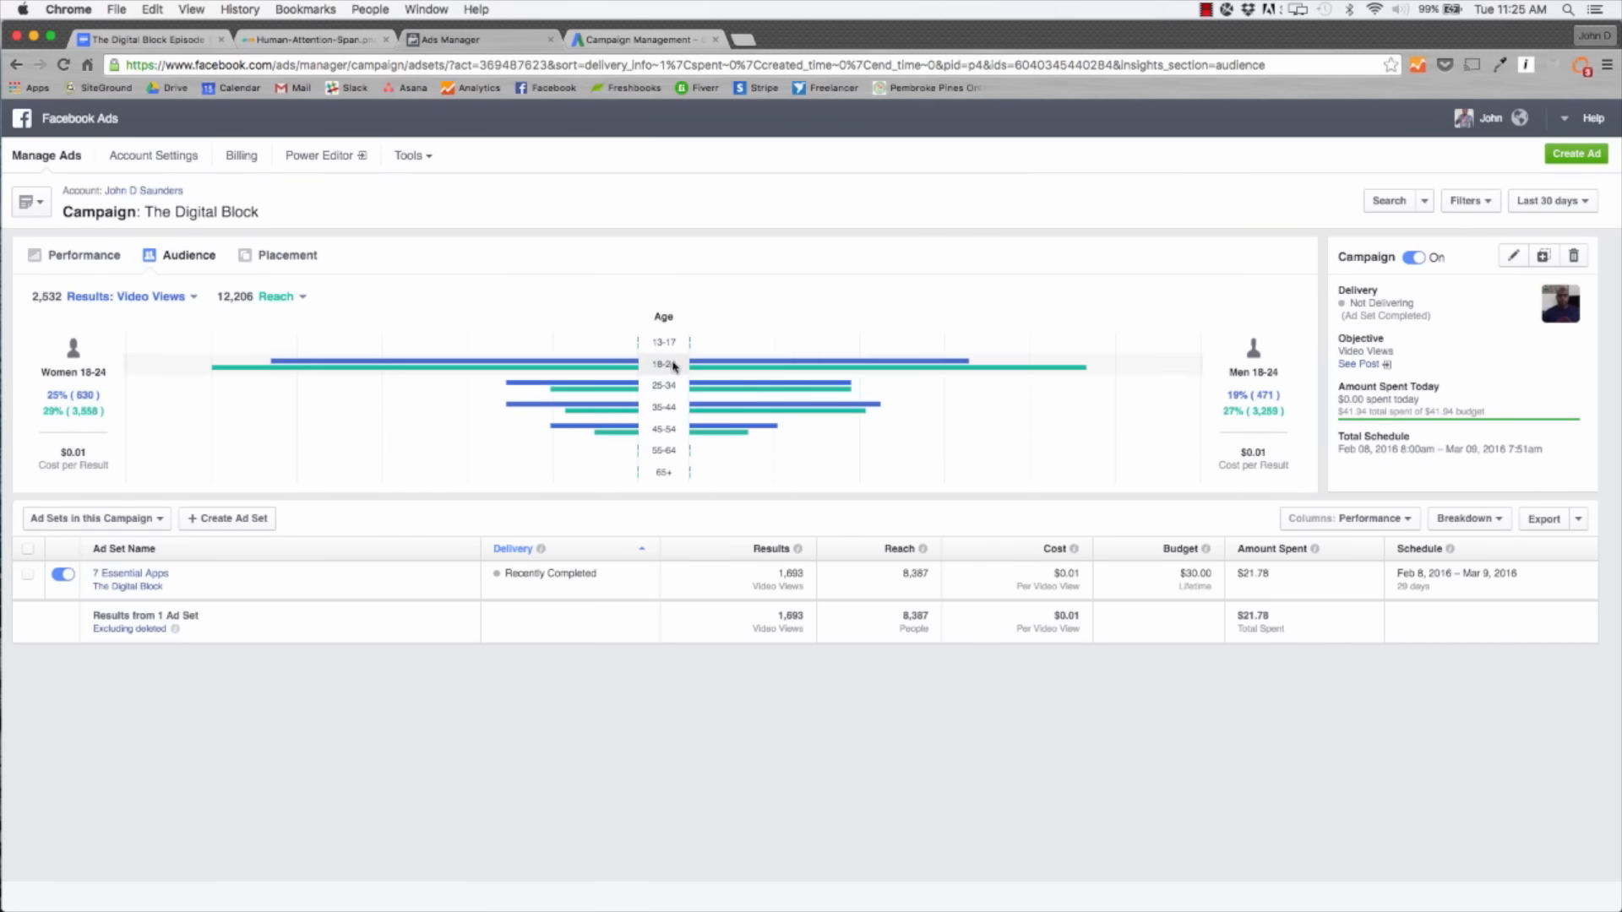
{"action": "mouse_move", "coordinate": [666, 375]}
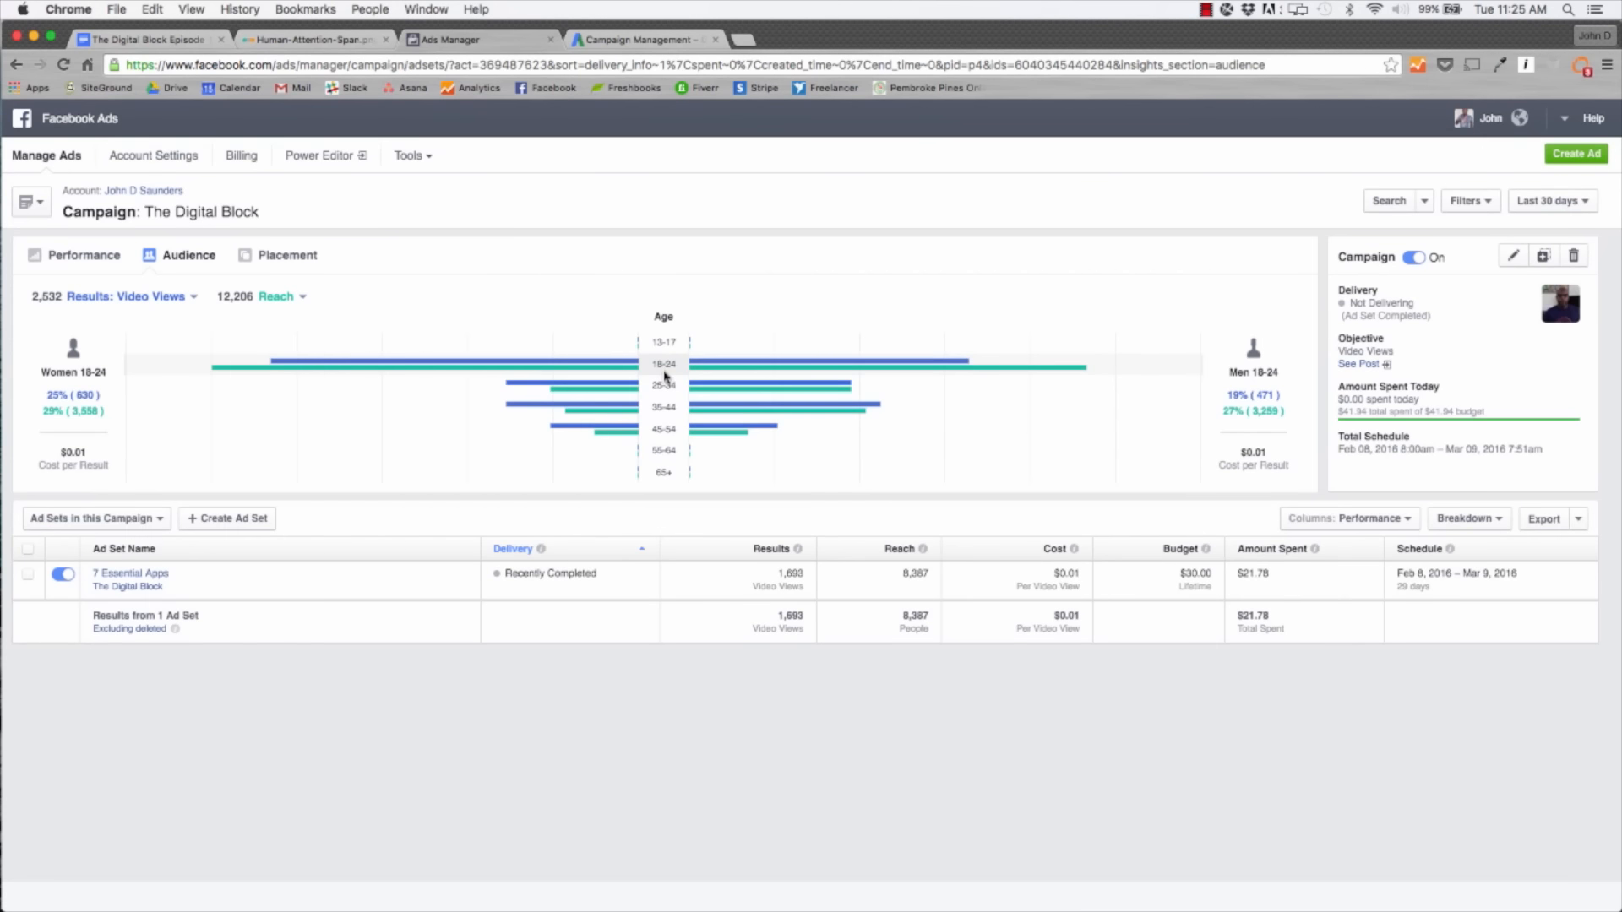
Show the campaign's Placement breakdown, with Mobile News Feed delivering most video views.
{"action": "left_click", "coordinate": [287, 255]}
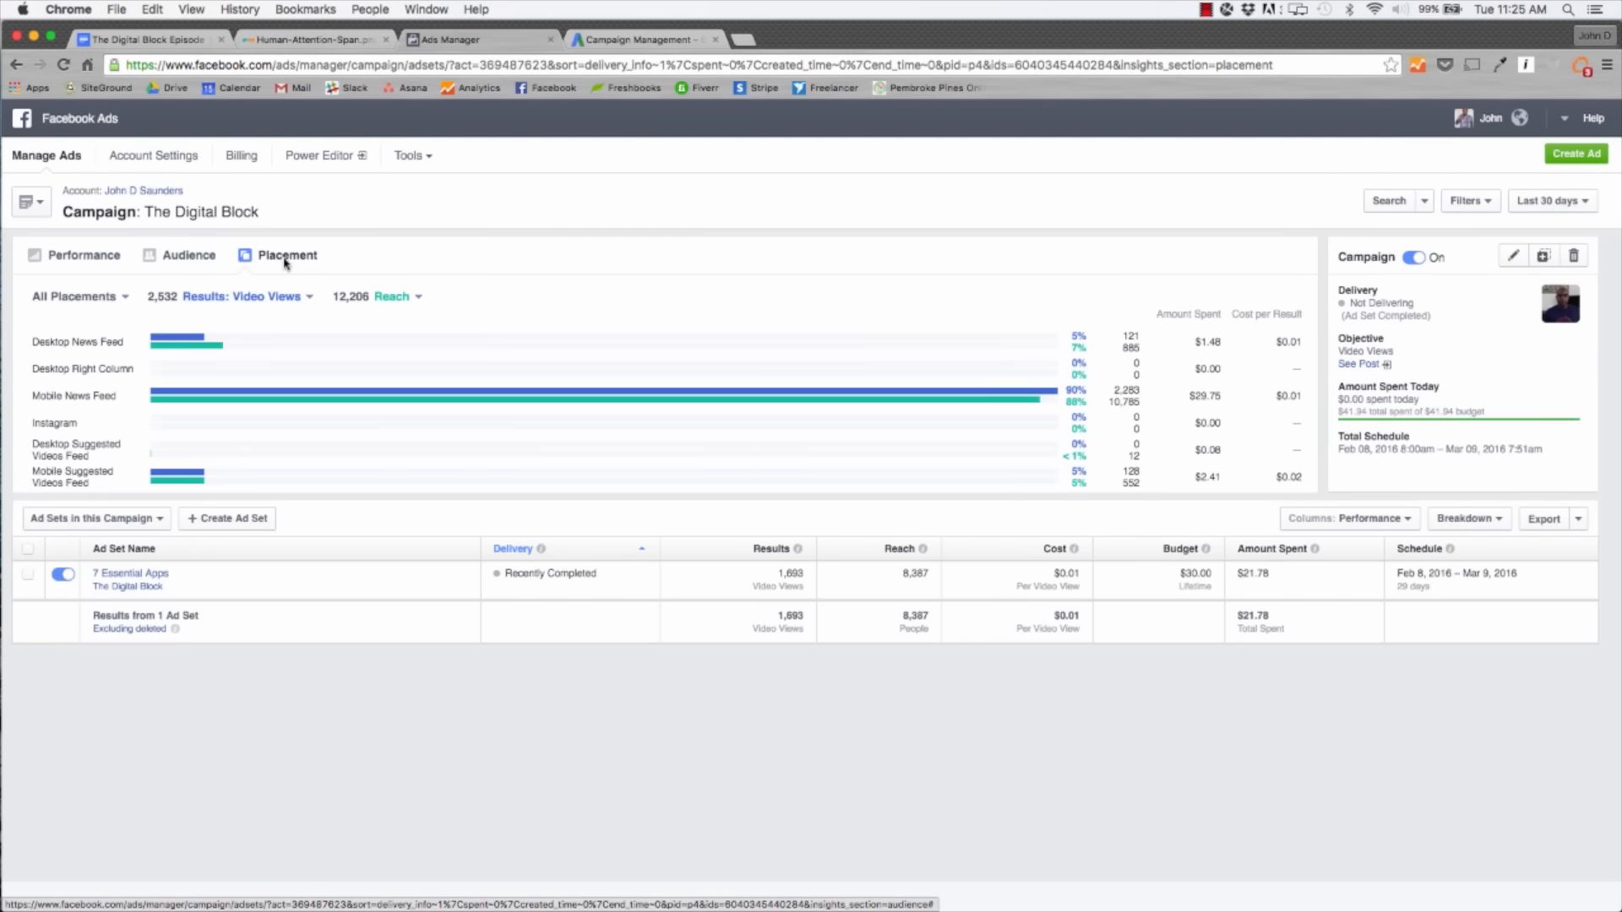
{"action": "mouse_move", "coordinate": [172, 402]}
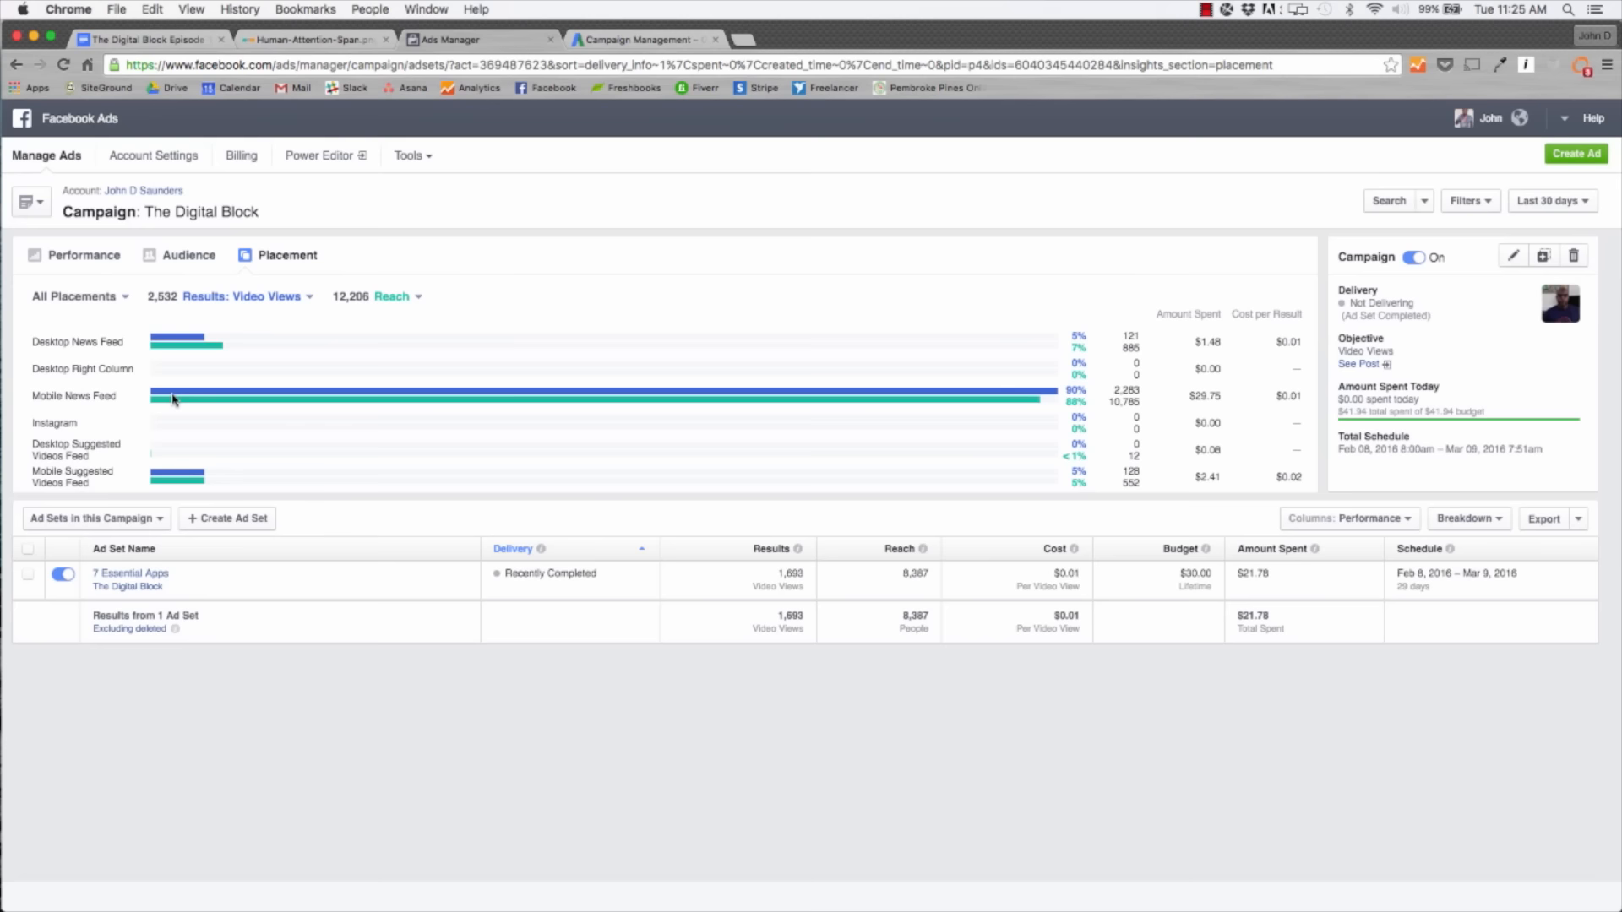
{"action": "mouse_move", "coordinate": [834, 407]}
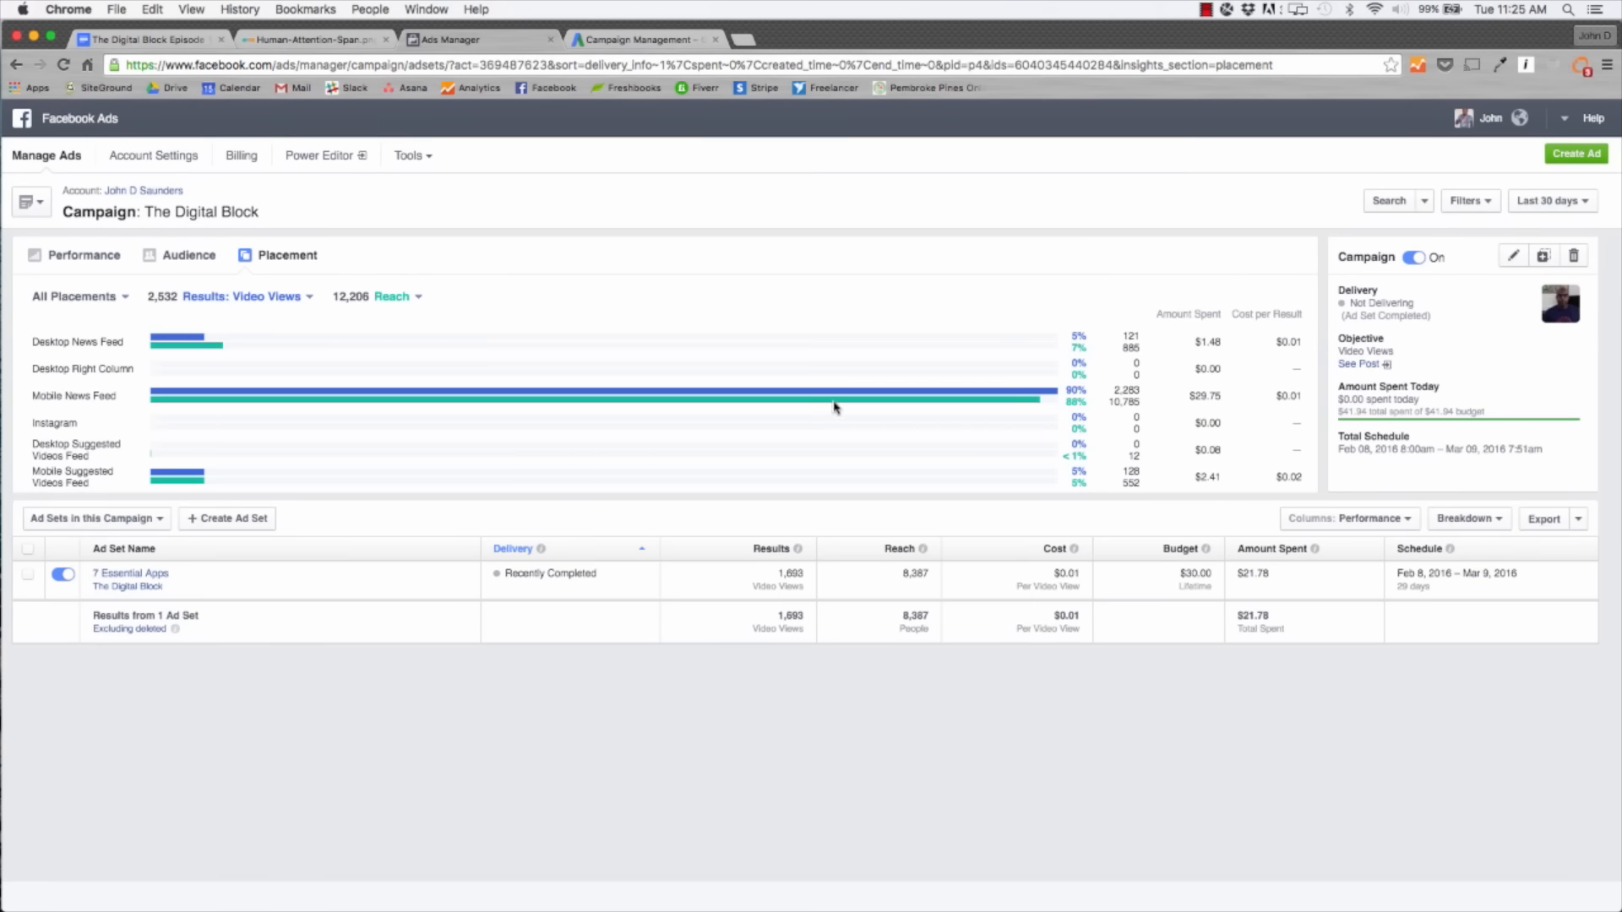
{"action": "mouse_move", "coordinate": [151, 344]}
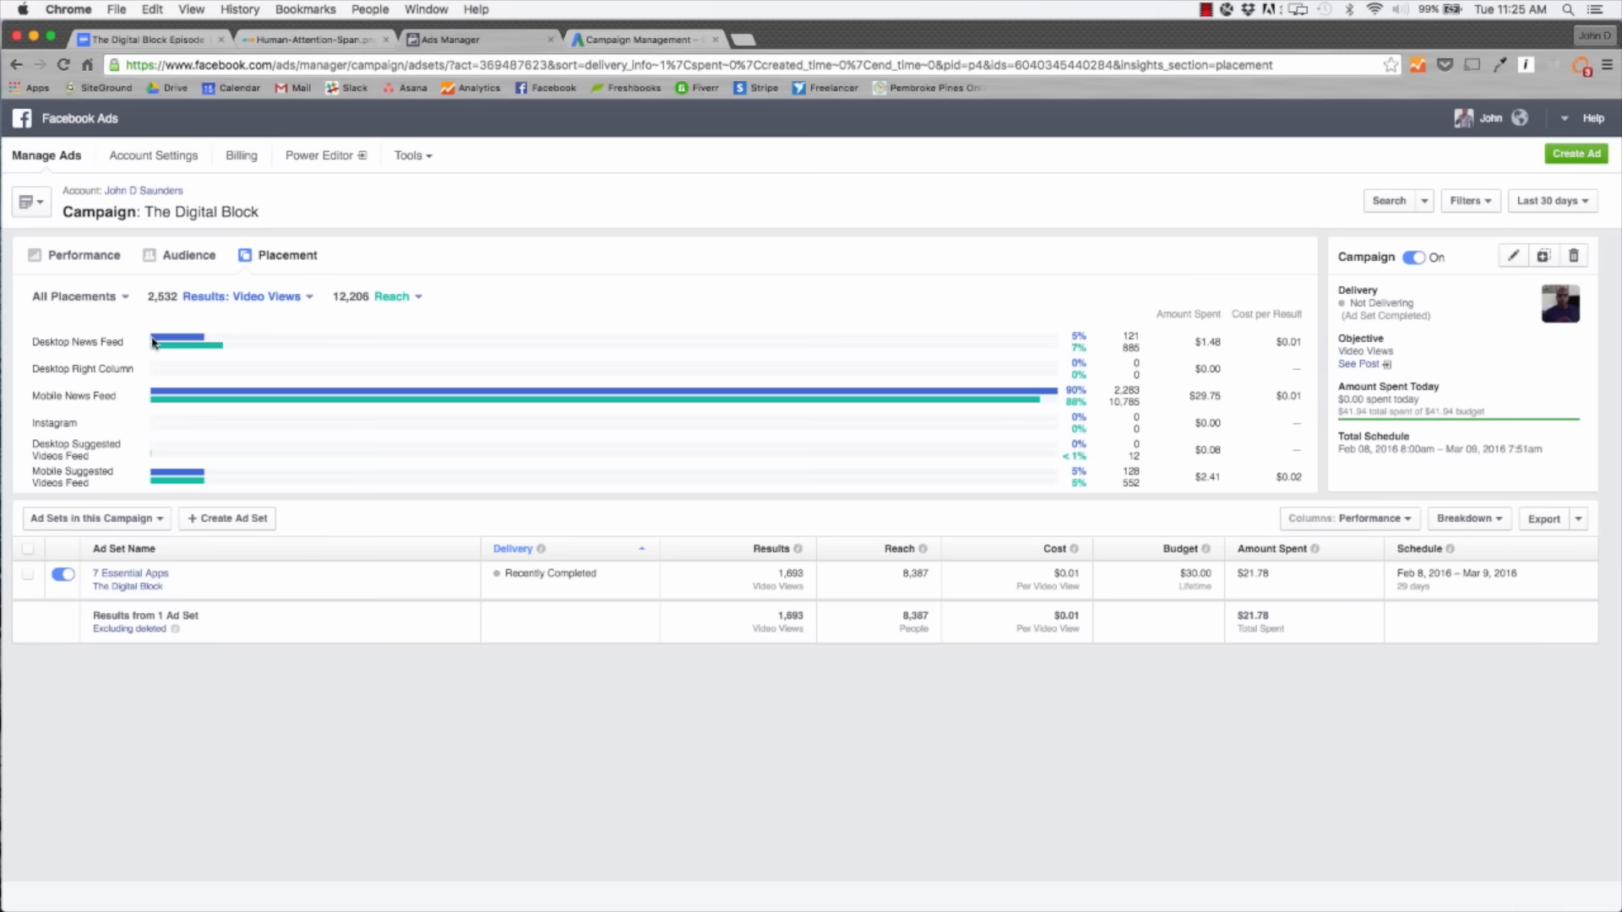
{"action": "mouse_move", "coordinate": [91, 389]}
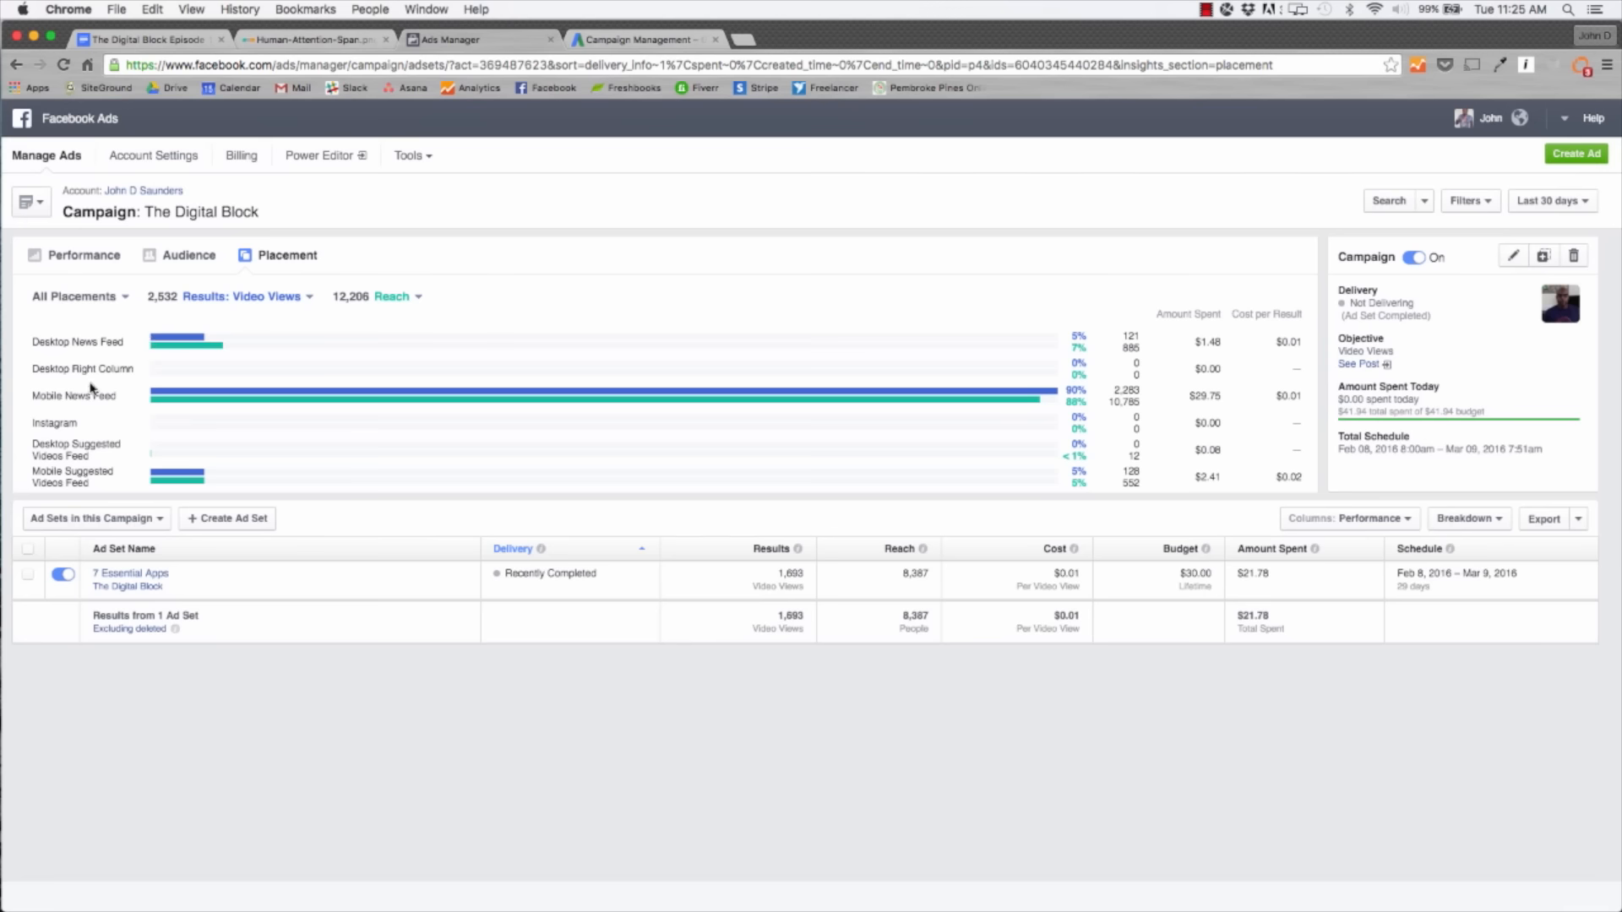
{"action": "mouse_move", "coordinate": [897, 400]}
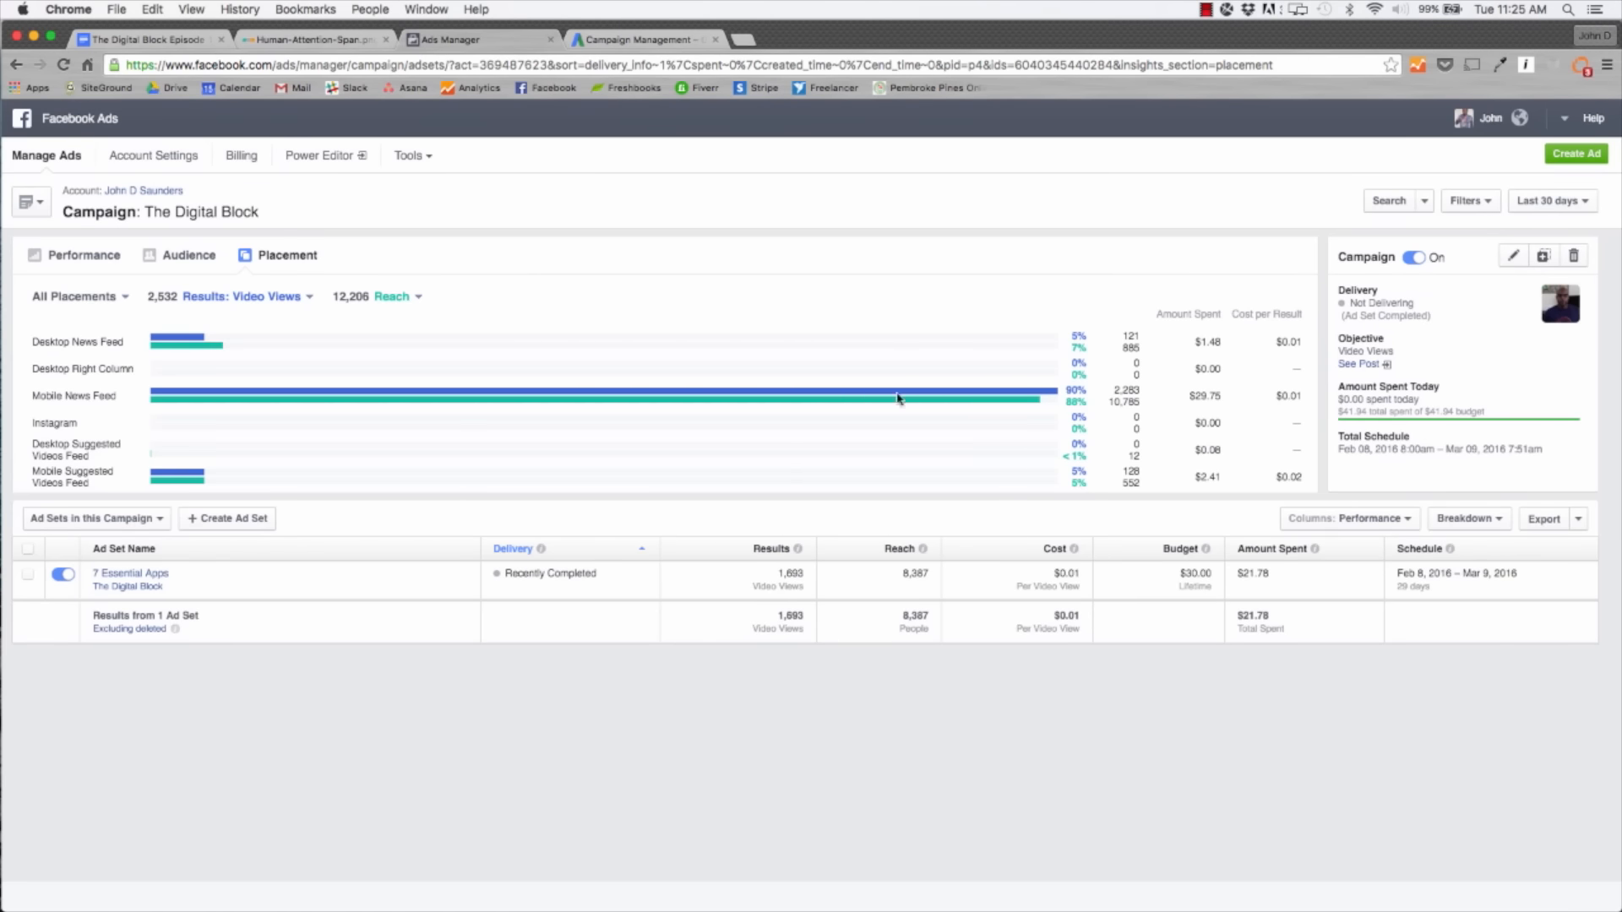
{"action": "mouse_move", "coordinate": [1063, 399]}
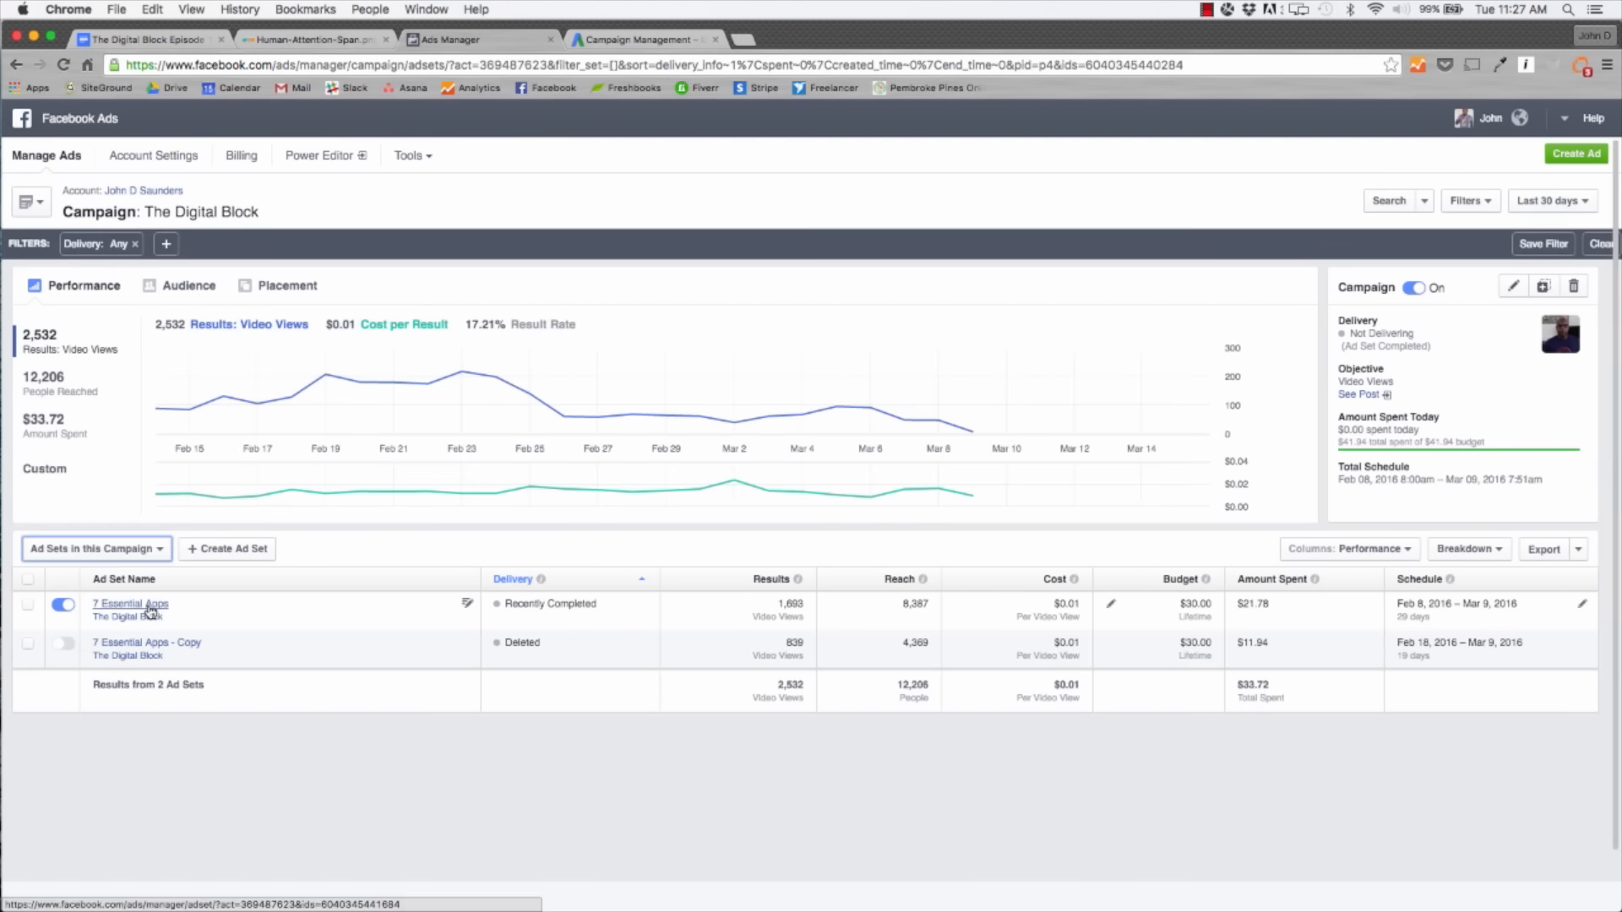
Open the 7 Essential Apps ad set, expand its full targeting details and list the column layouts.
{"action": "left_click", "coordinate": [130, 605]}
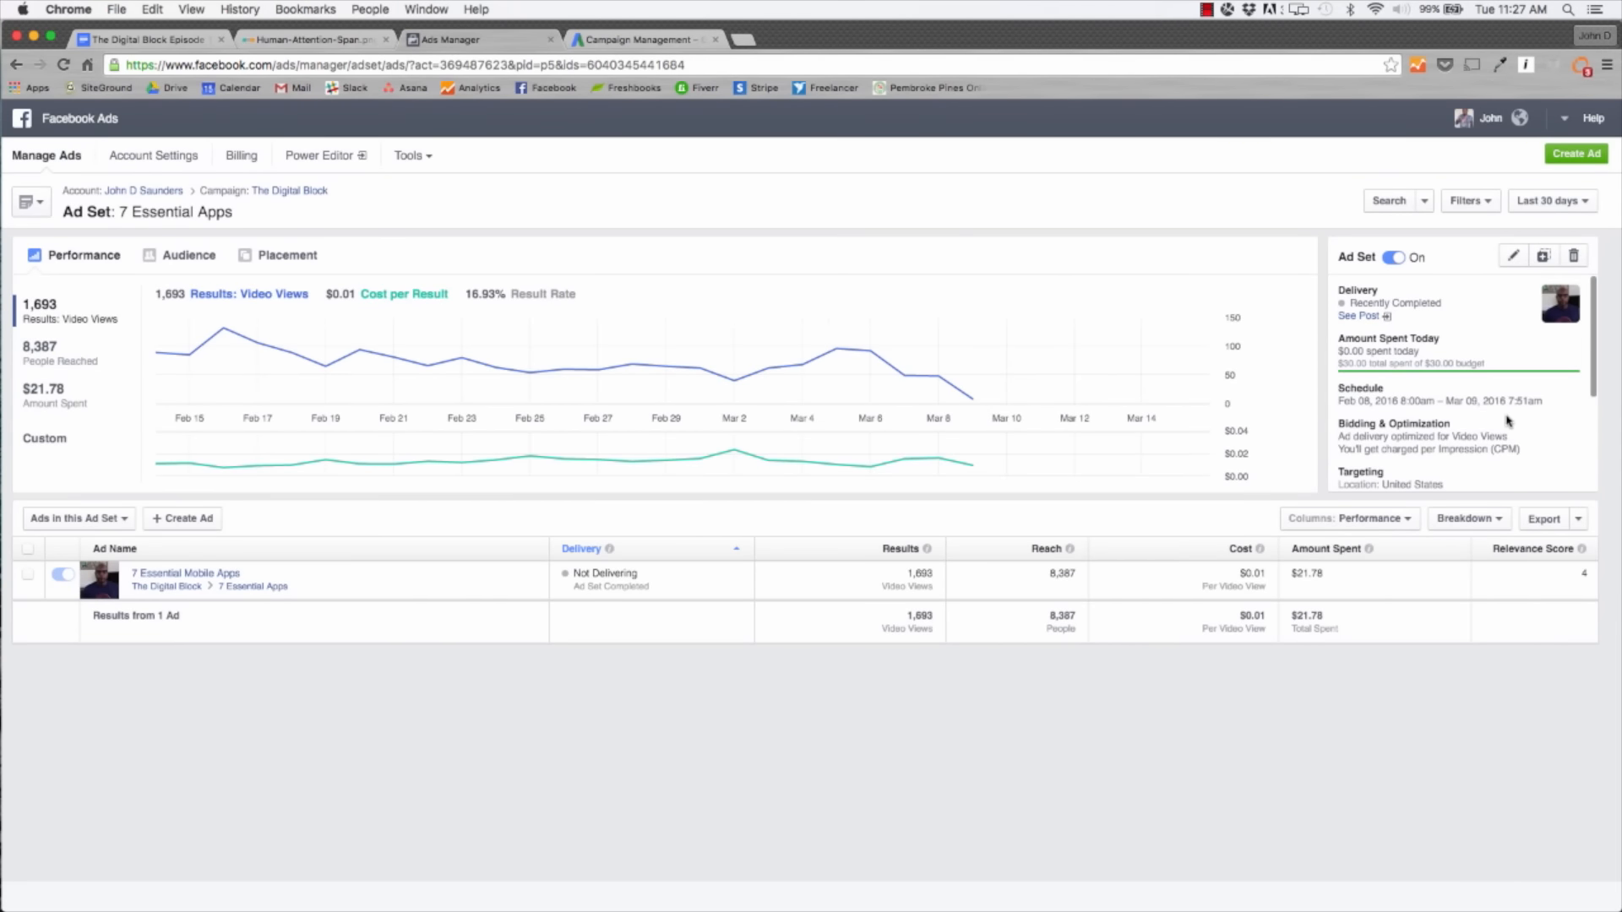
{"action": "scroll", "scroll_direction": "down", "scroll_amount": 3}
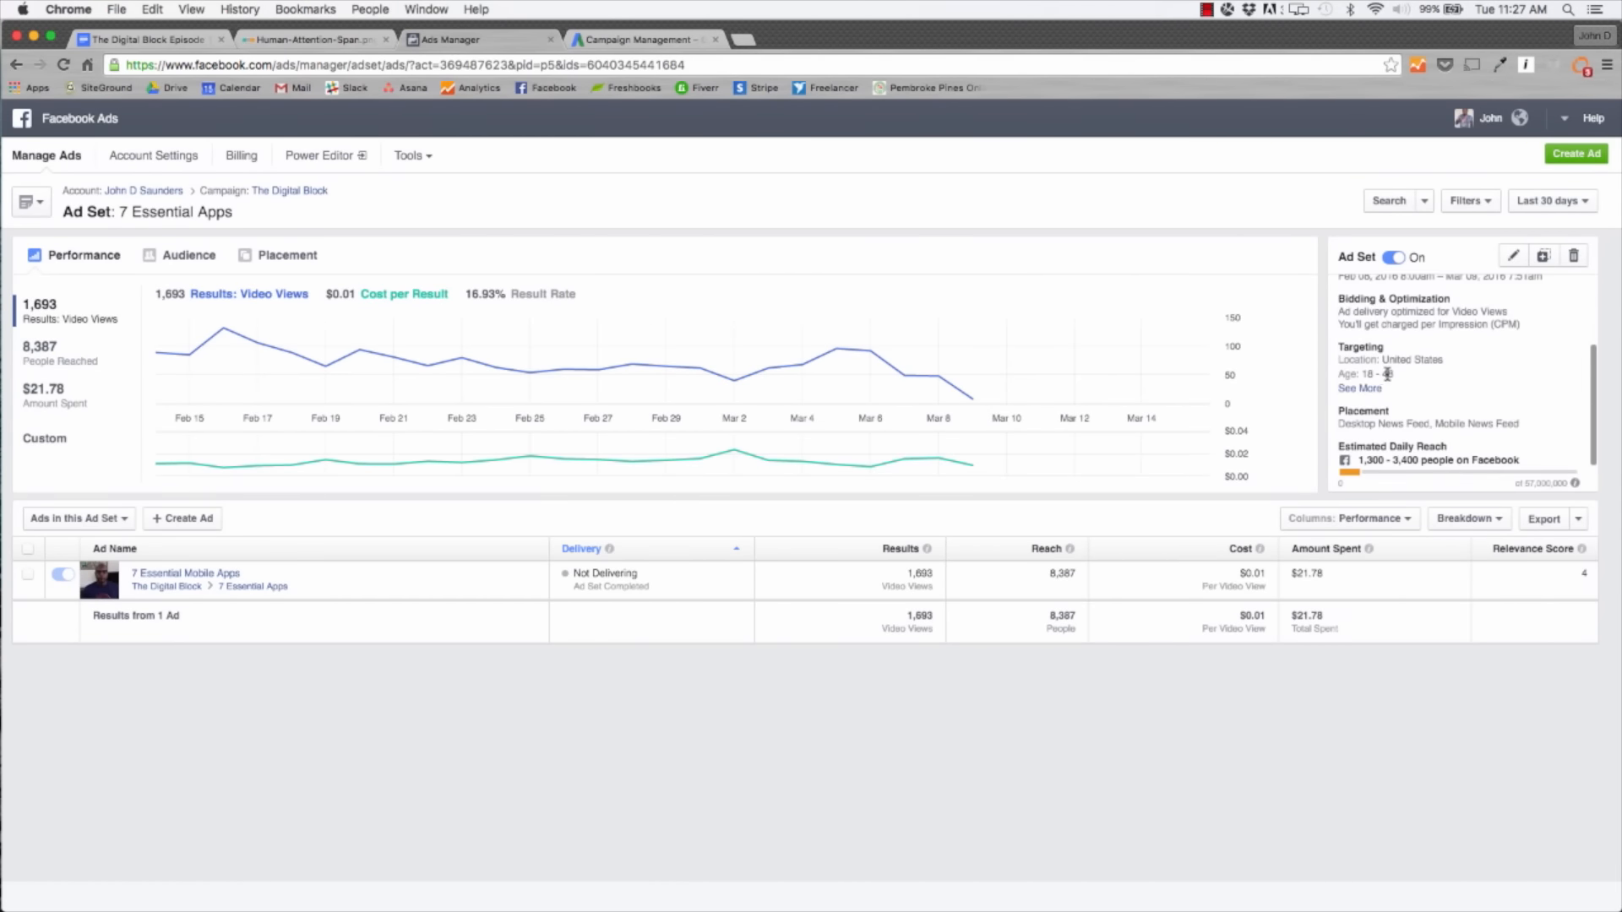
{"action": "left_click", "coordinate": [1358, 388]}
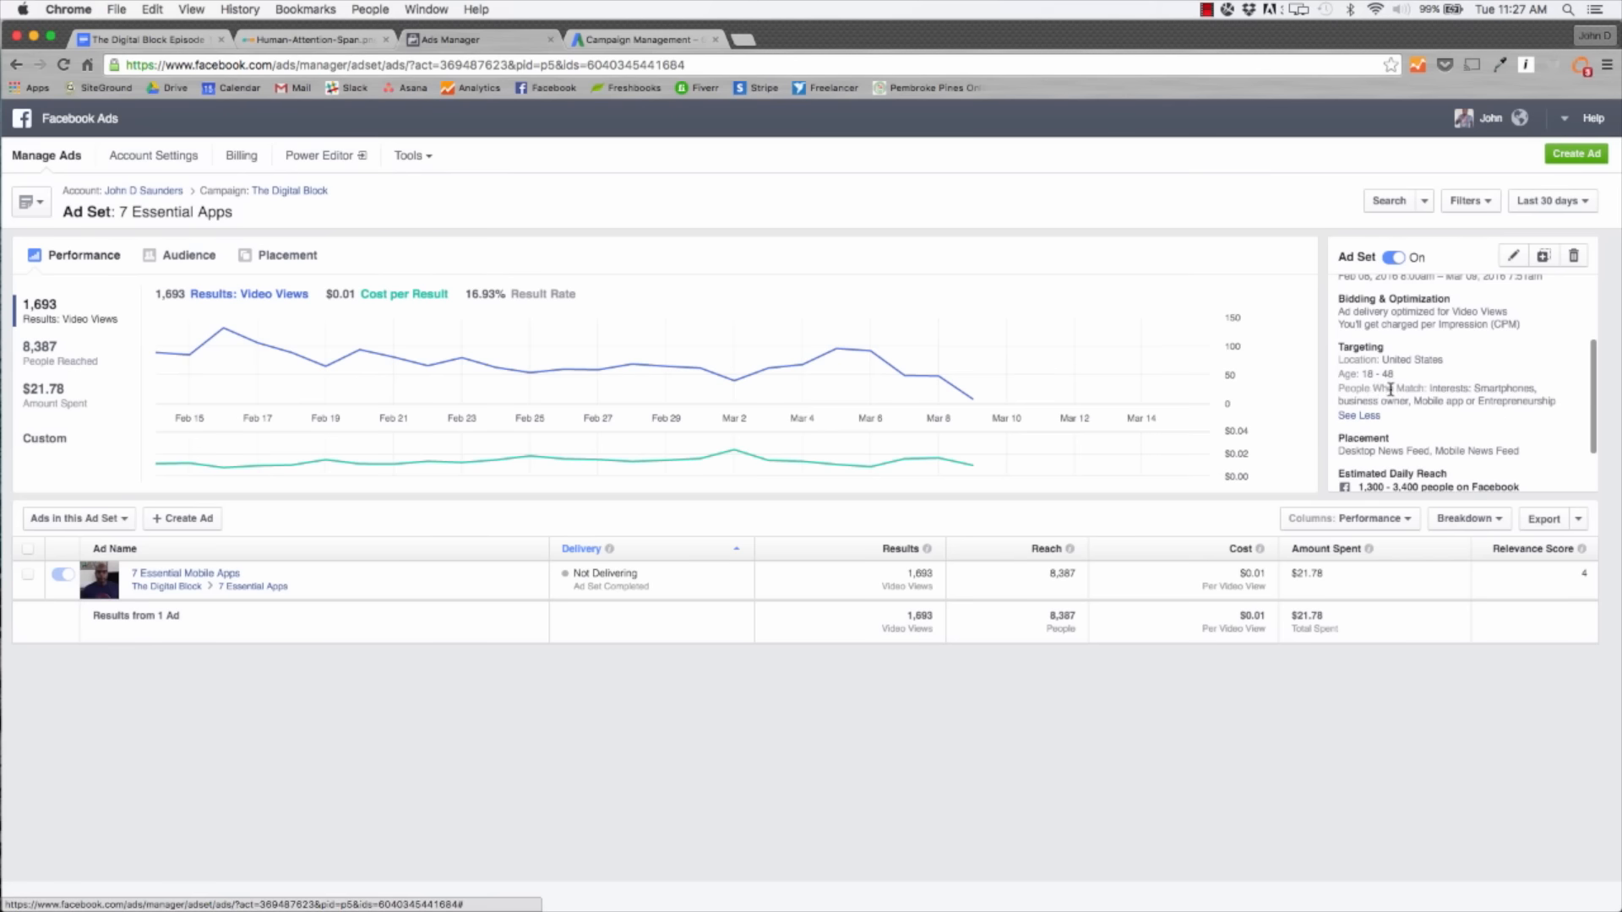
{"action": "mouse_move", "coordinate": [1528, 392]}
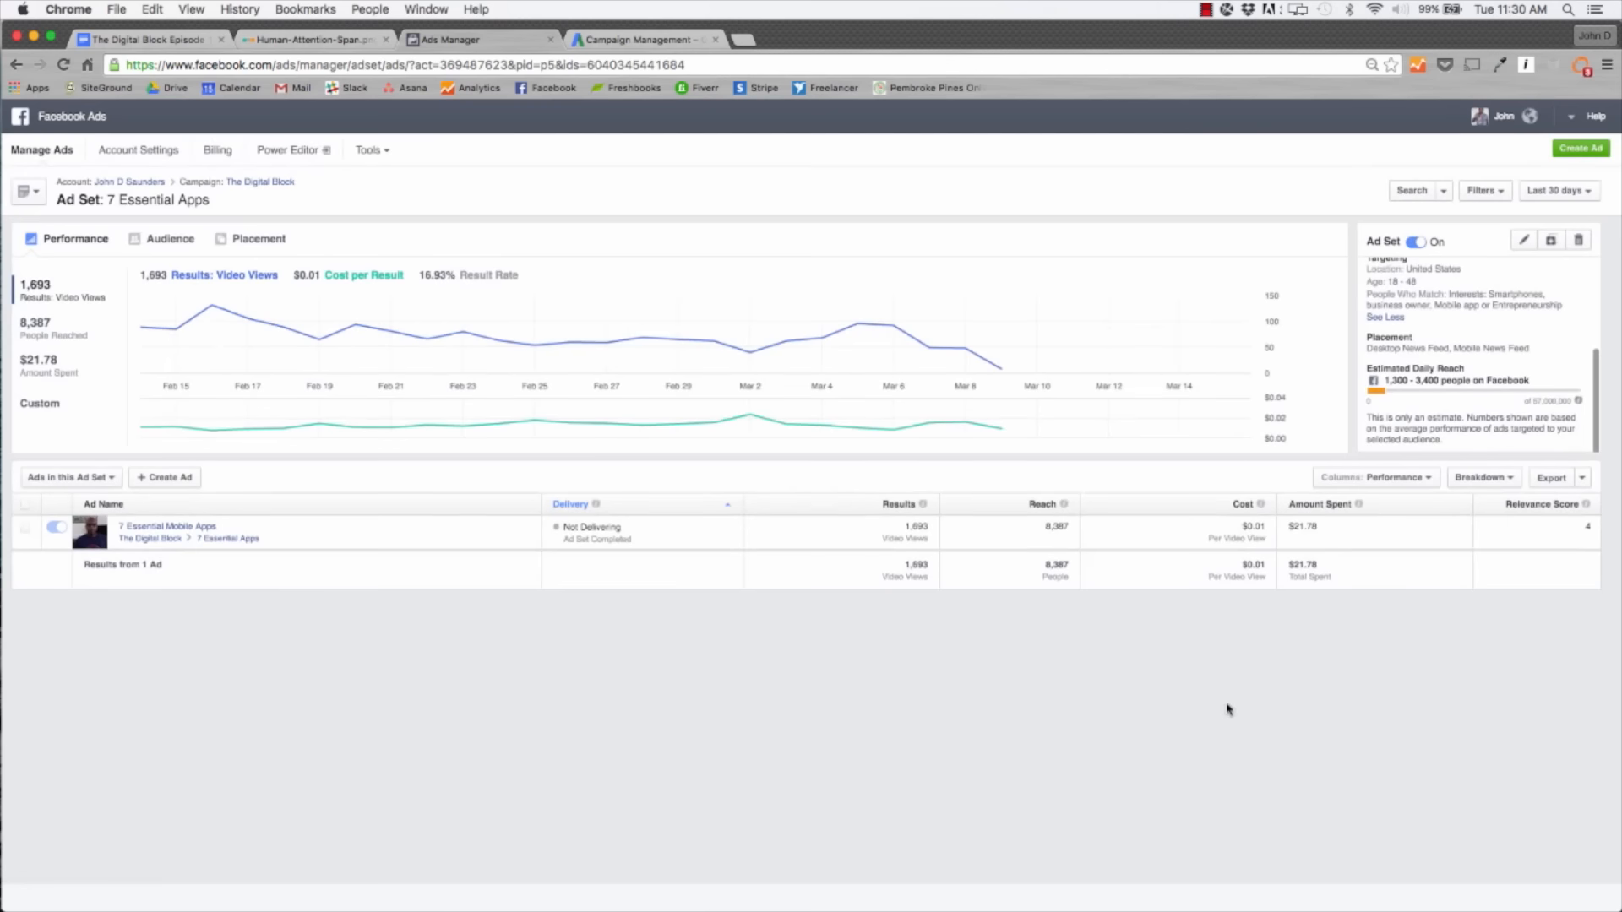
{"action": "mouse_move", "coordinate": [1194, 699]}
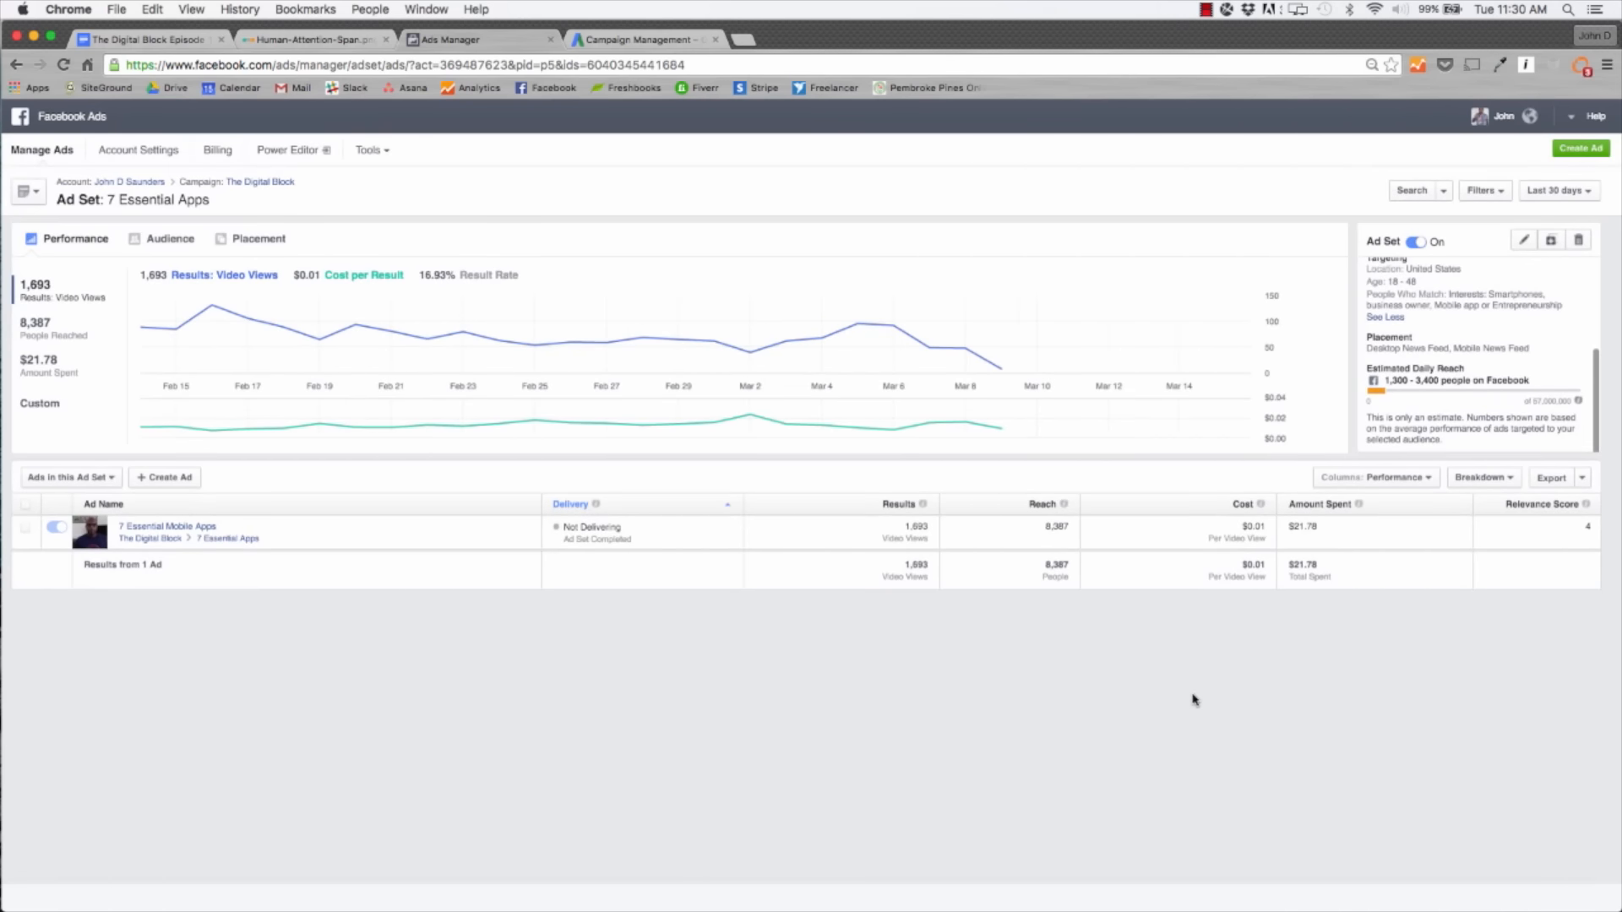
{"action": "mouse_move", "coordinate": [1181, 708]}
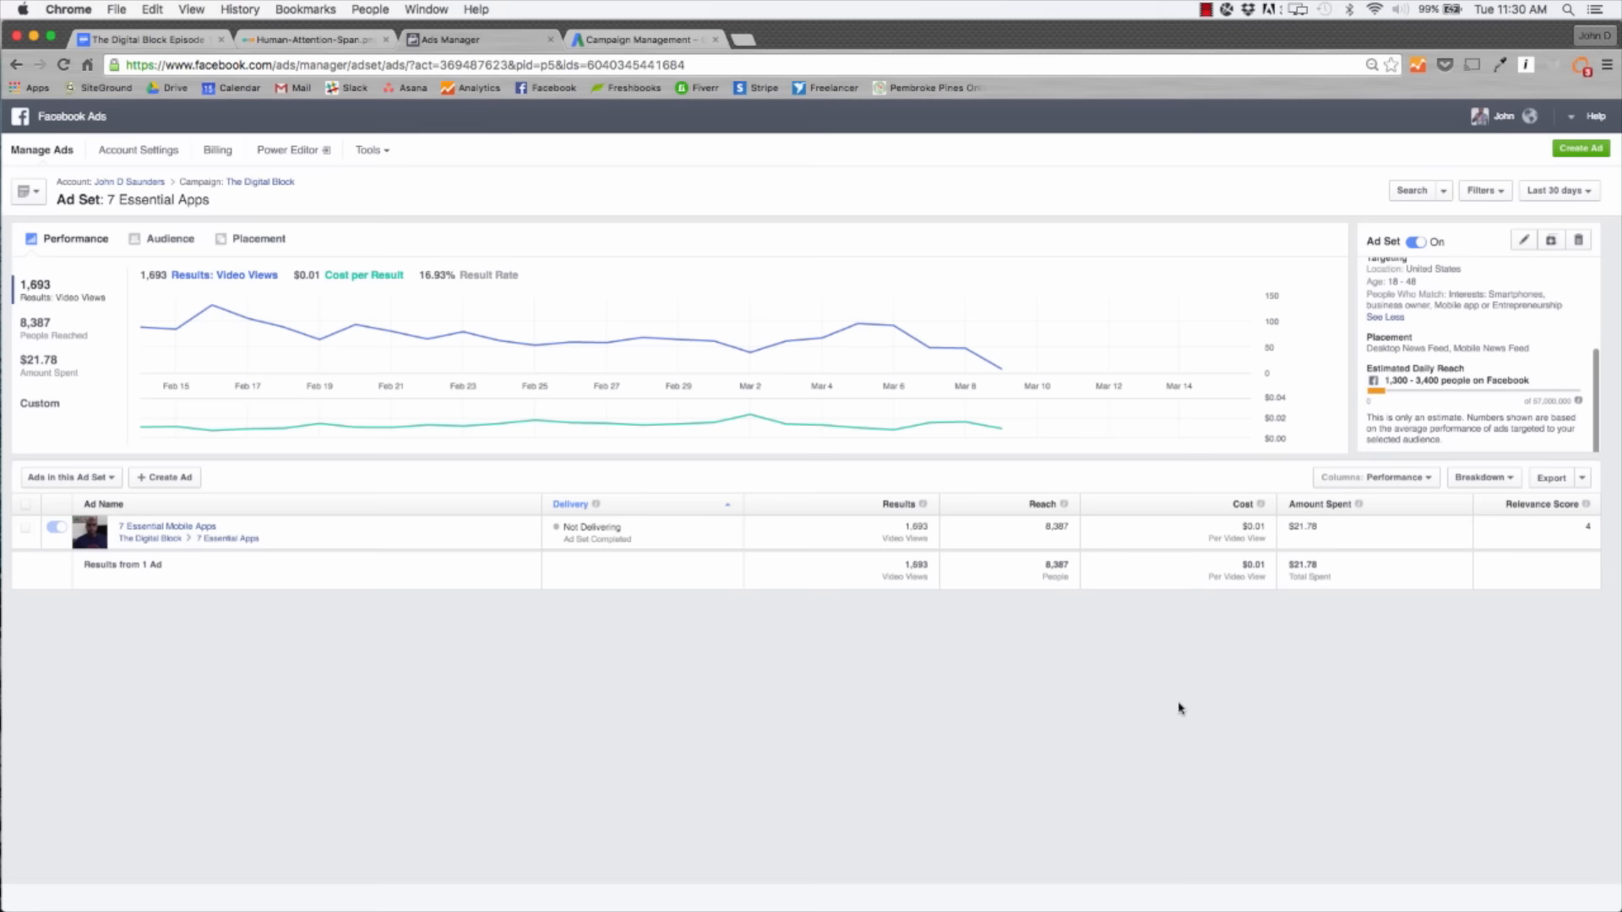
{"action": "left_click", "coordinate": [1375, 477]}
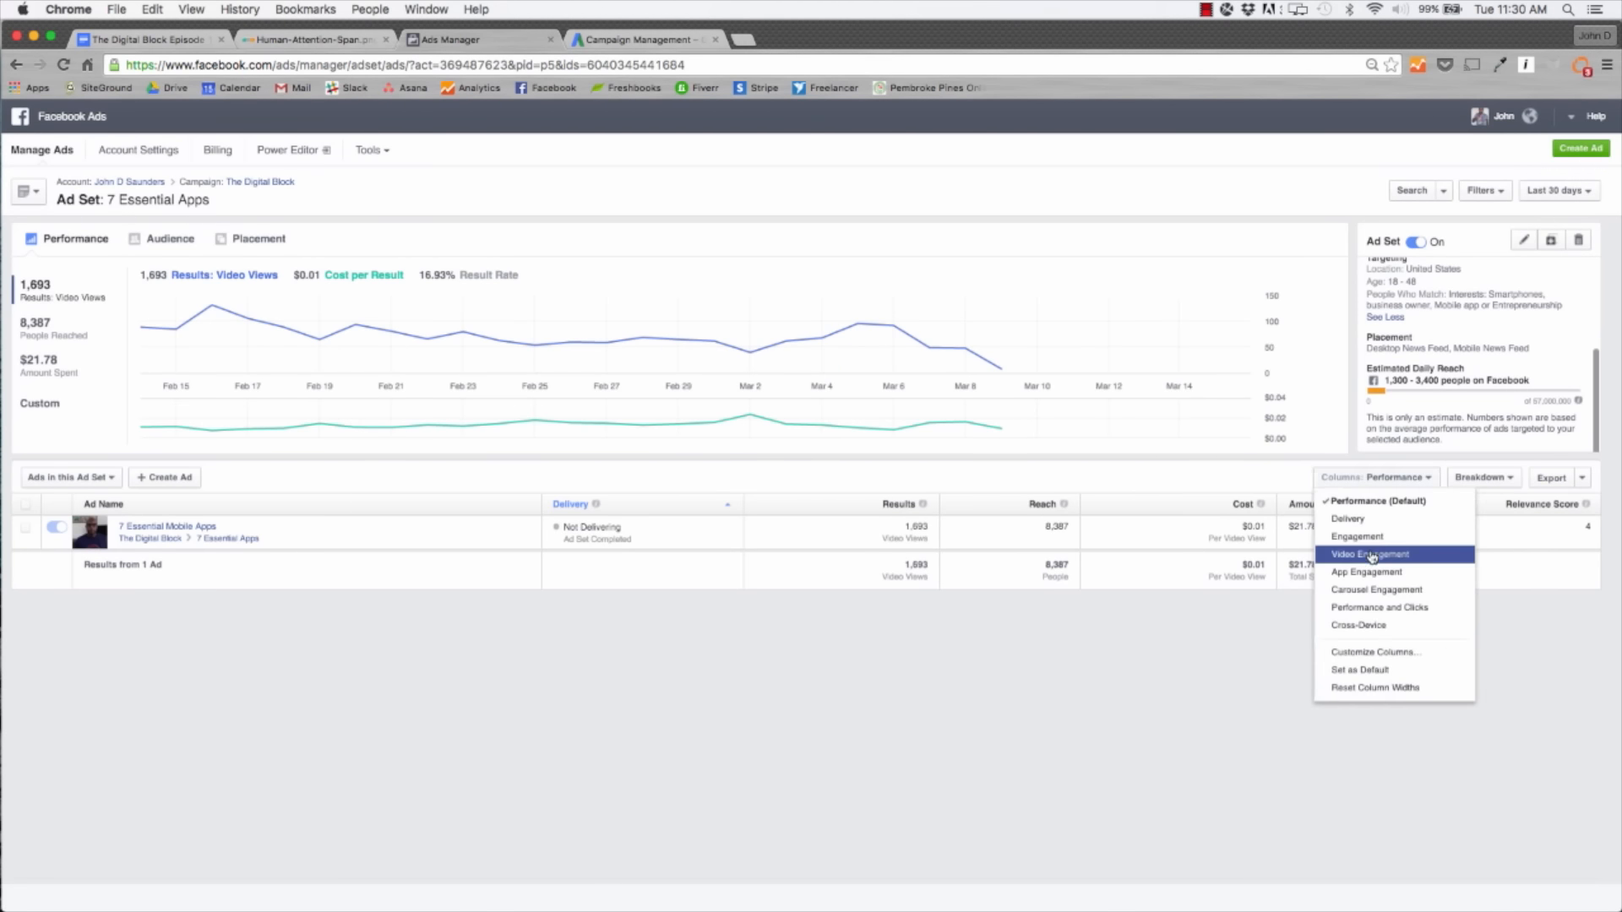
Set the table's column preset to Video Engagement for the 7 Essential Apps ad set.
{"action": "left_click", "coordinate": [1367, 554]}
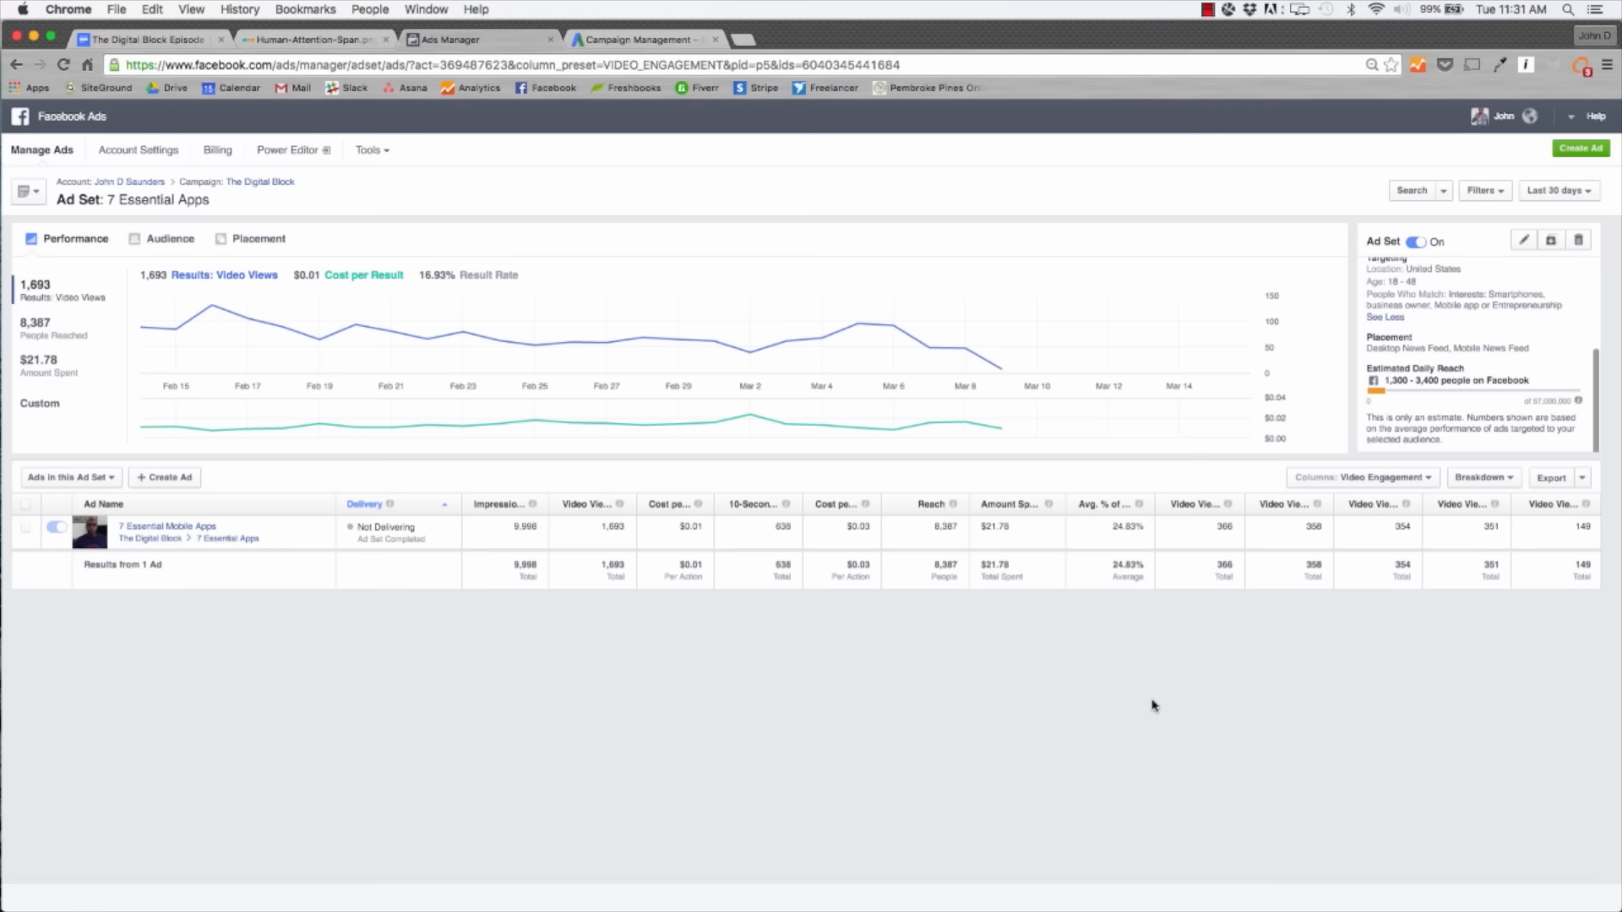
{"action": "mouse_move", "coordinate": [1029, 659]}
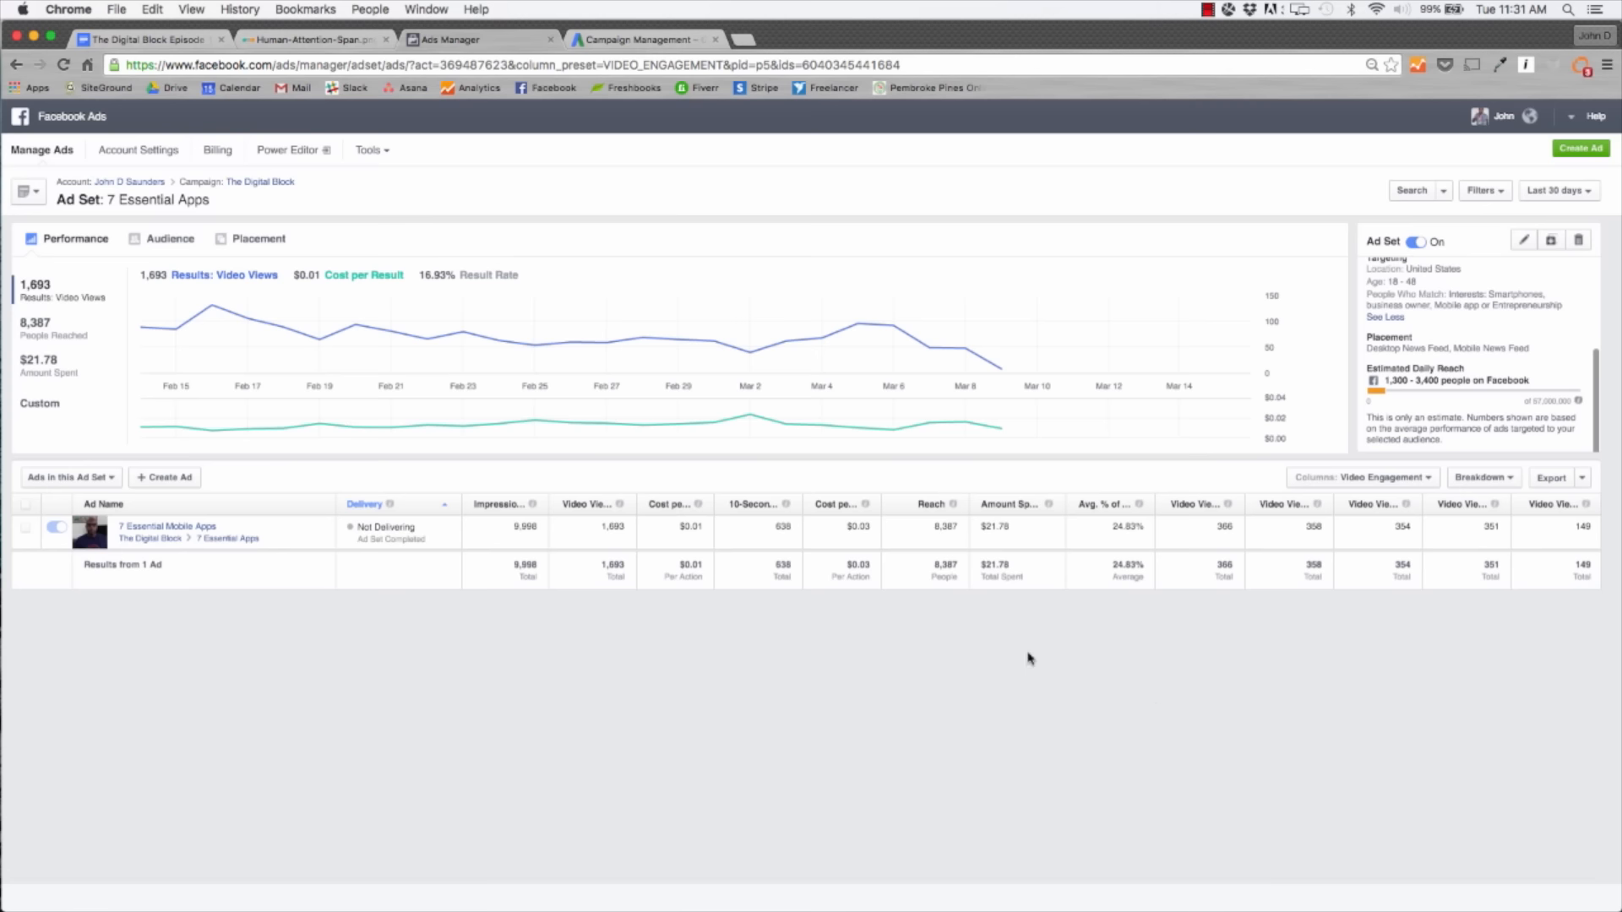
{"action": "mouse_move", "coordinate": [1142, 505]}
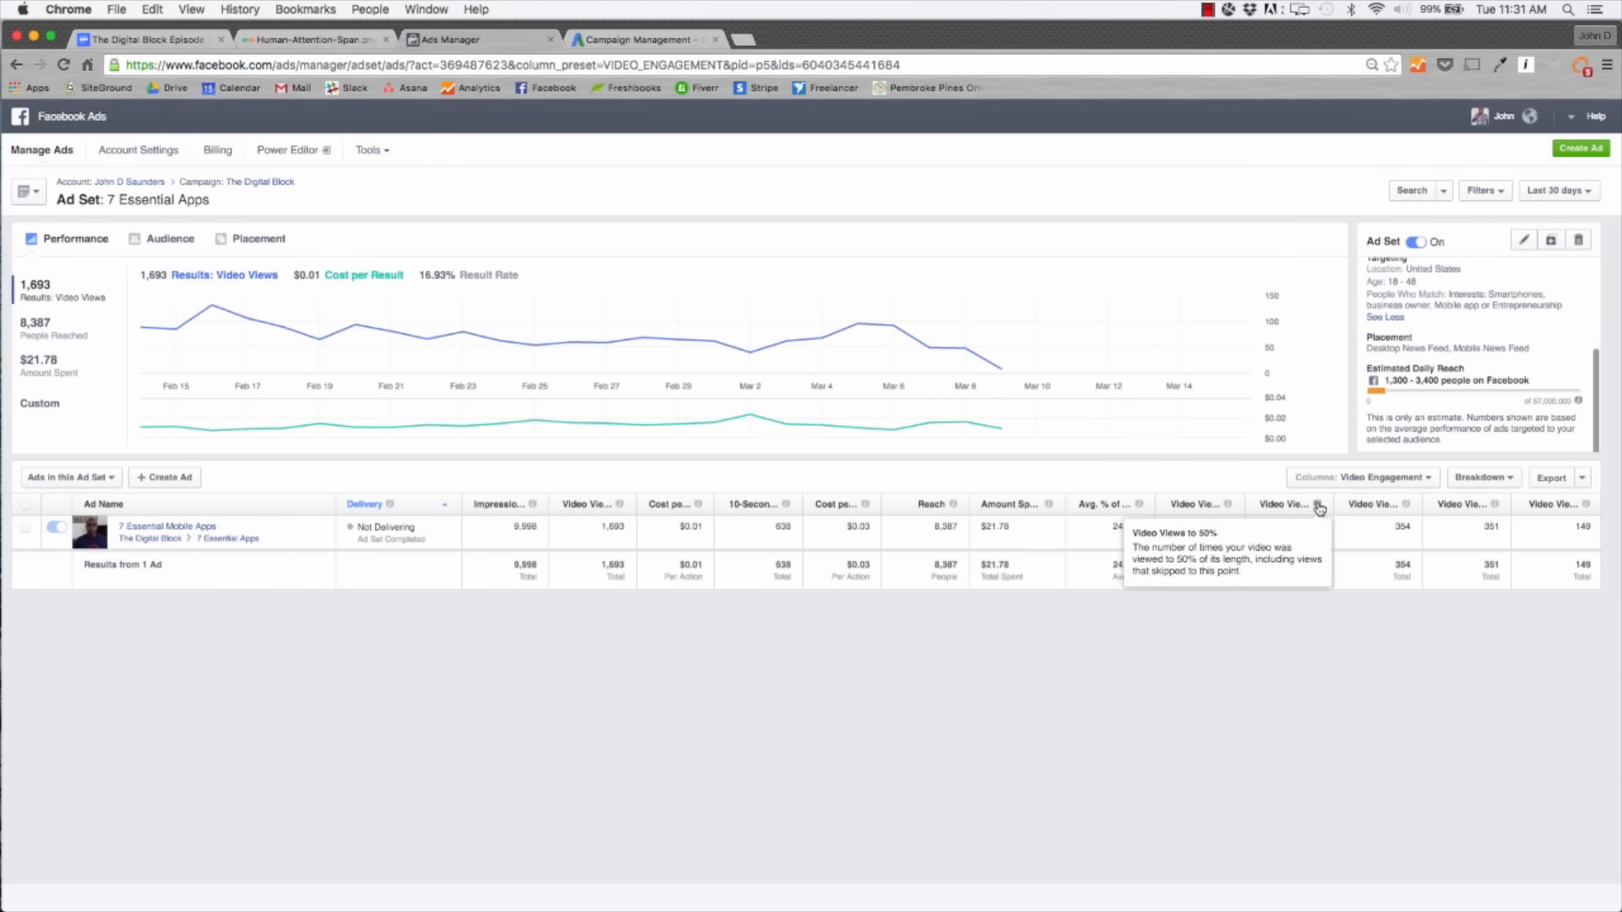
{"action": "mouse_move", "coordinate": [1320, 507]}
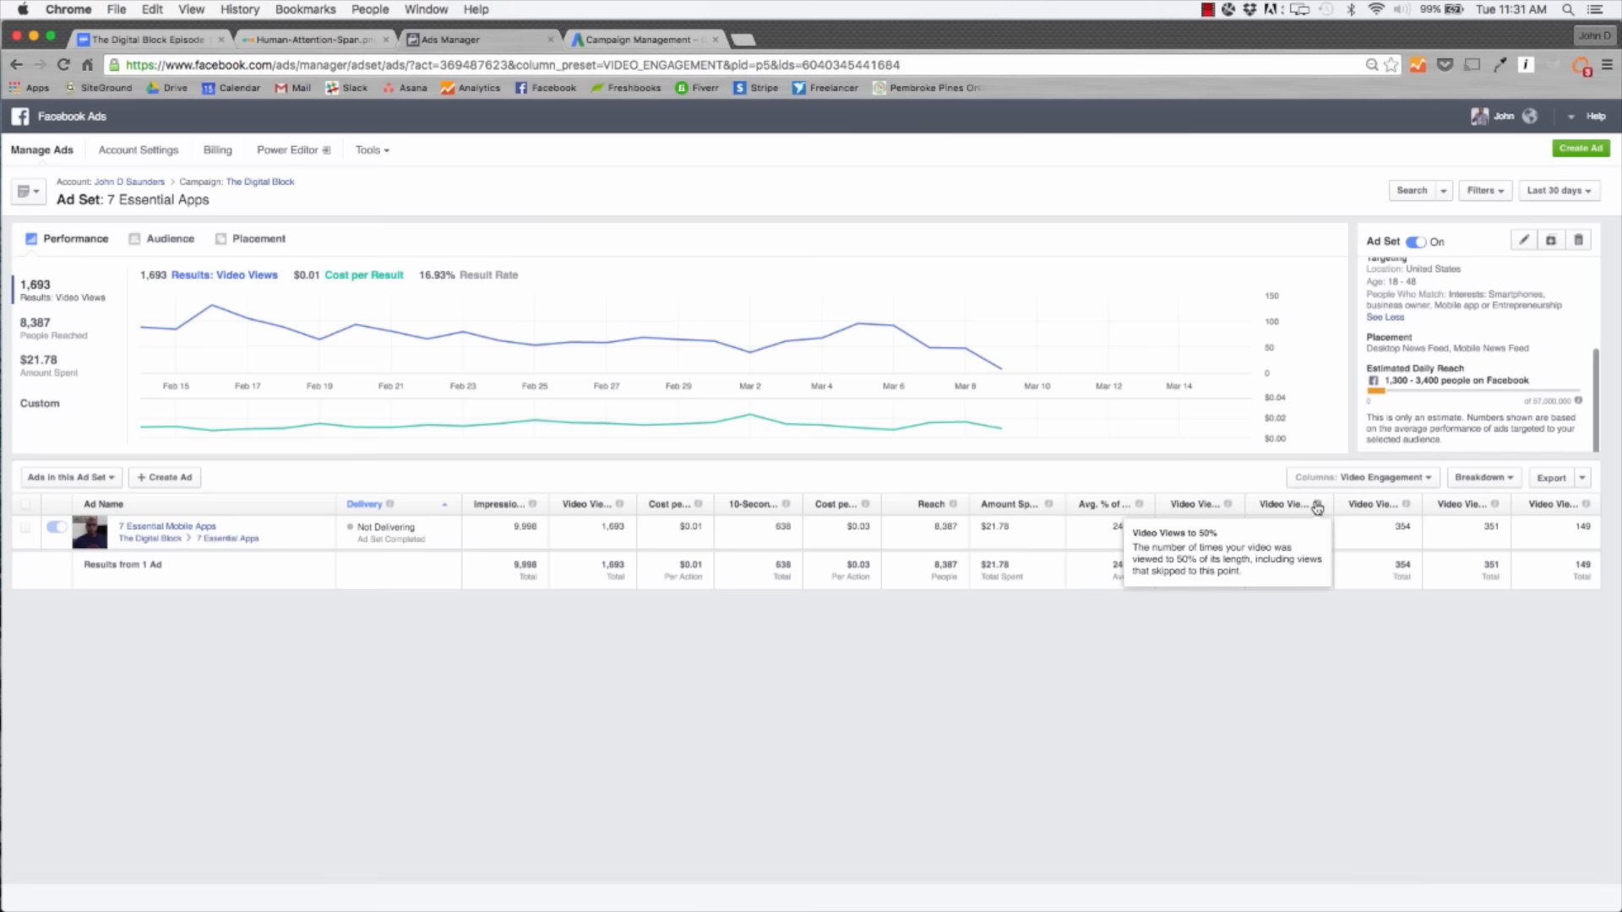
{"action": "mouse_move", "coordinate": [1316, 509]}
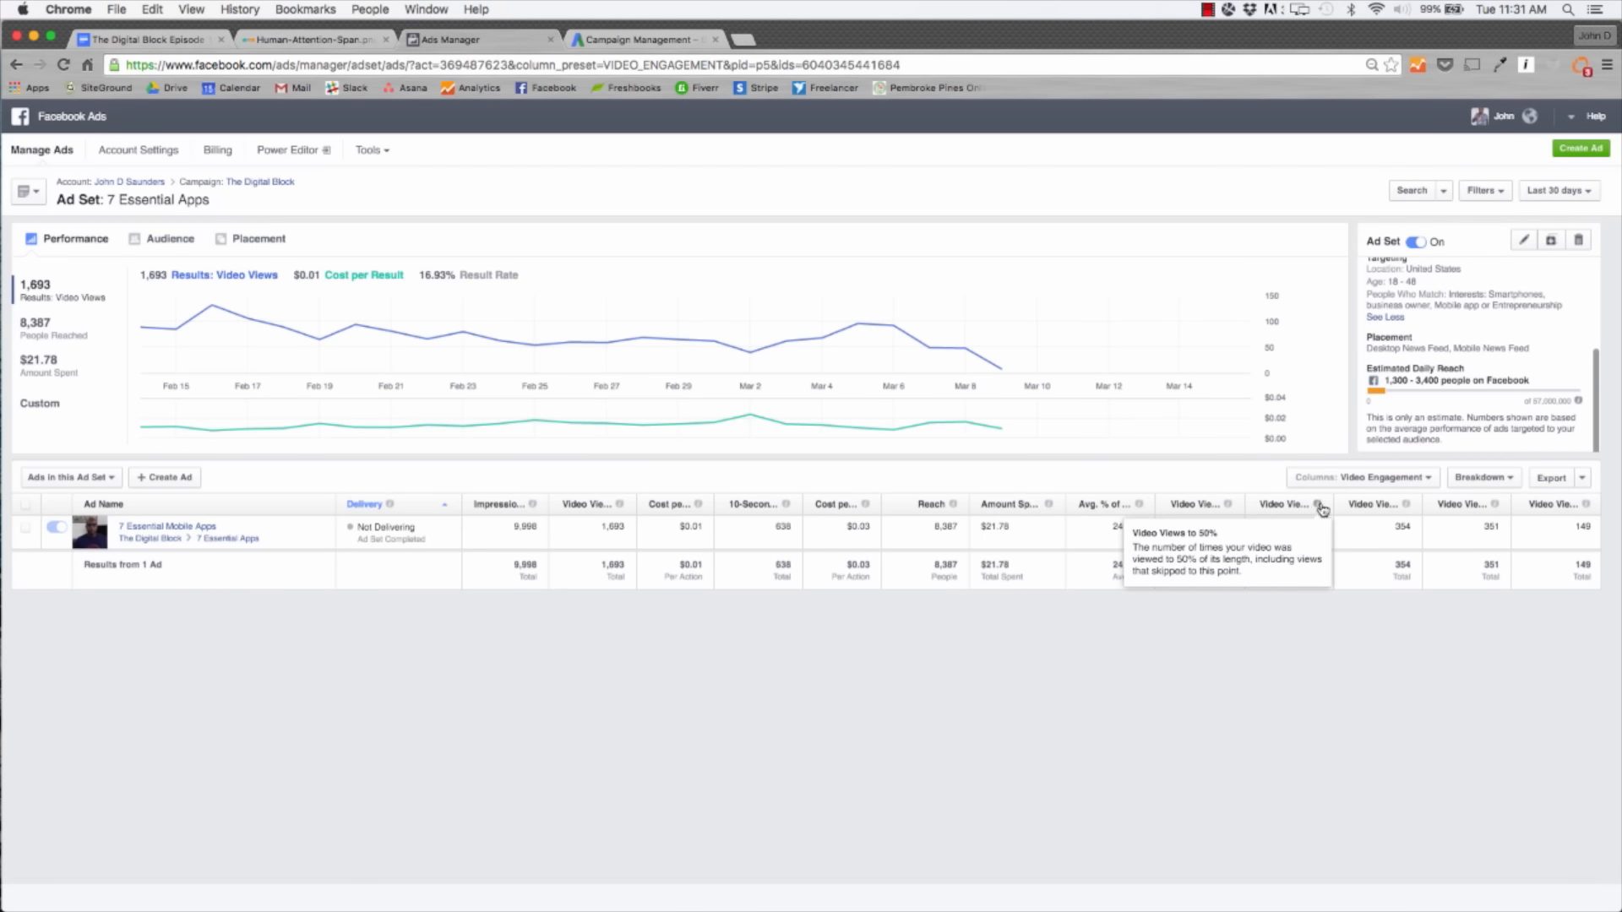
{"action": "mouse_move", "coordinate": [1416, 664]}
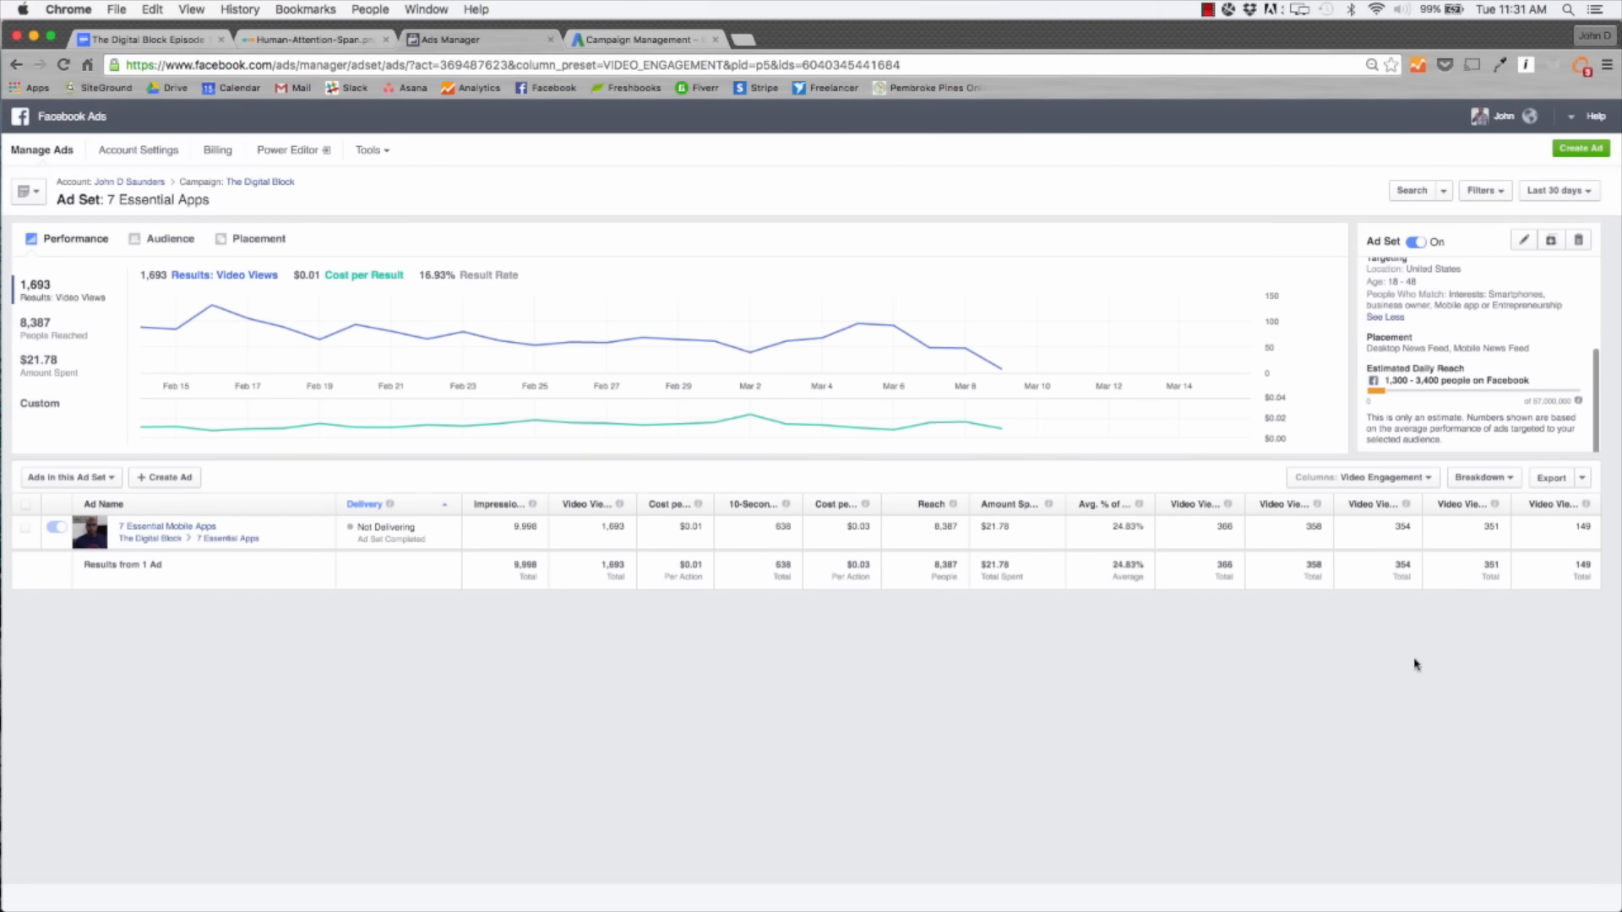
{"action": "mouse_move", "coordinate": [1410, 505]}
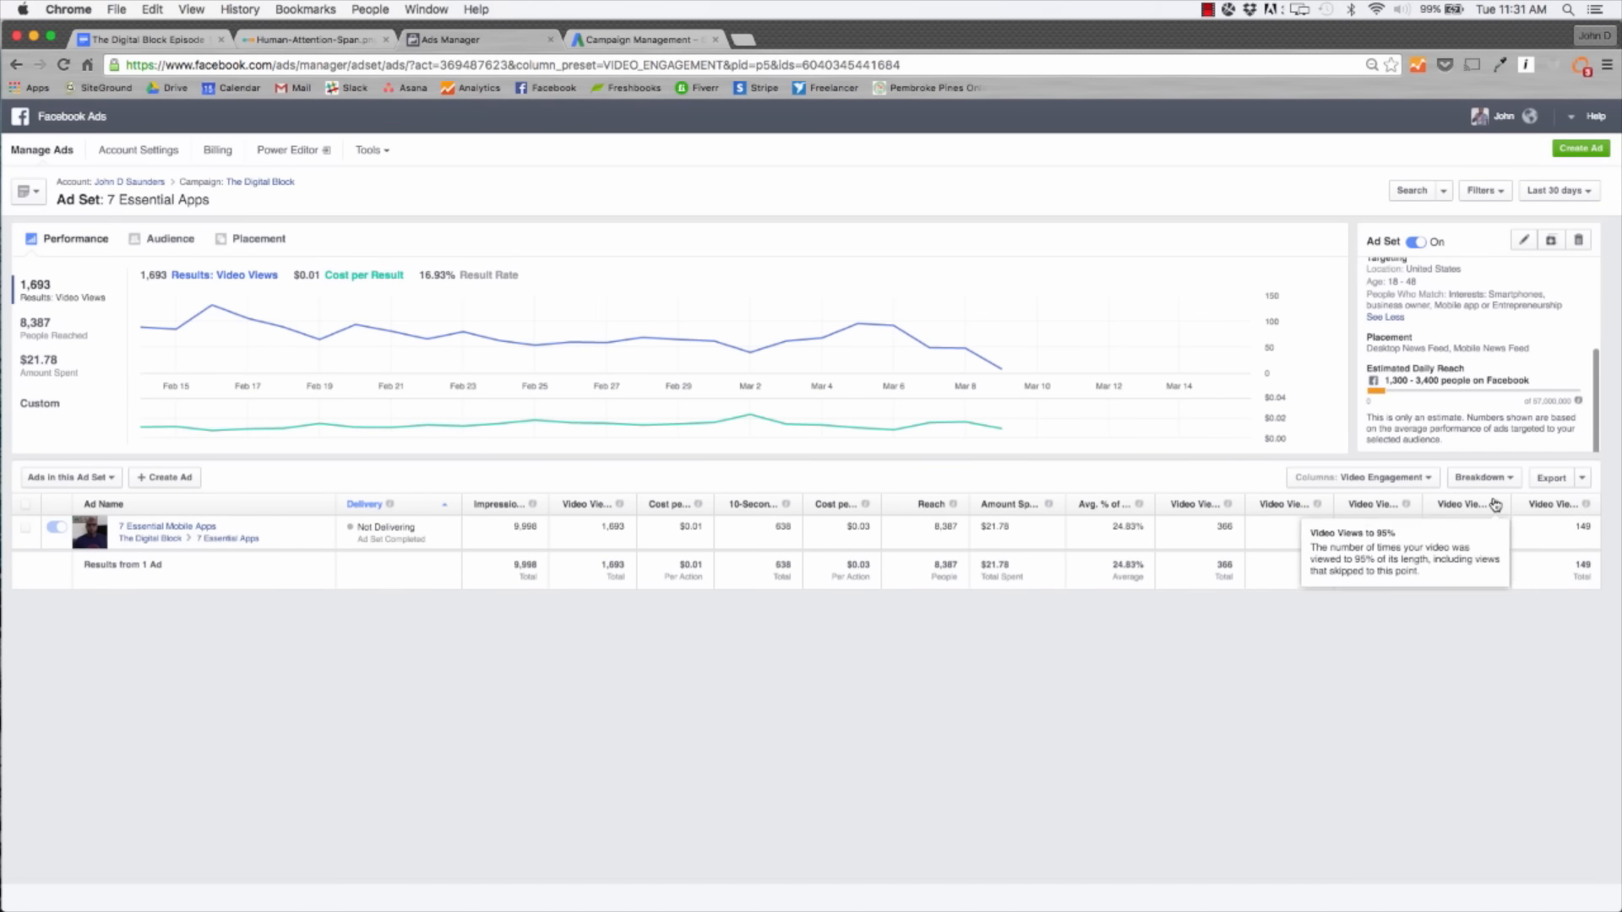
{"action": "mouse_move", "coordinate": [1524, 600]}
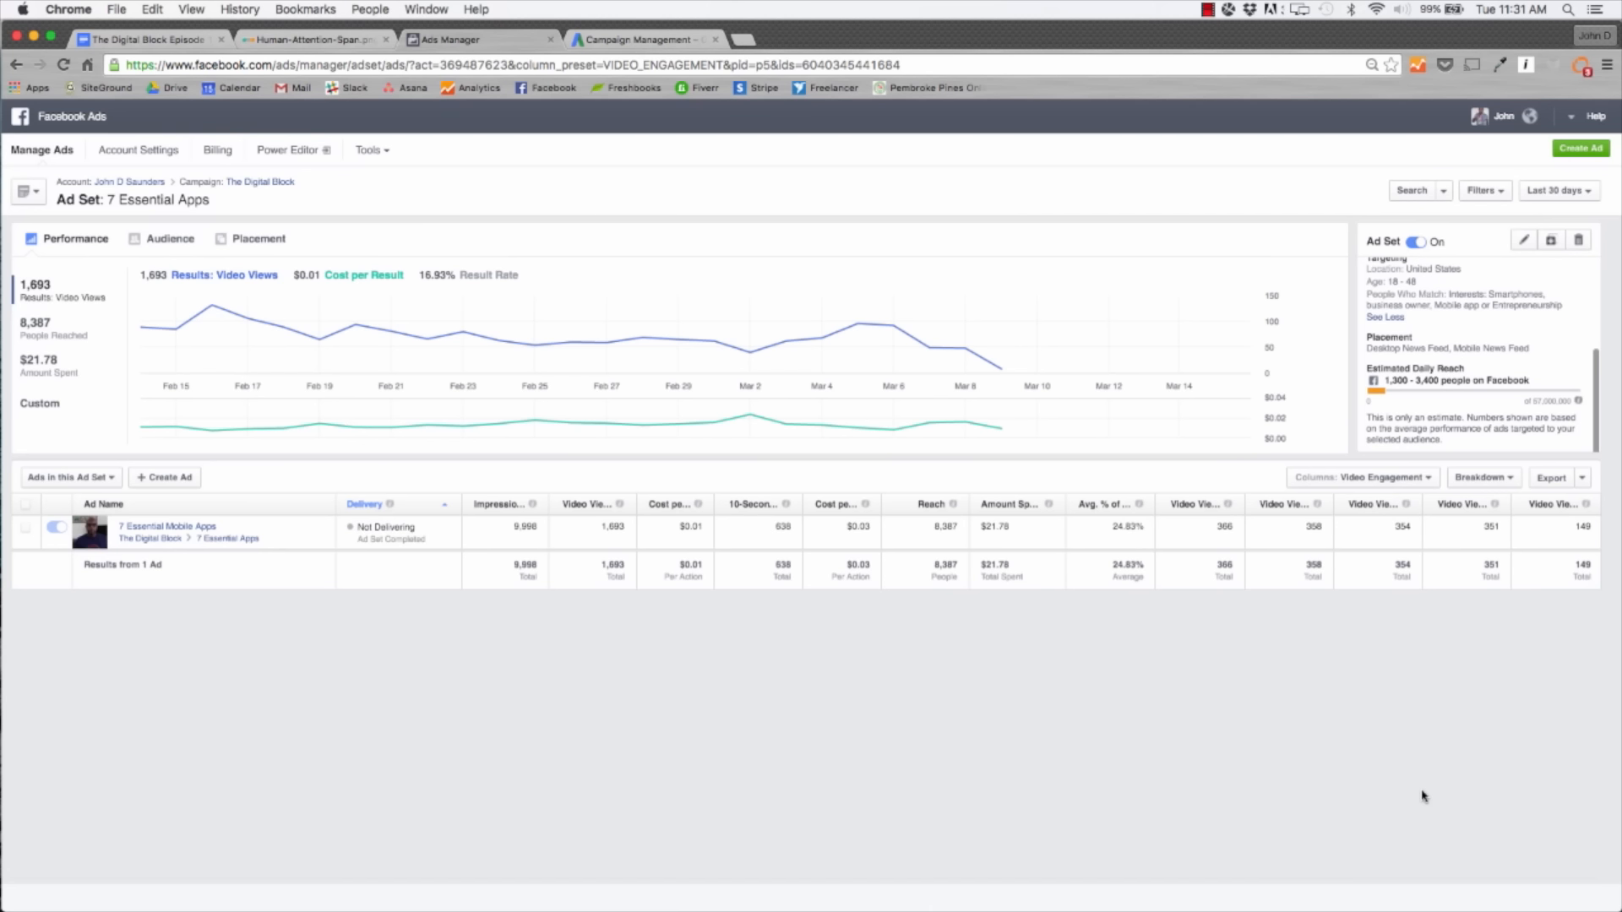
{"action": "mouse_move", "coordinate": [1367, 527]}
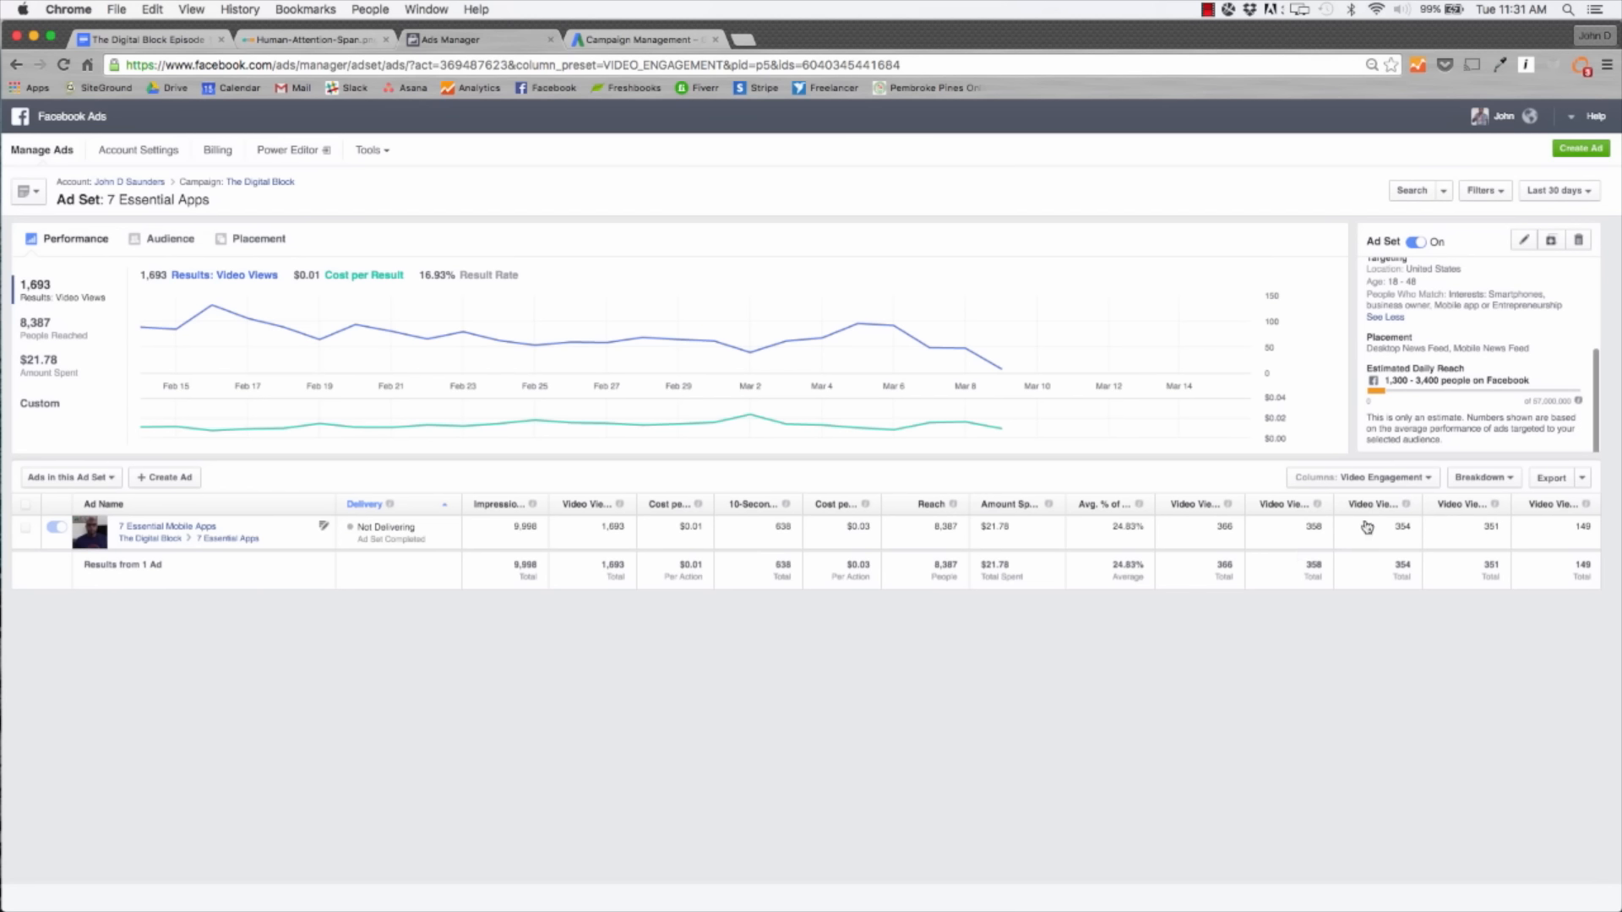
{"action": "mouse_move", "coordinate": [1367, 585]}
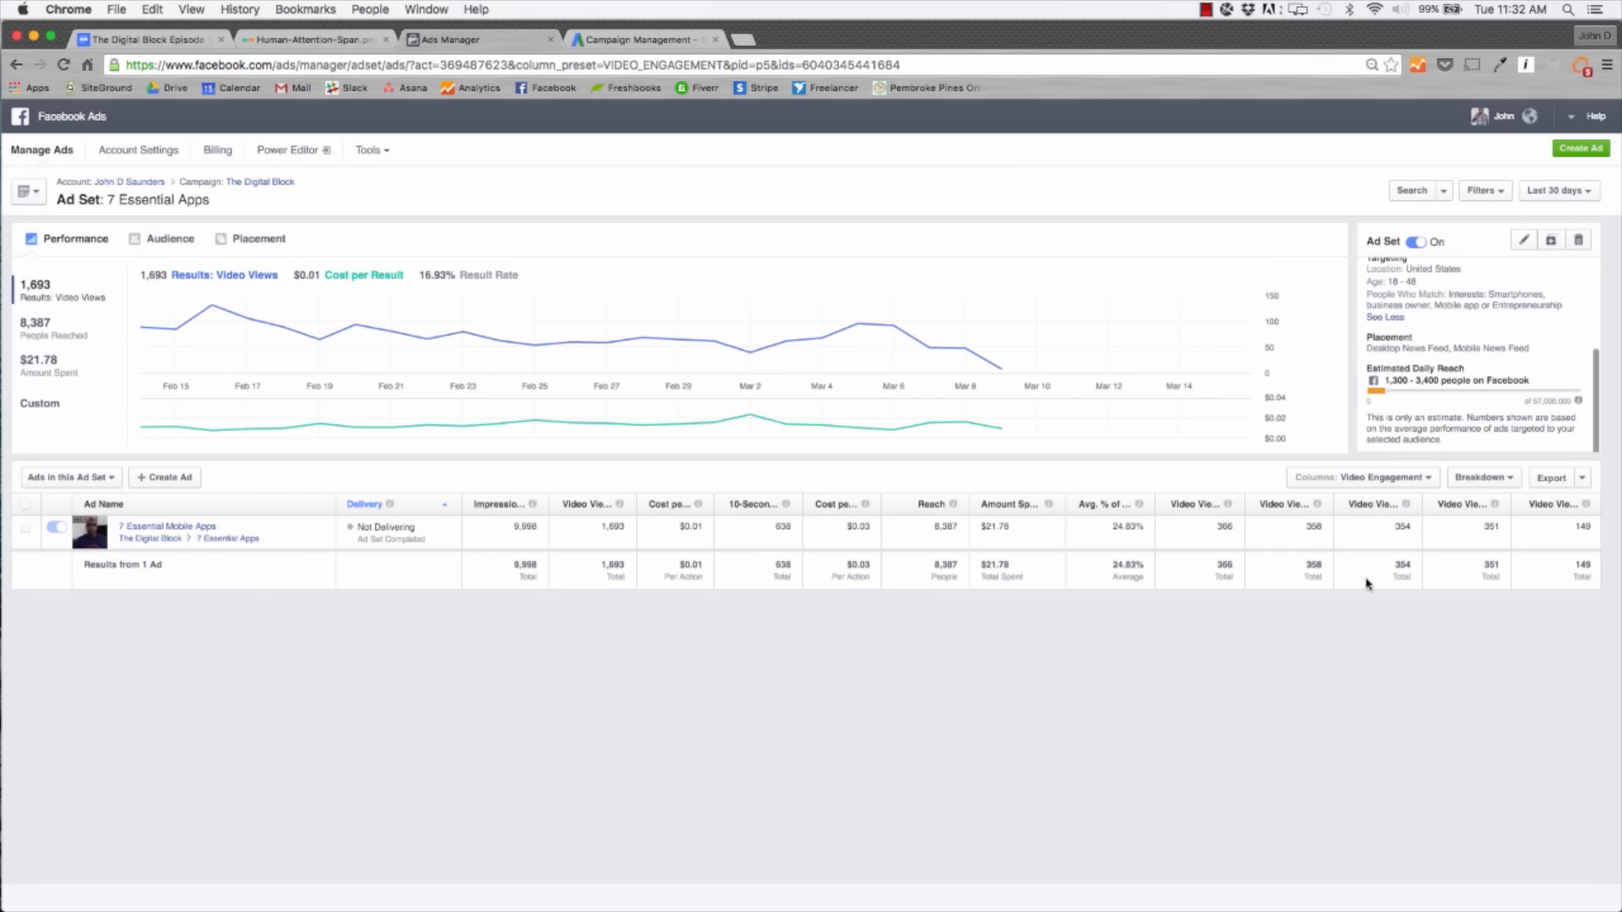
{"action": "mouse_move", "coordinate": [1352, 632]}
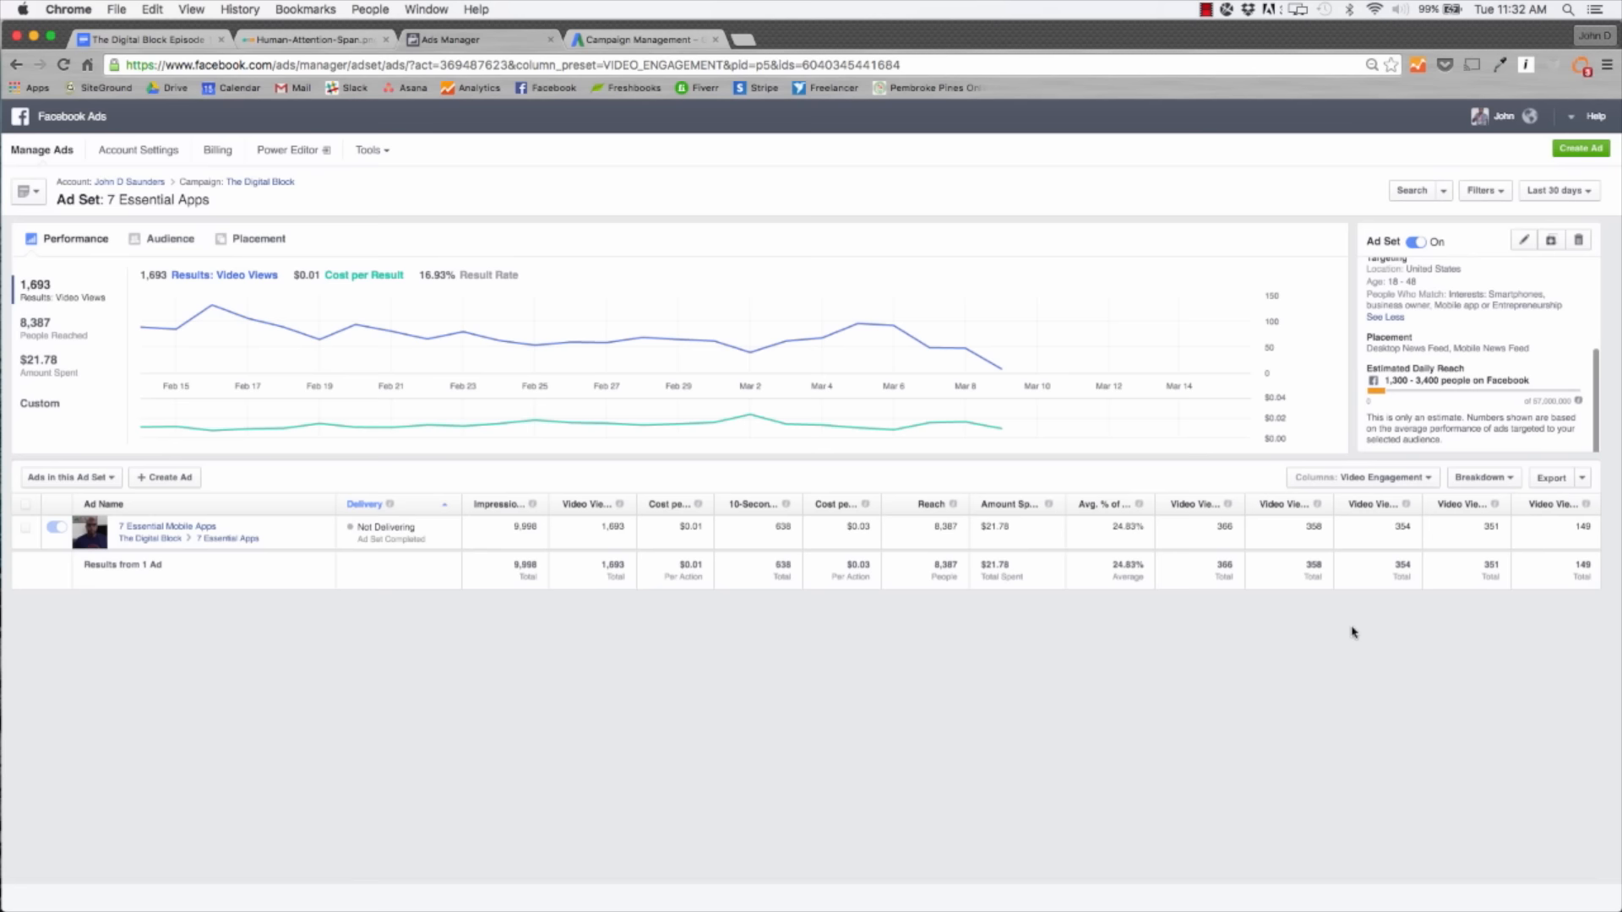
{"action": "mouse_move", "coordinate": [1351, 634]}
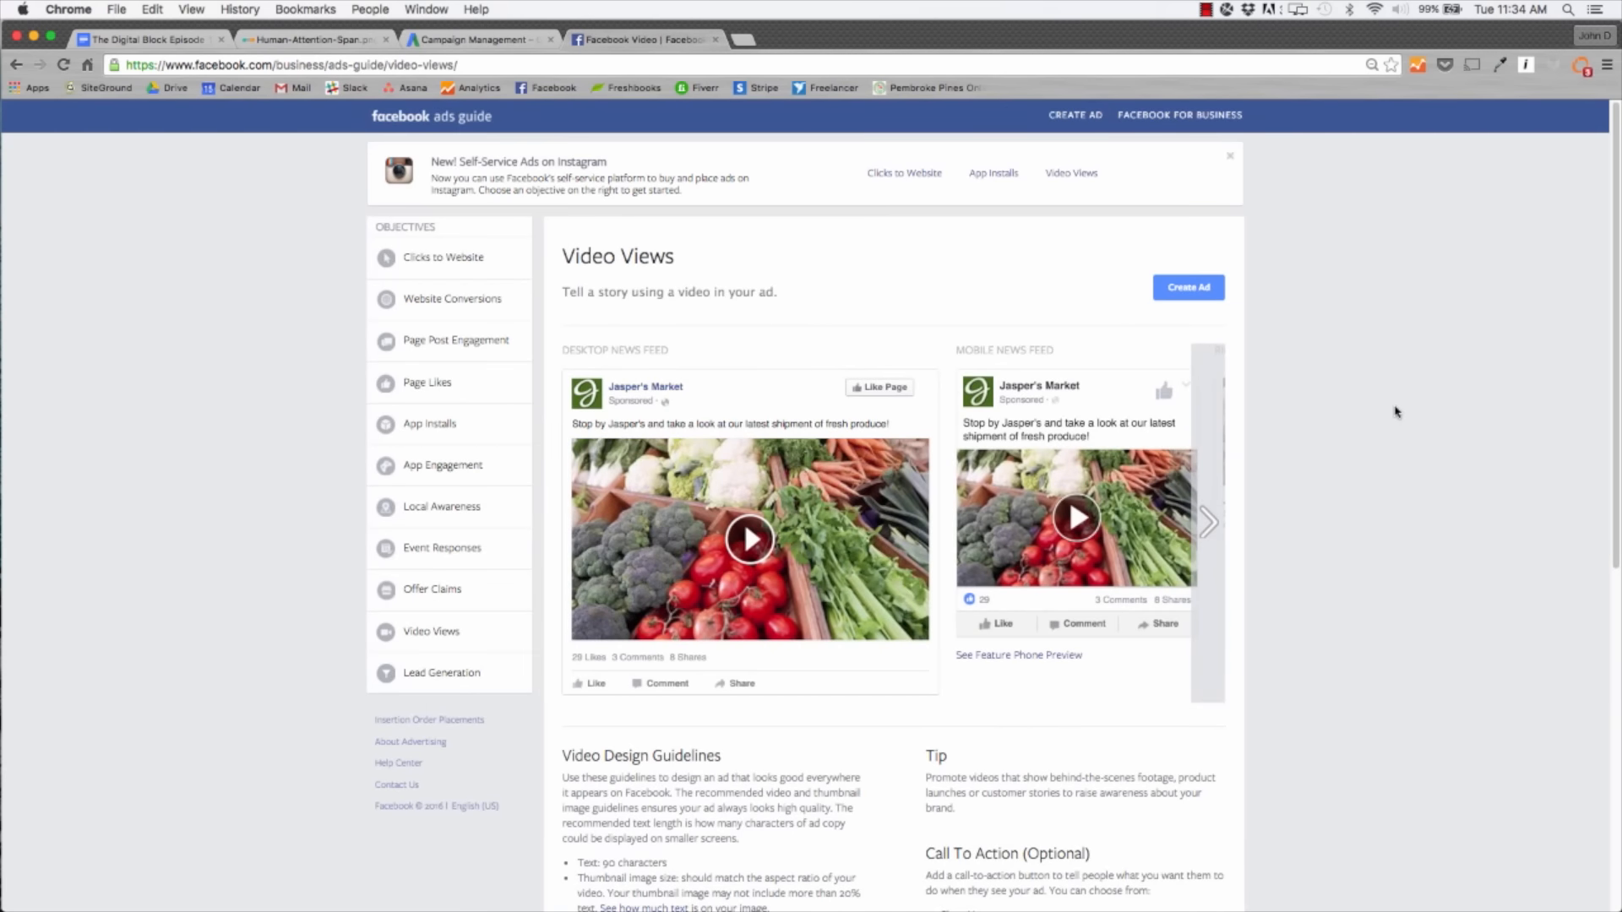
View the Facebook Ads Guide Video Views page, then switch to the YouTube mkbhd search results.
{"action": "left_click", "coordinate": [289, 64]}
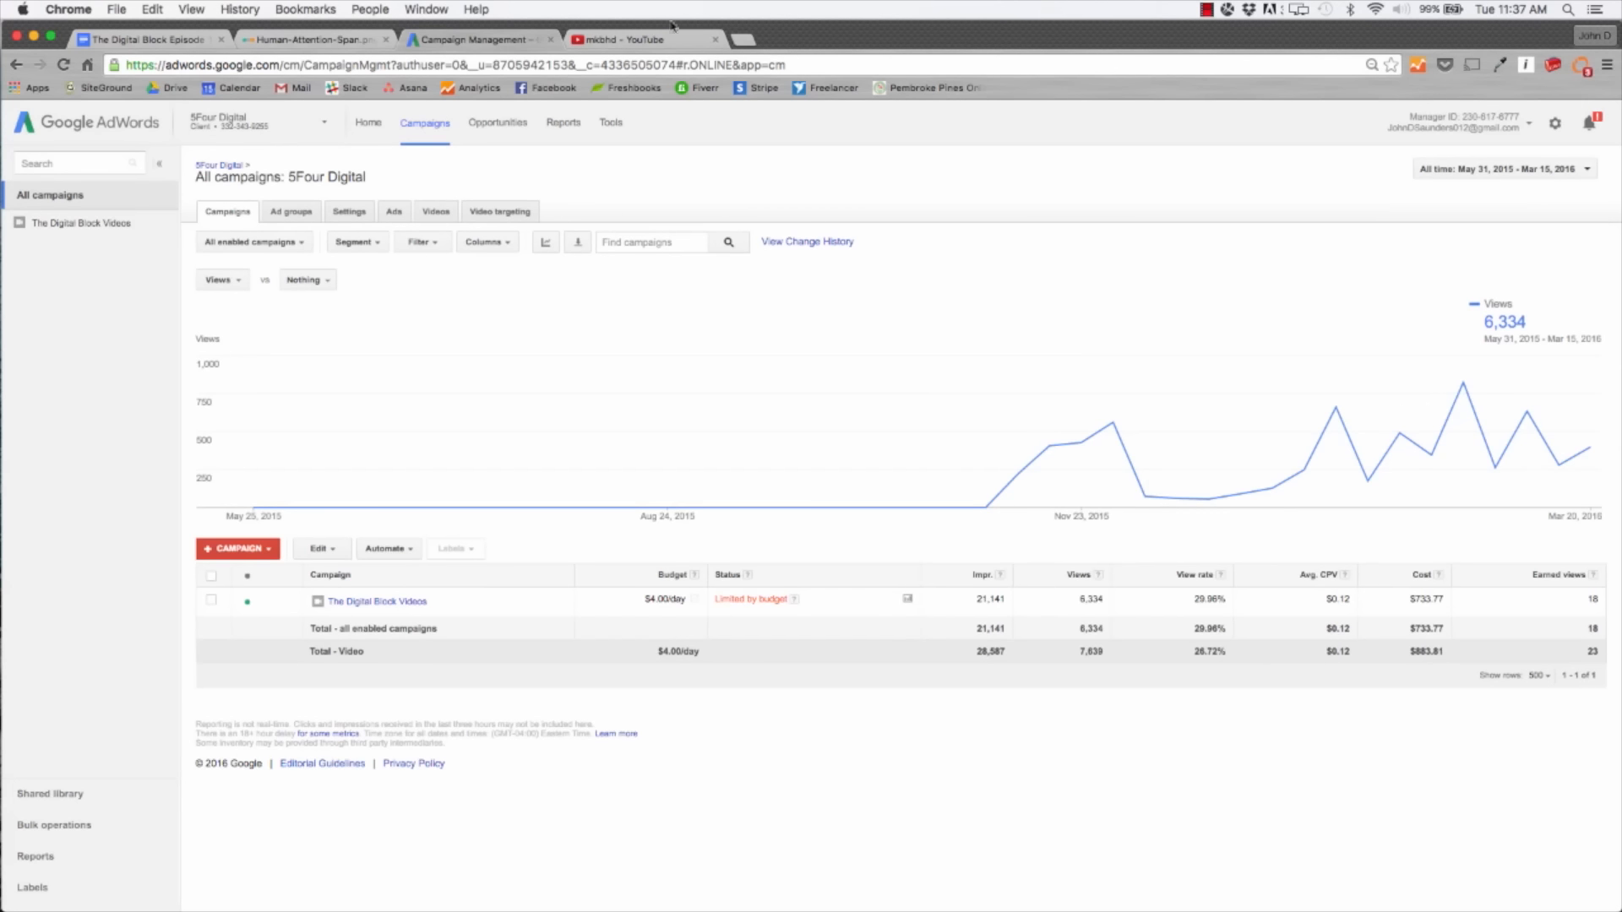
{"action": "left_click", "coordinate": [642, 39]}
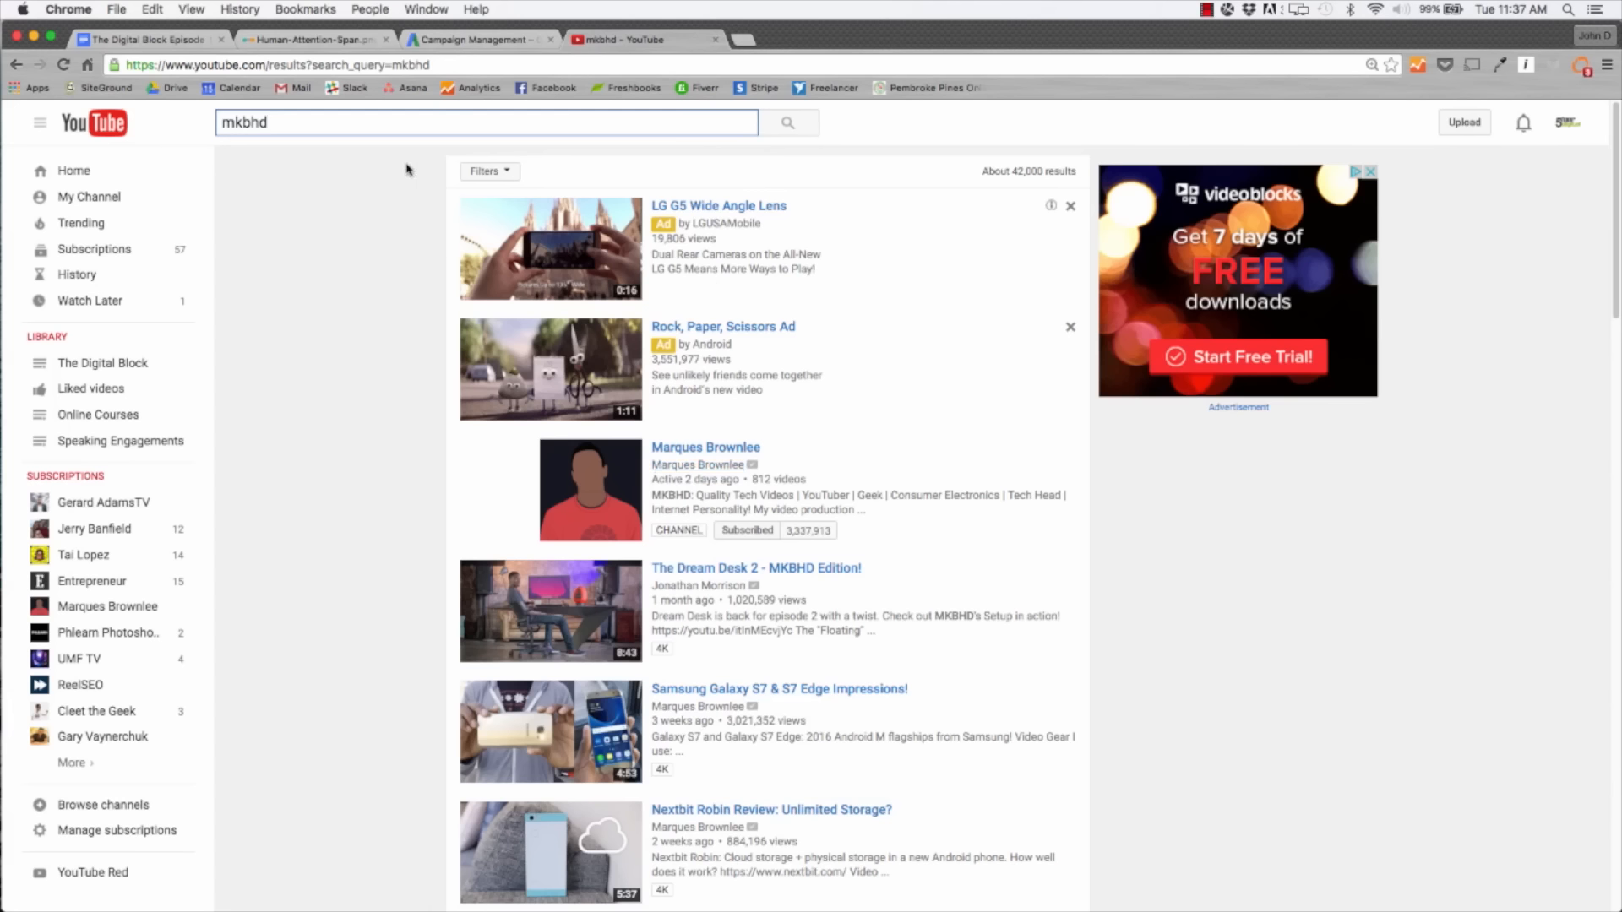
{"action": "mouse_move", "coordinate": [973, 496]}
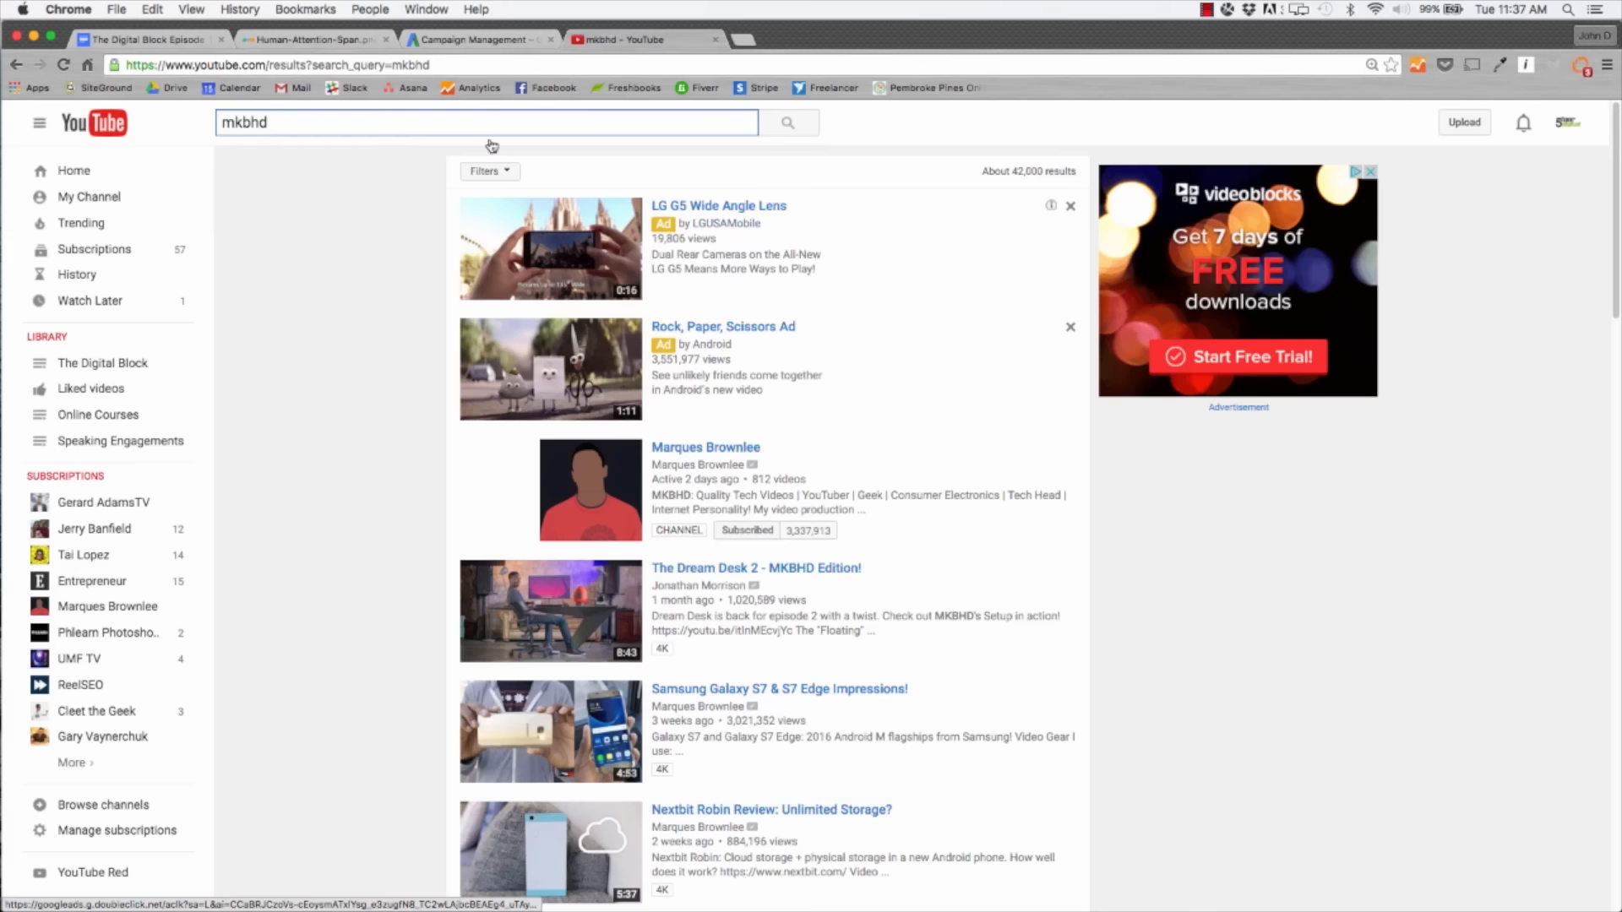
{"action": "mouse_move", "coordinate": [443, 152]}
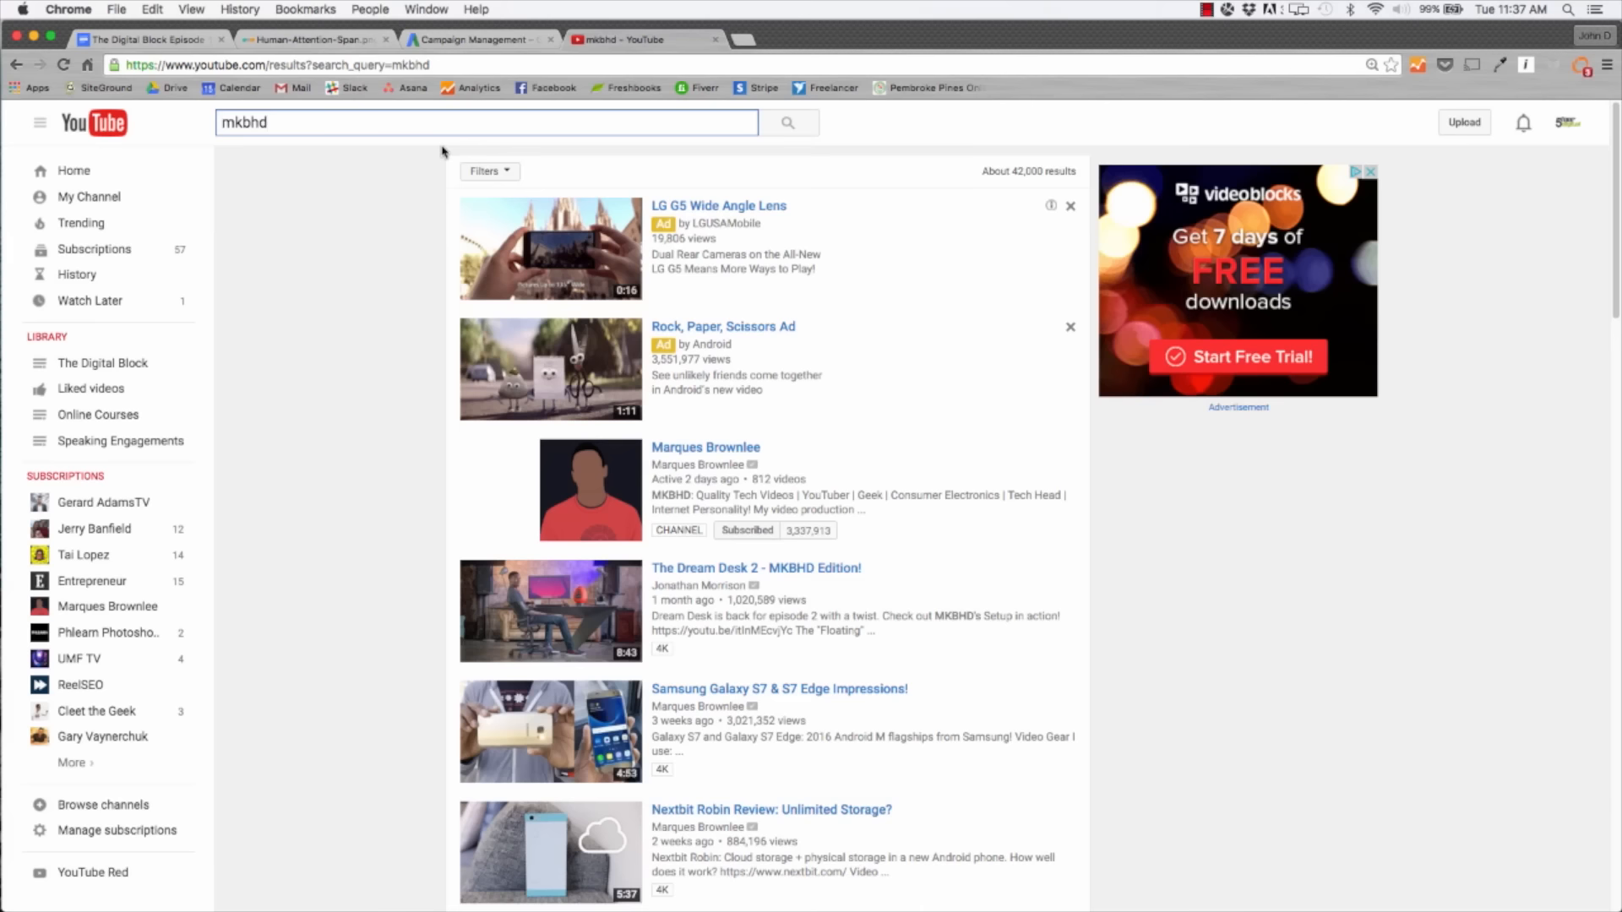
{"action": "mouse_move", "coordinate": [638, 362]}
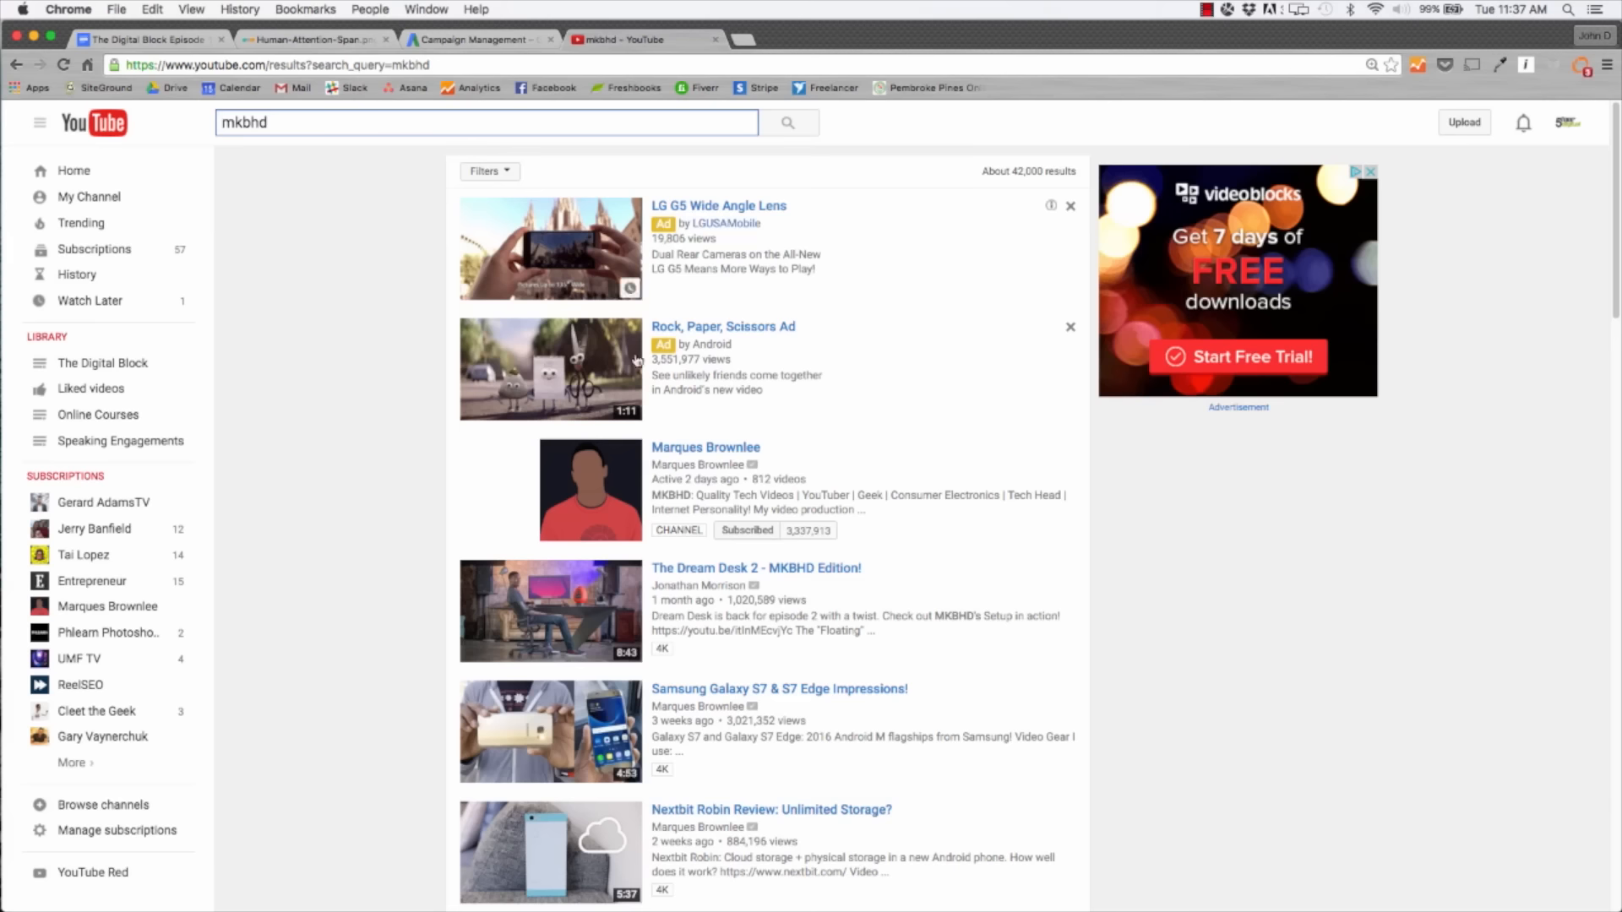
Open a Samsung Galaxy S7 video from the sponsored mkbhd search results.
{"action": "left_click", "coordinate": [706, 446]}
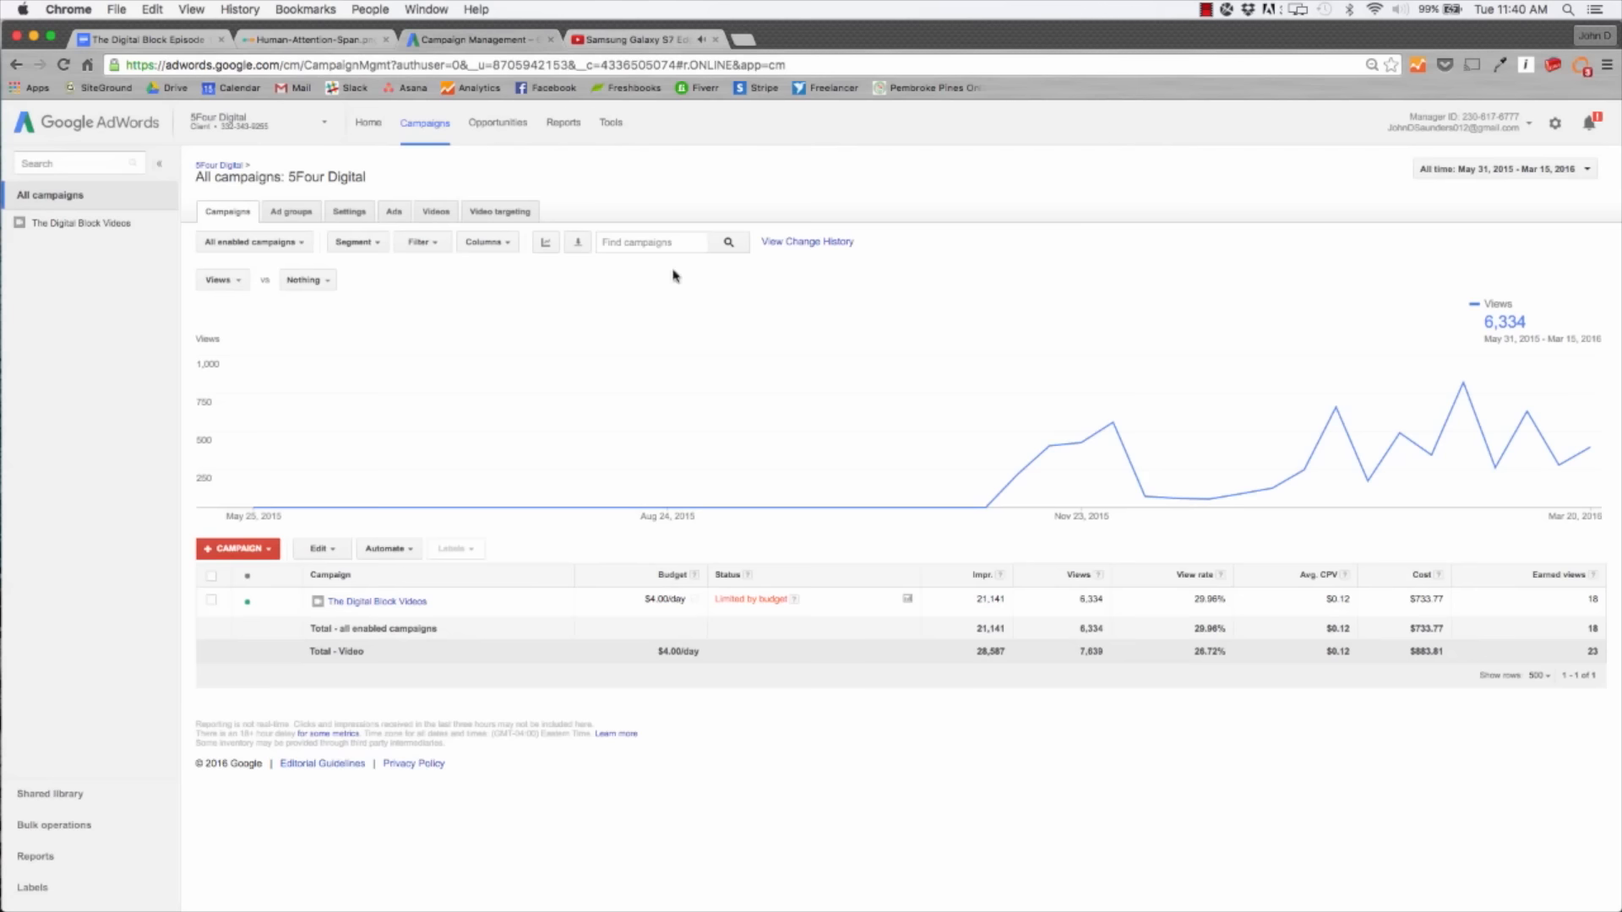
{"action": "mouse_move", "coordinate": [476, 507]}
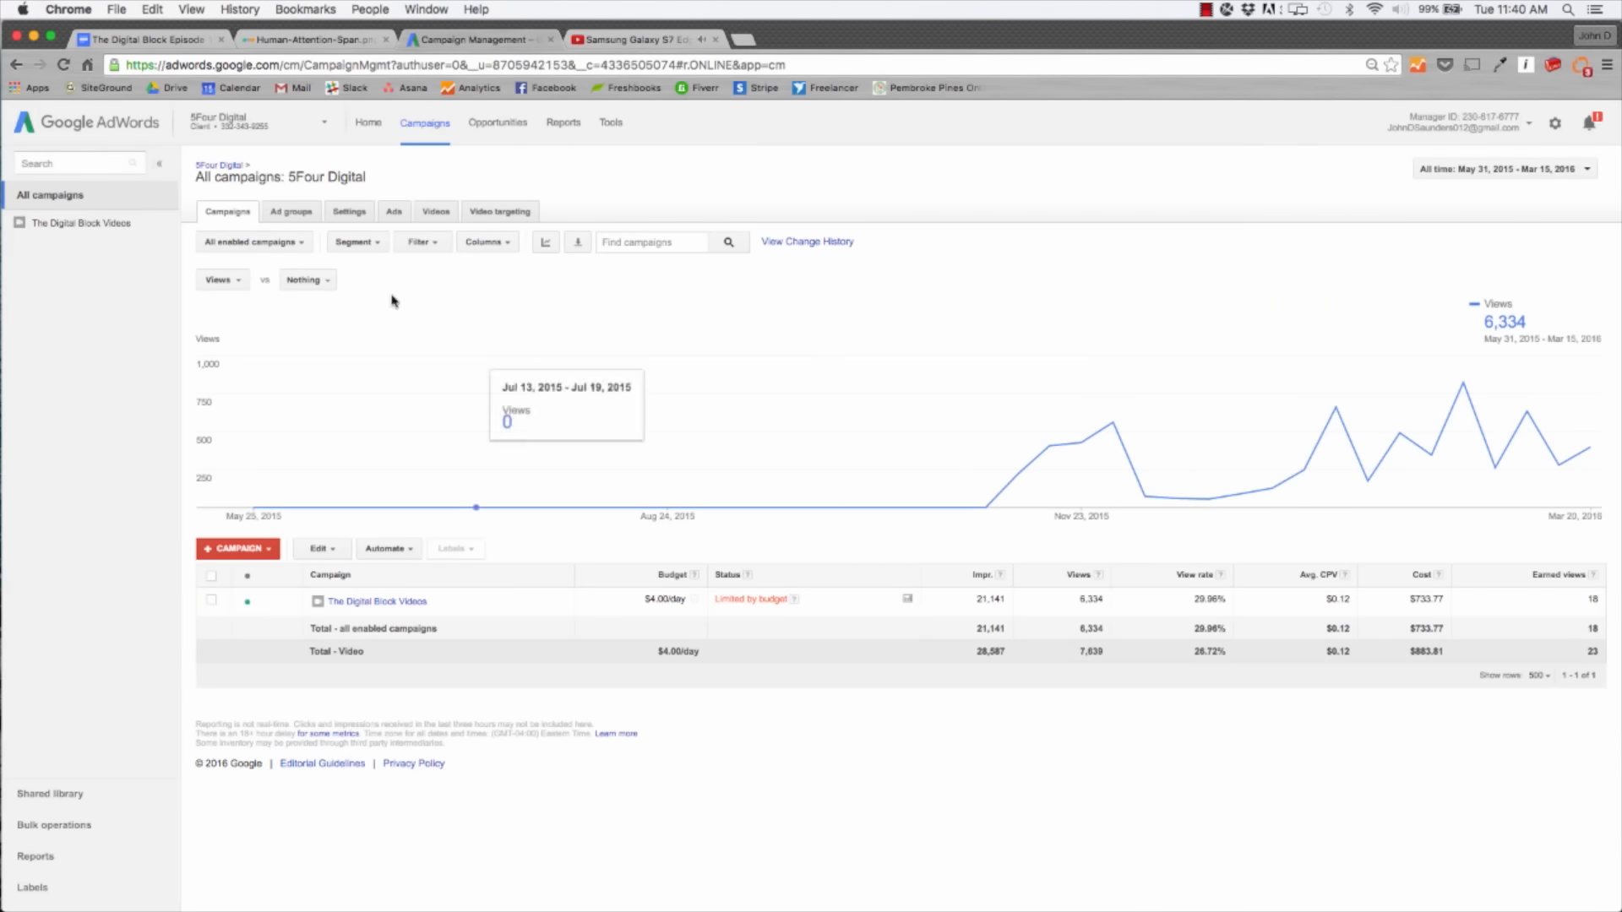
{"action": "left_click", "coordinate": [498, 211]}
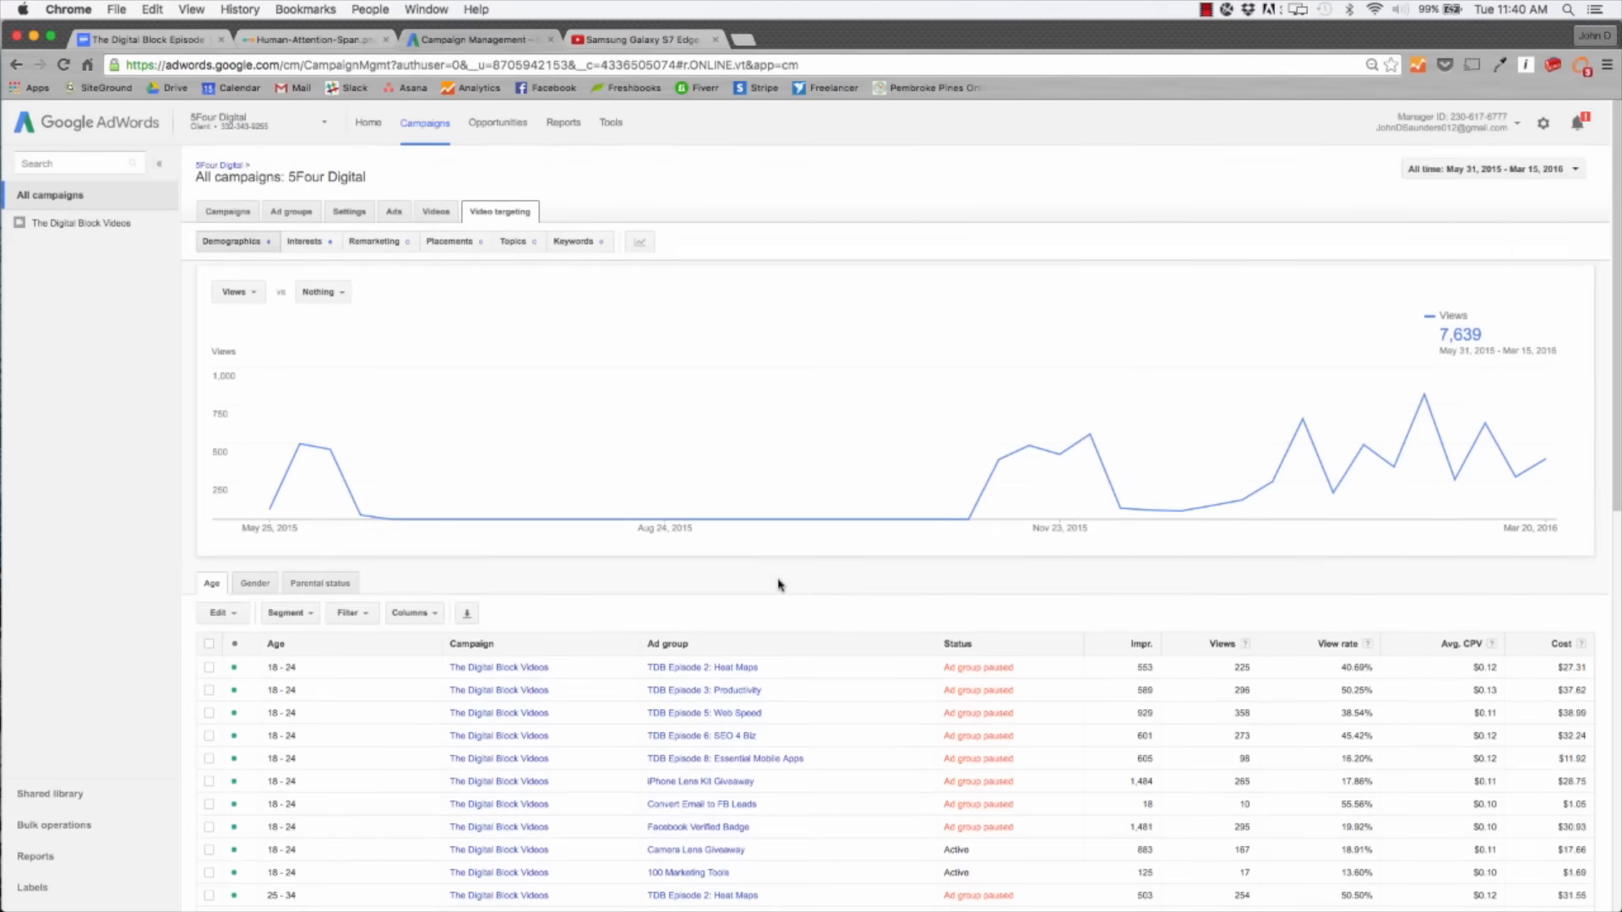
{"action": "mouse_move", "coordinate": [232, 242]}
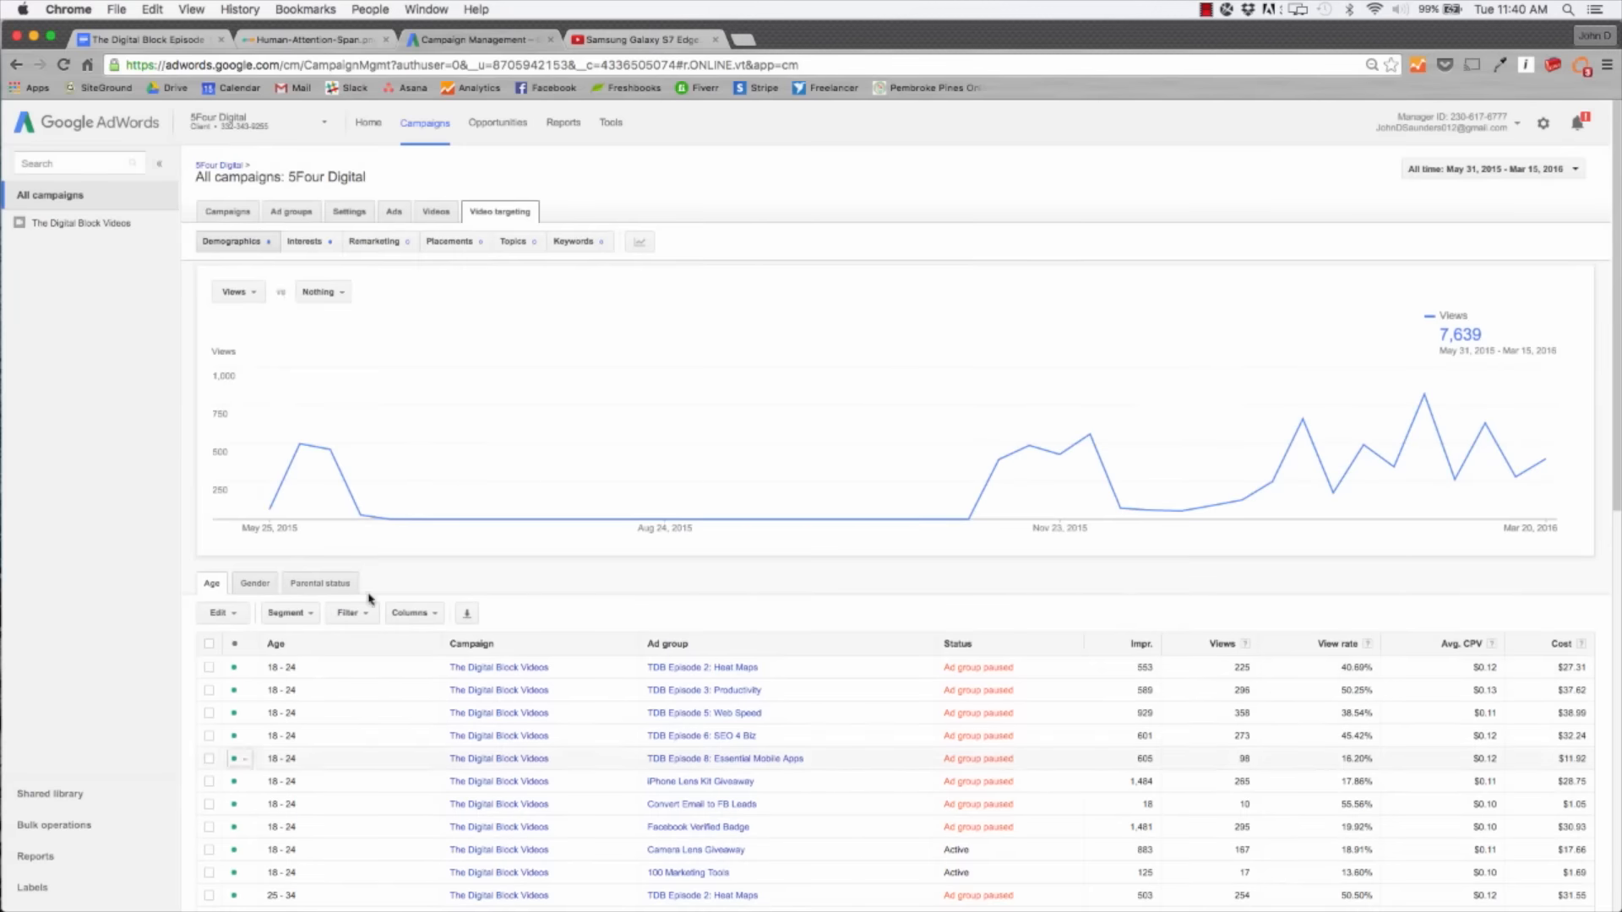
{"action": "left_click", "coordinate": [304, 241]}
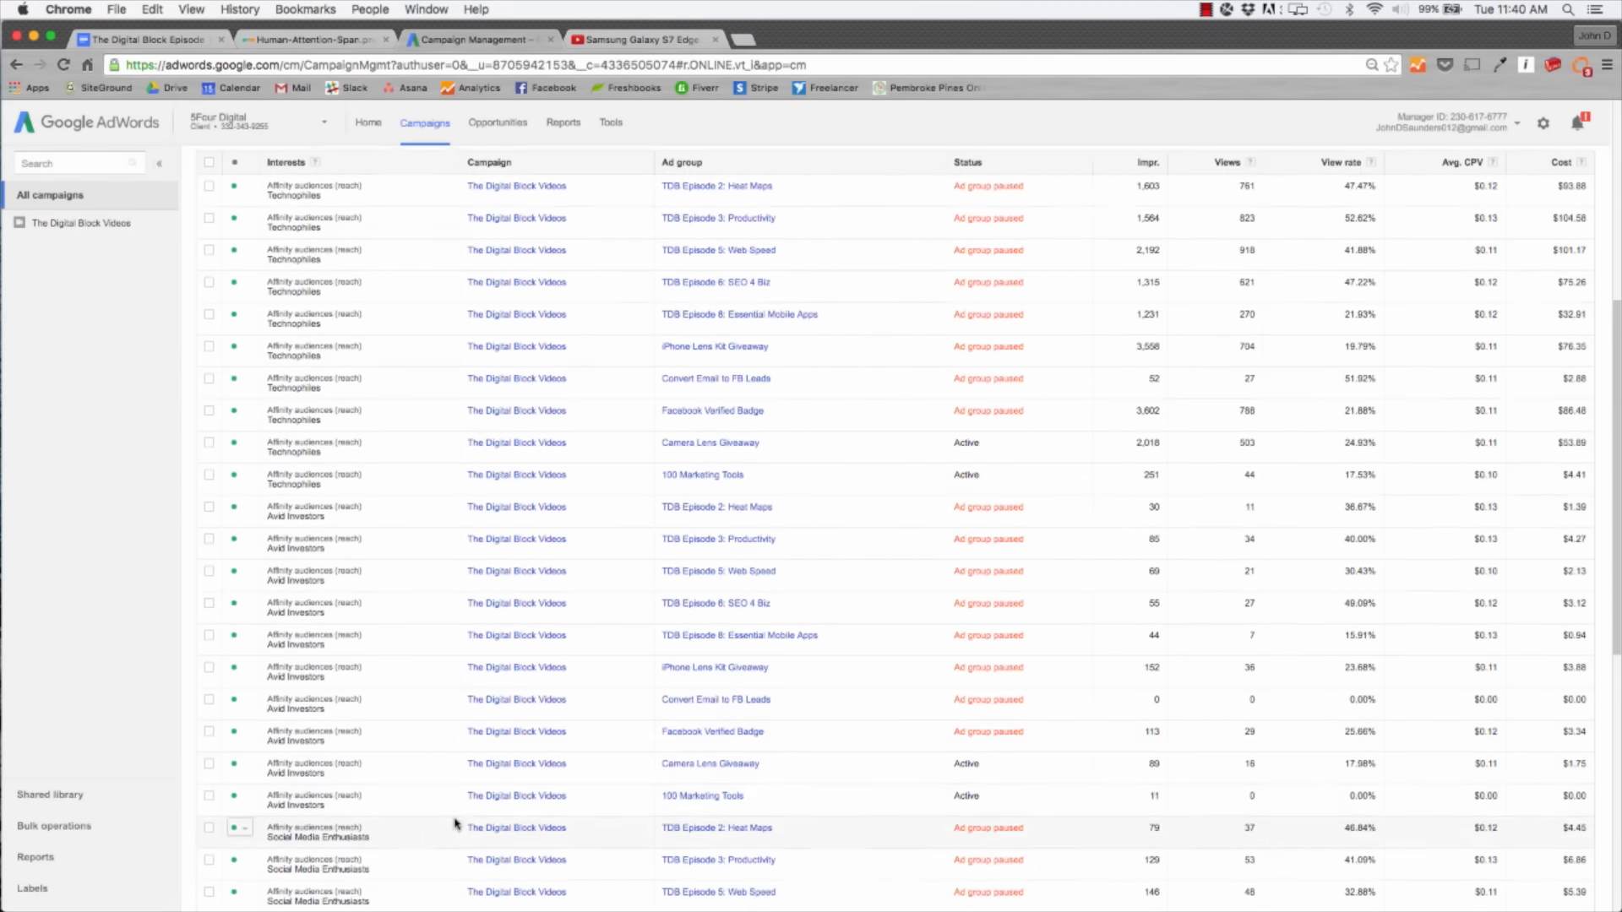
{"action": "scroll", "scroll_direction": "down", "scroll_amount": 3}
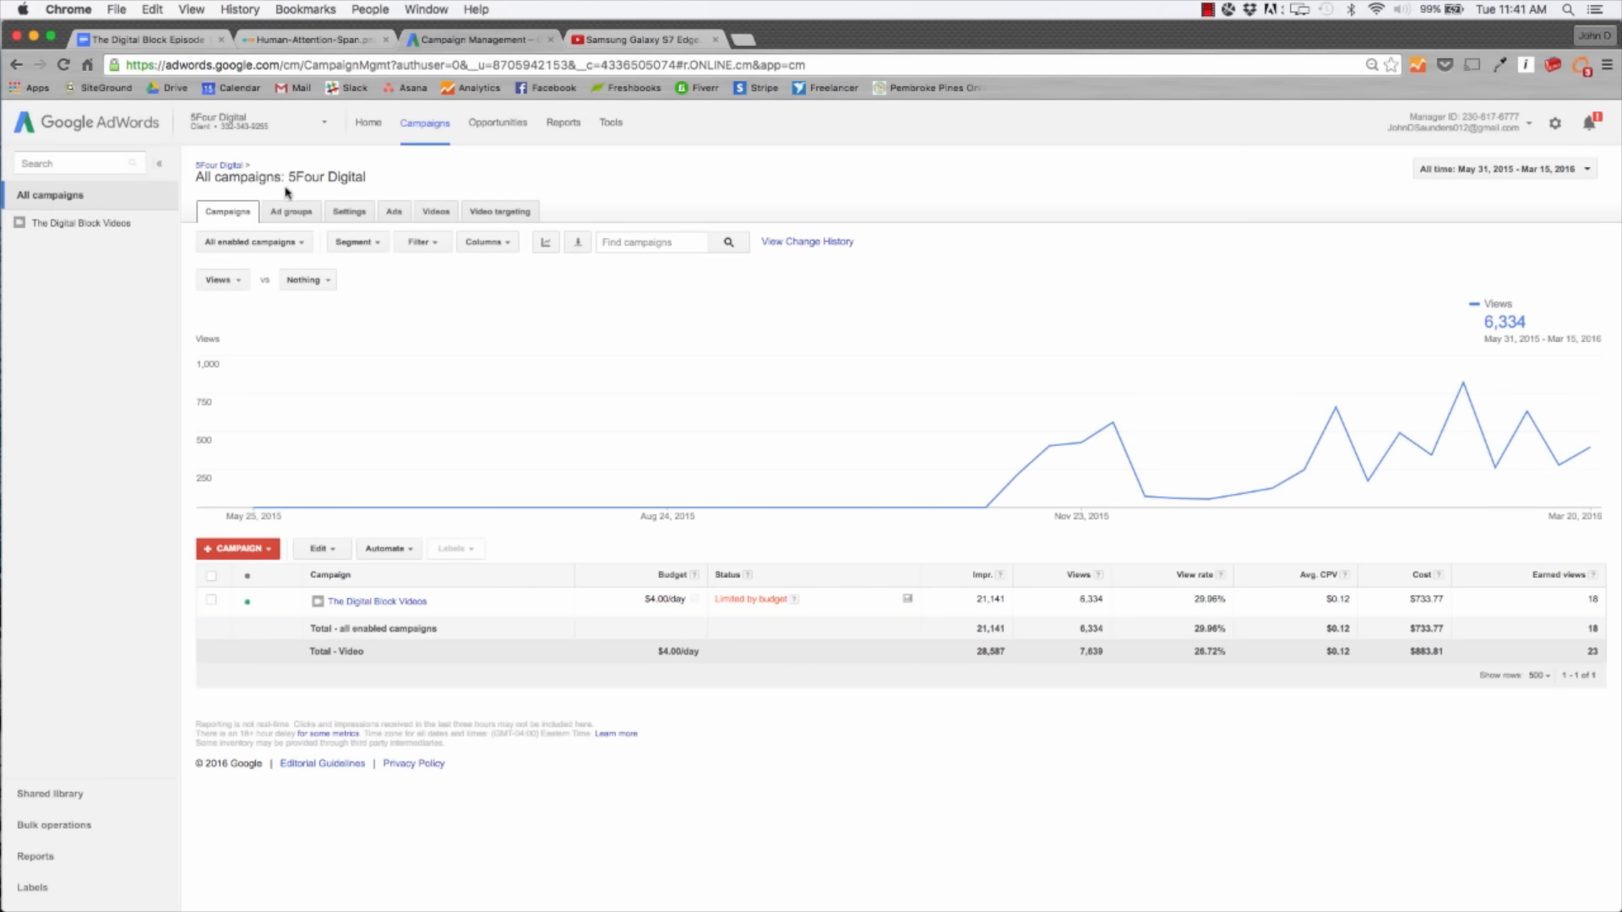
List each video ad's views, view rate and CPV in AdWords, then switch to YouTube's advertise page.
{"action": "left_click", "coordinate": [394, 211]}
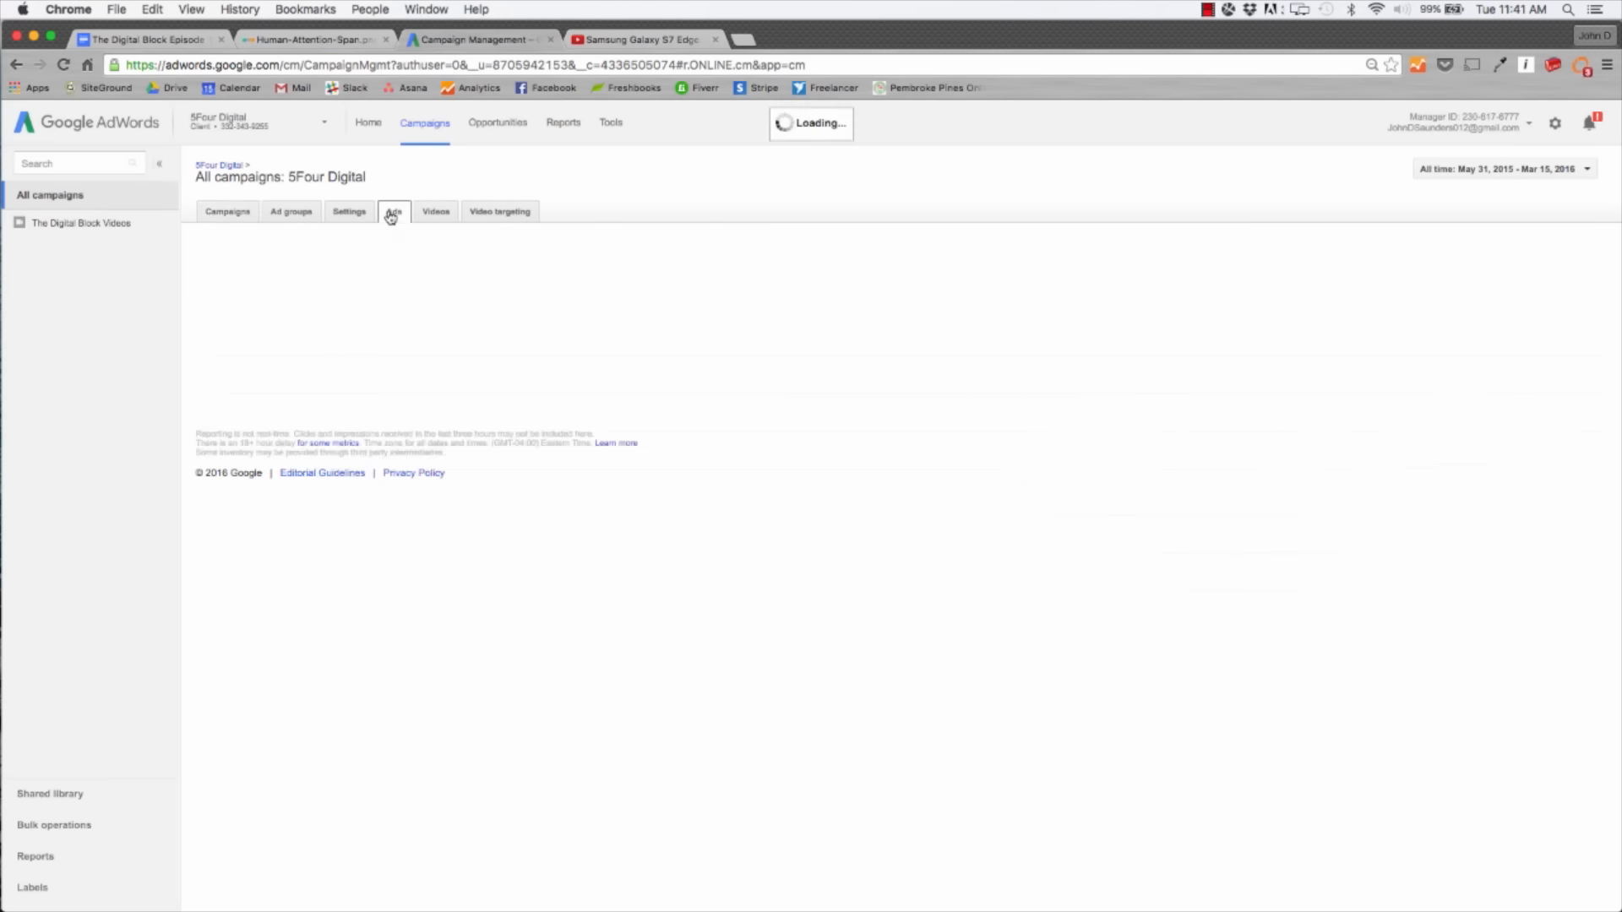
{"action": "left_click", "coordinate": [394, 211]}
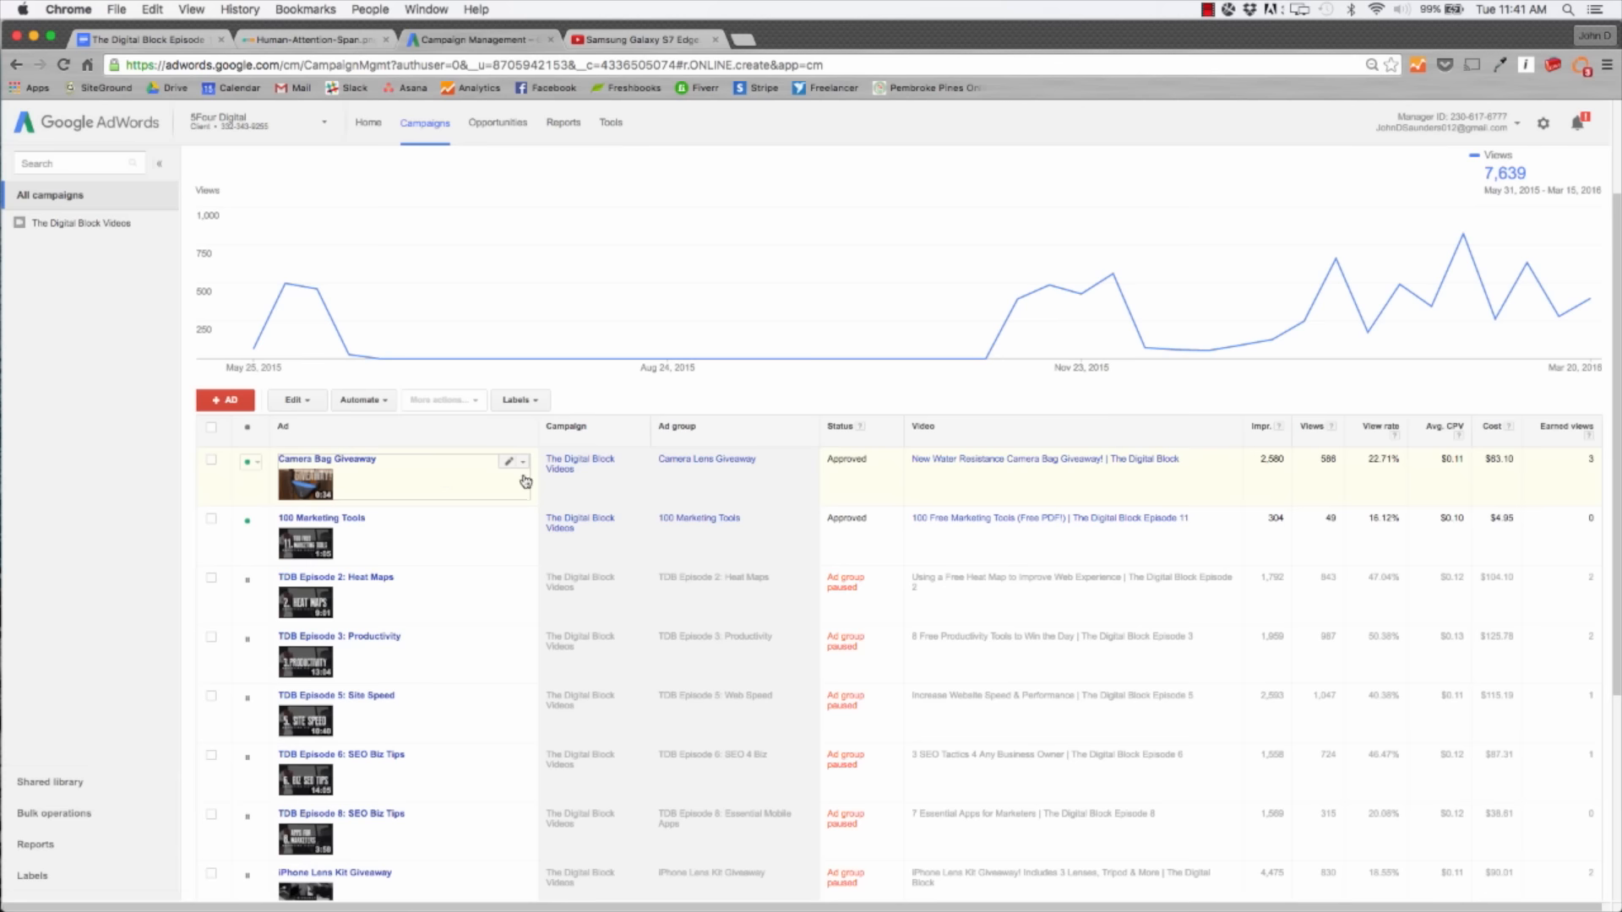
{"action": "mouse_move", "coordinate": [1262, 458]}
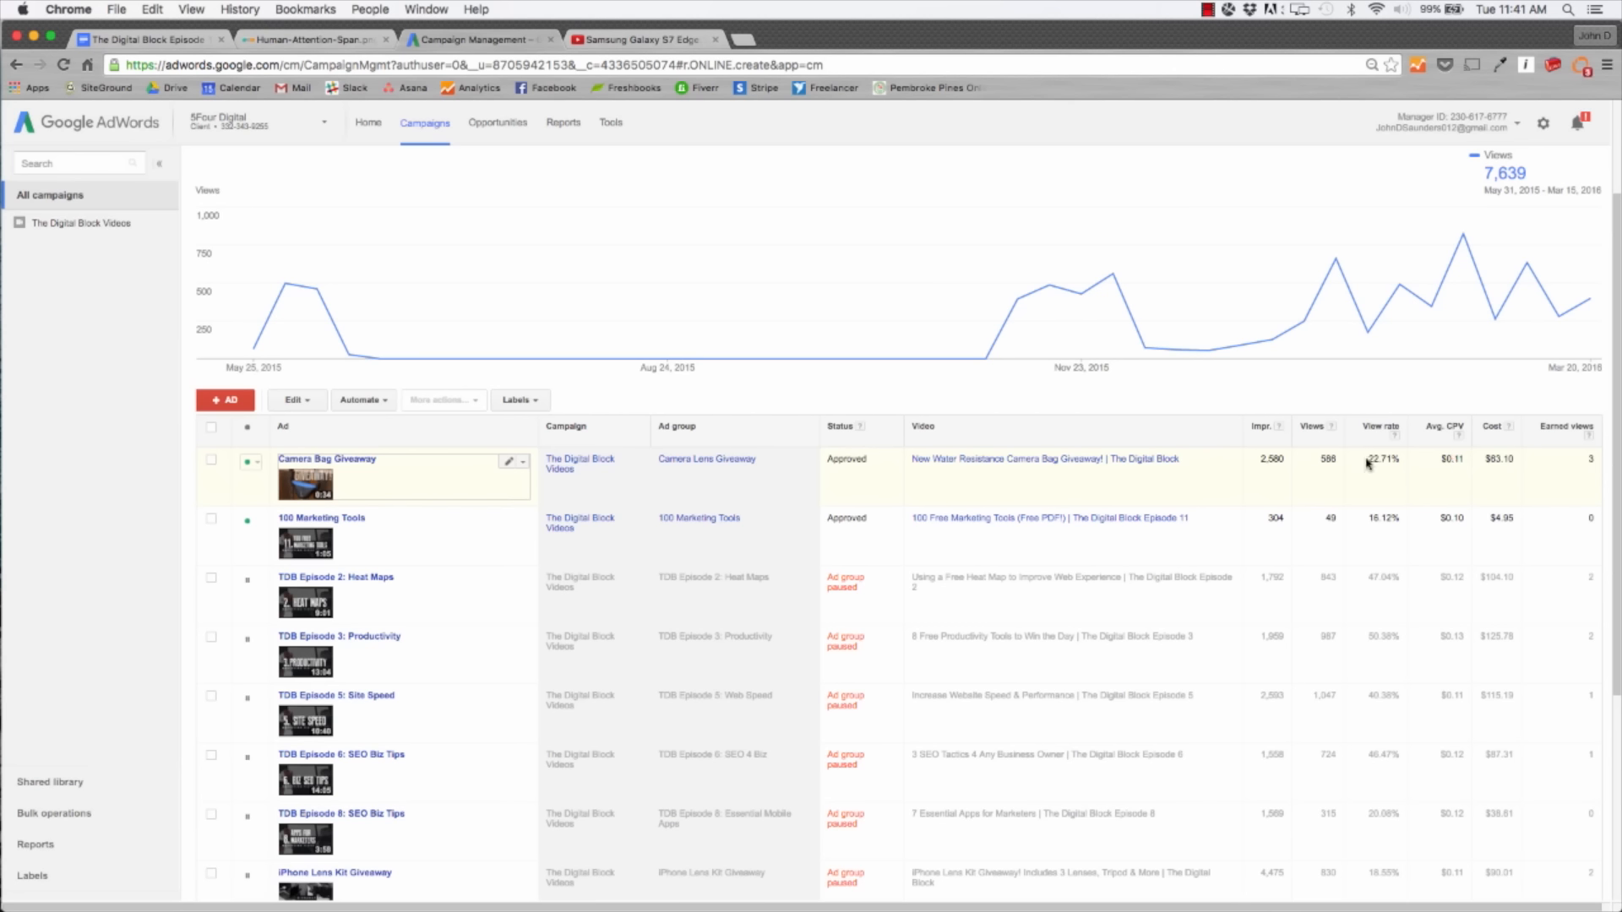
{"action": "left_click", "coordinate": [808, 39]}
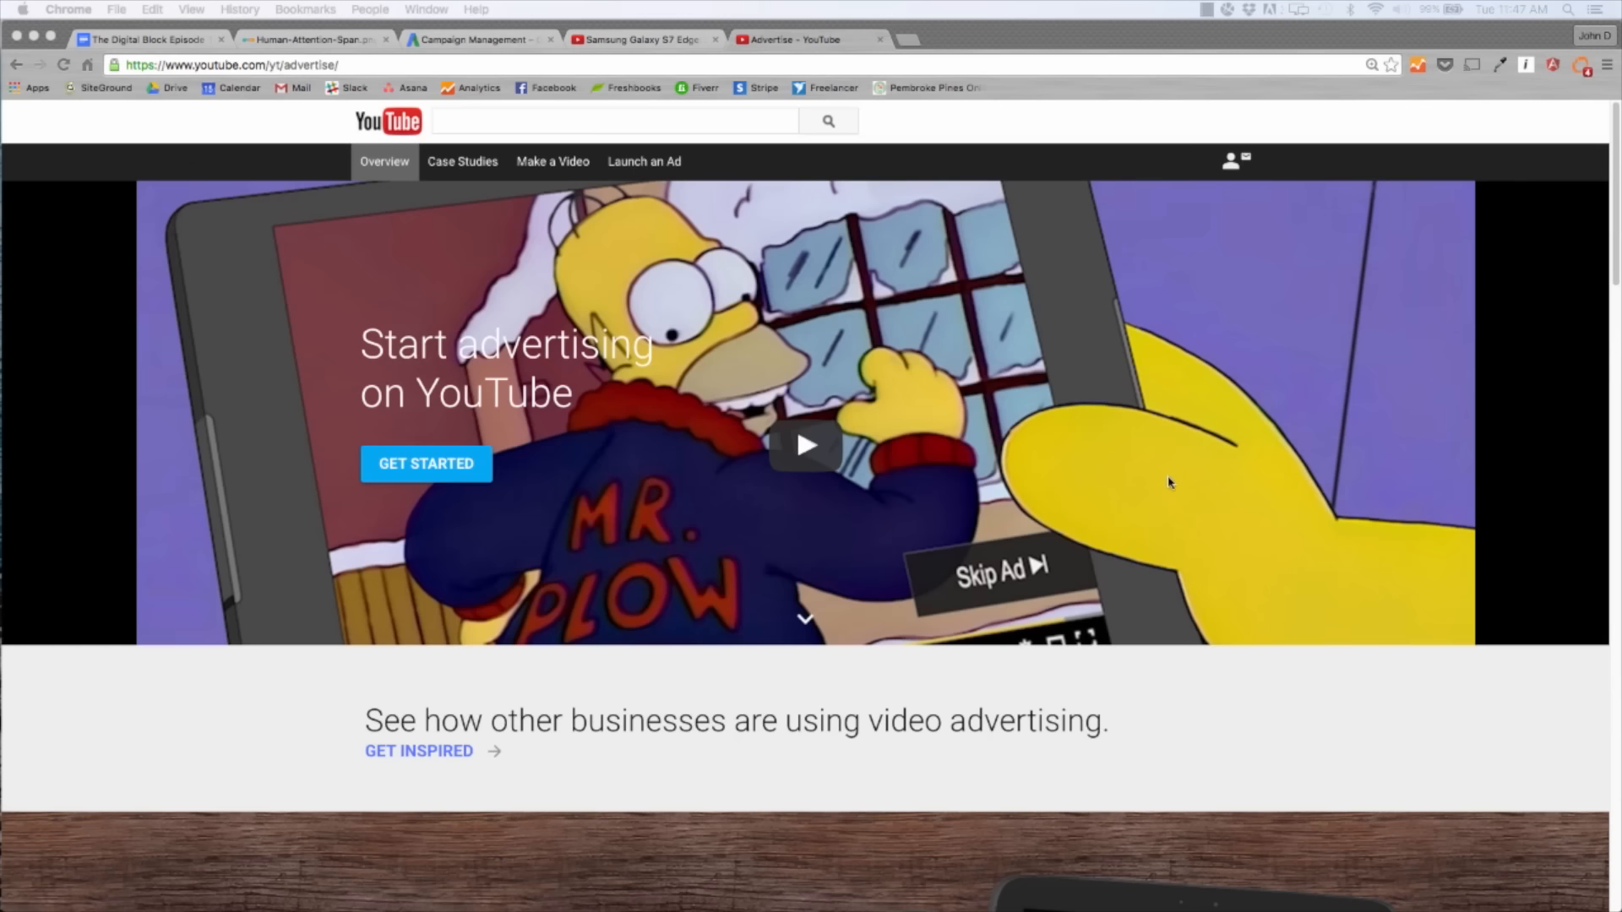
{"action": "mouse_move", "coordinate": [1092, 443]}
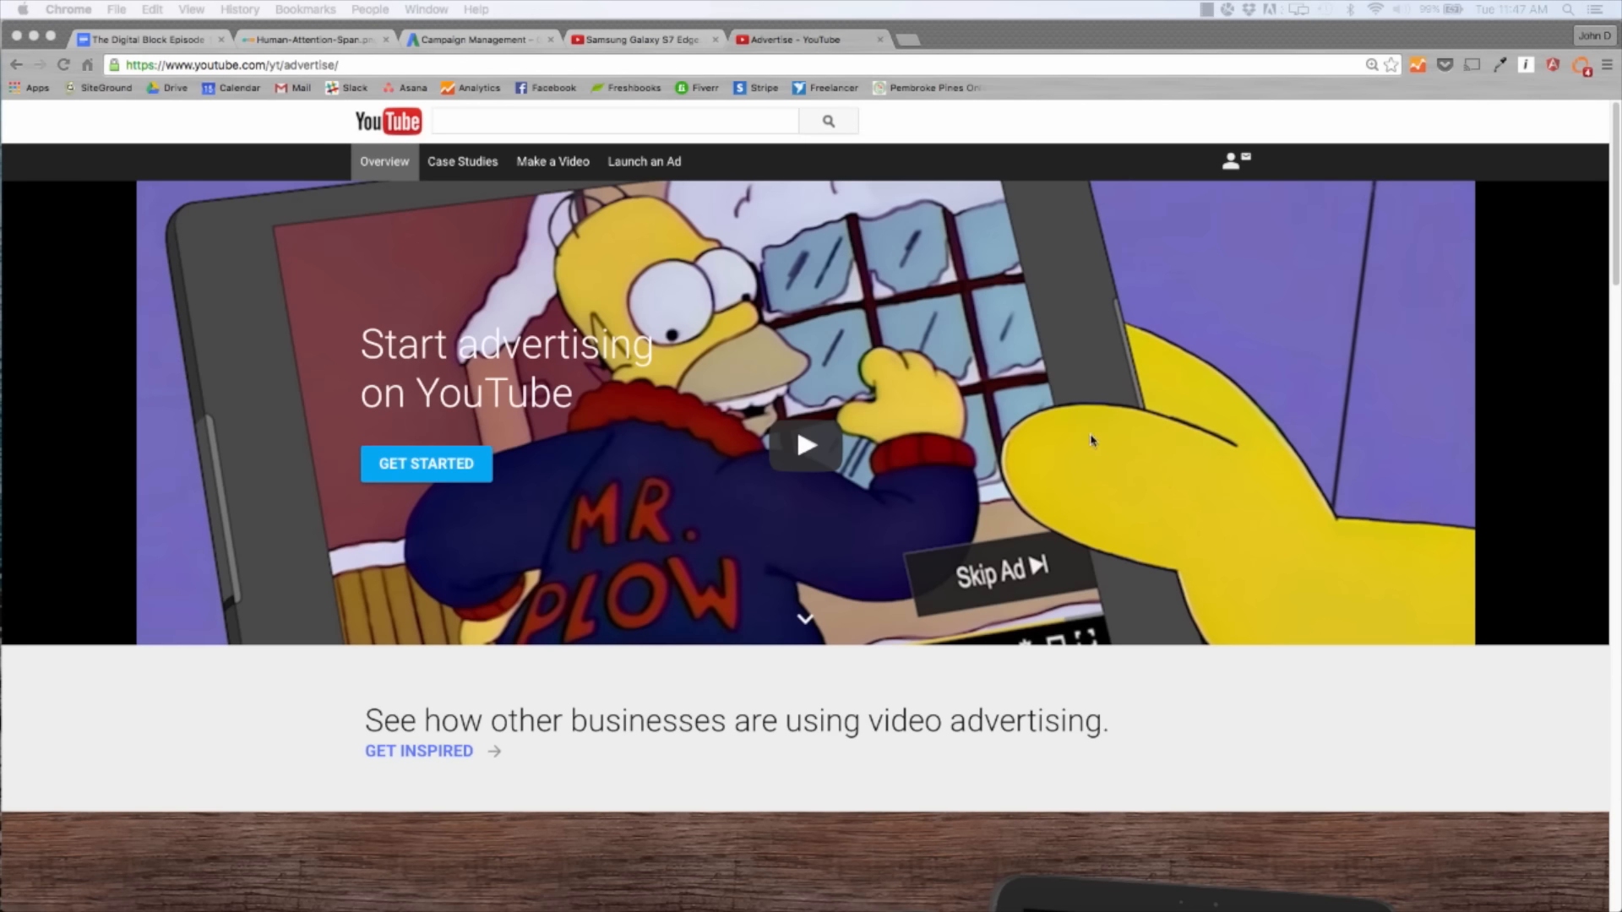
Scroll through the 'What are video ads?' and ad cost sections of YouTube's advertise overview.
{"action": "scroll", "scroll_direction": "down", "scroll_amount": 3}
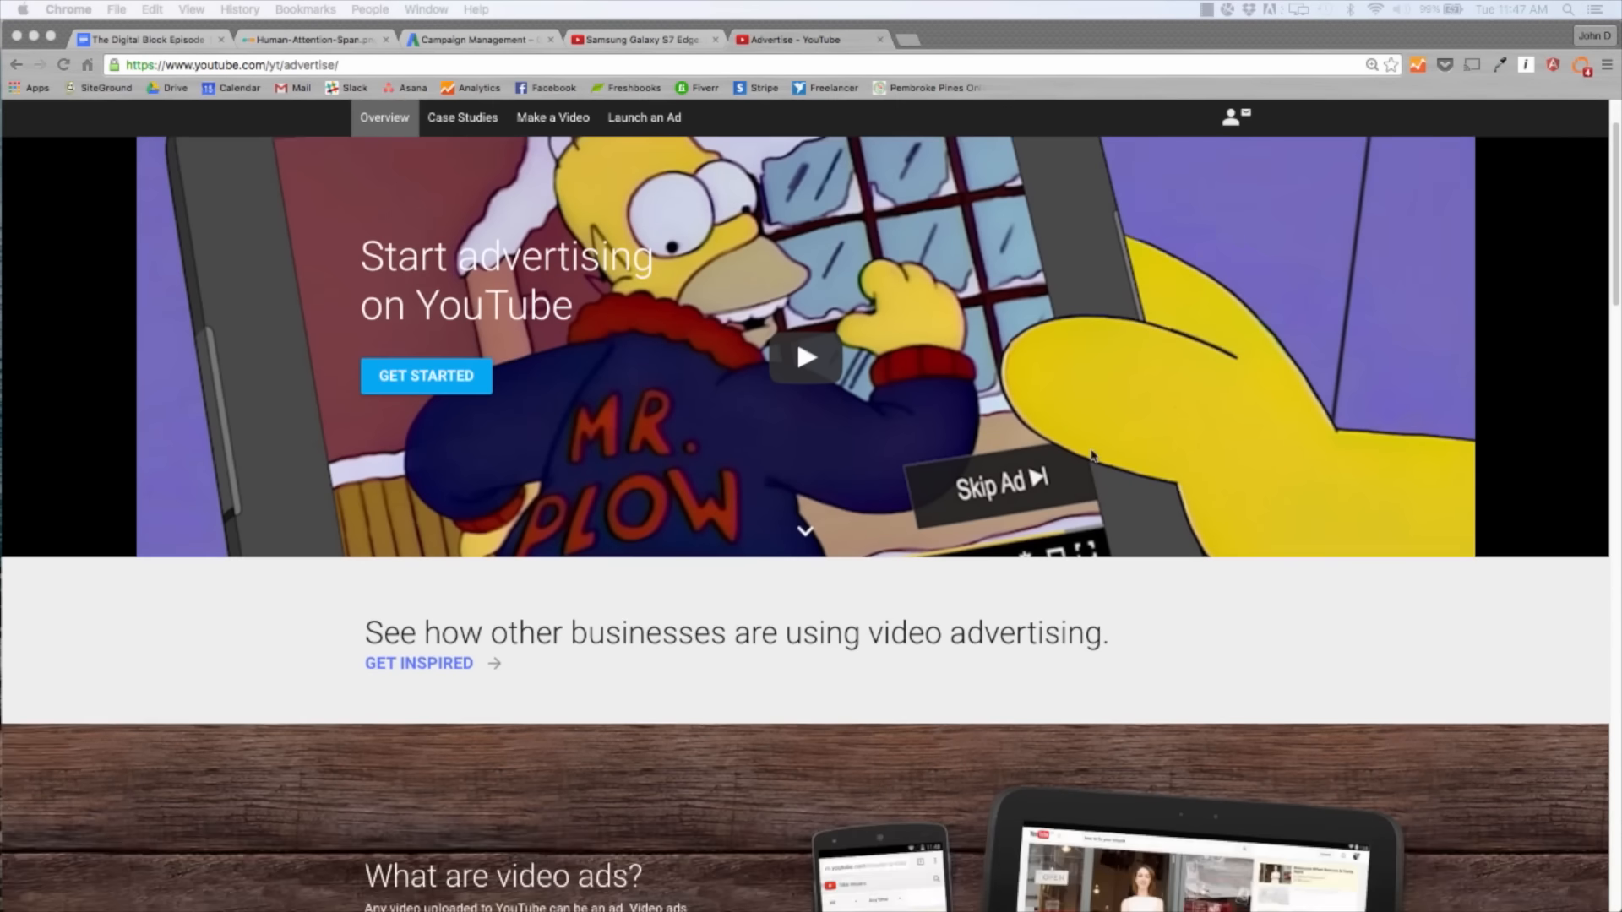
{"action": "scroll", "scroll_direction": "down", "scroll_amount": 3}
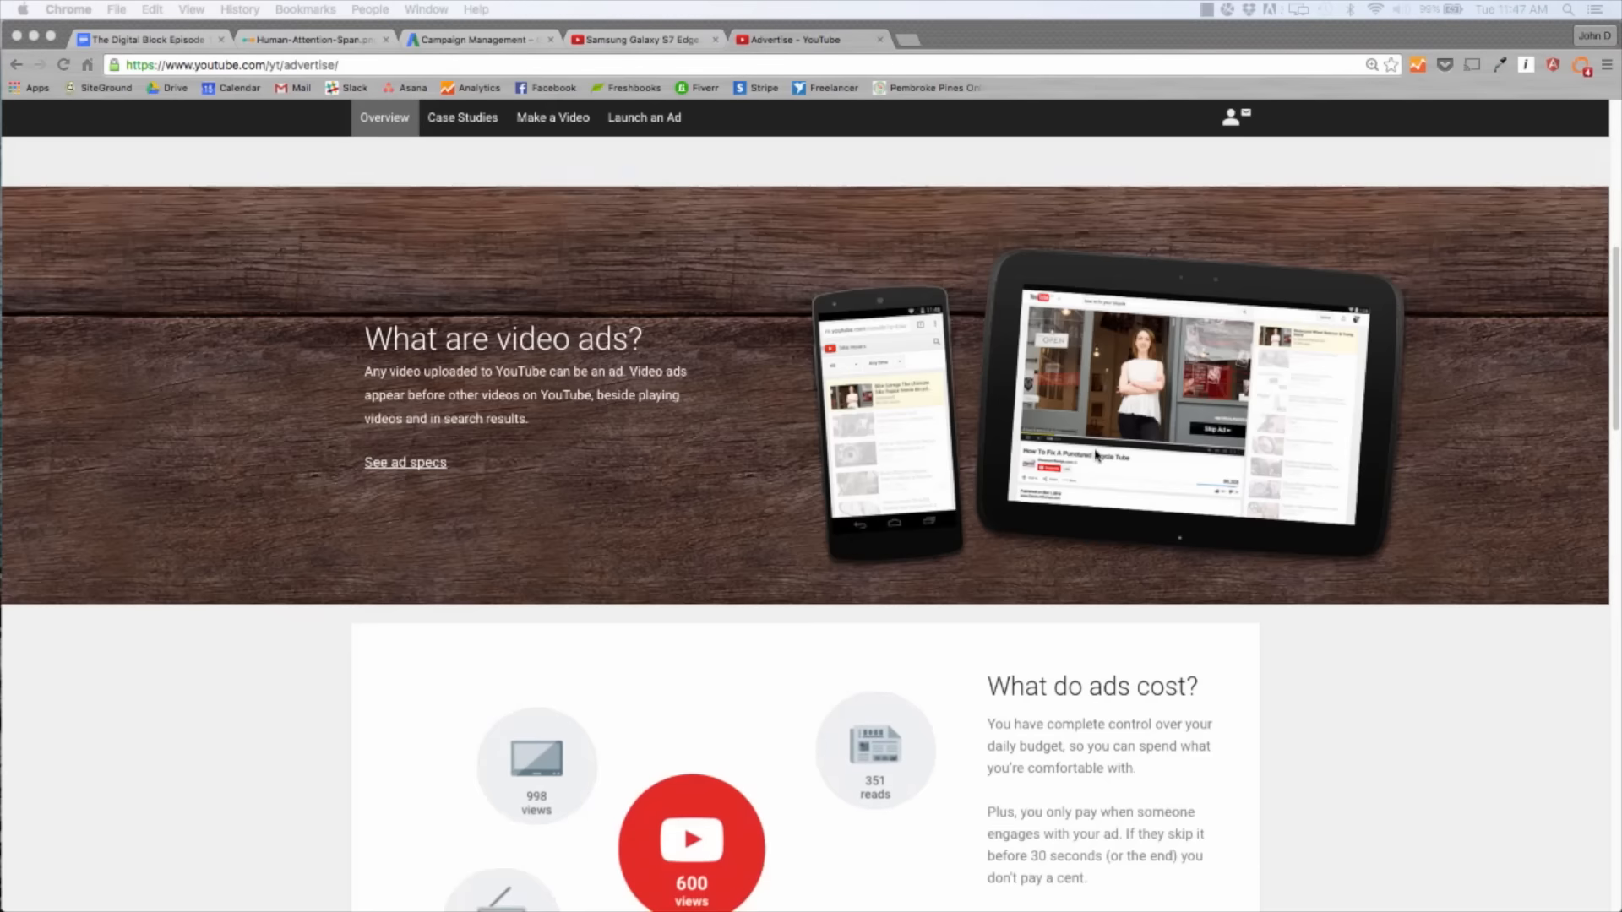
{"action": "scroll", "scroll_direction": "down", "scroll_amount": 3}
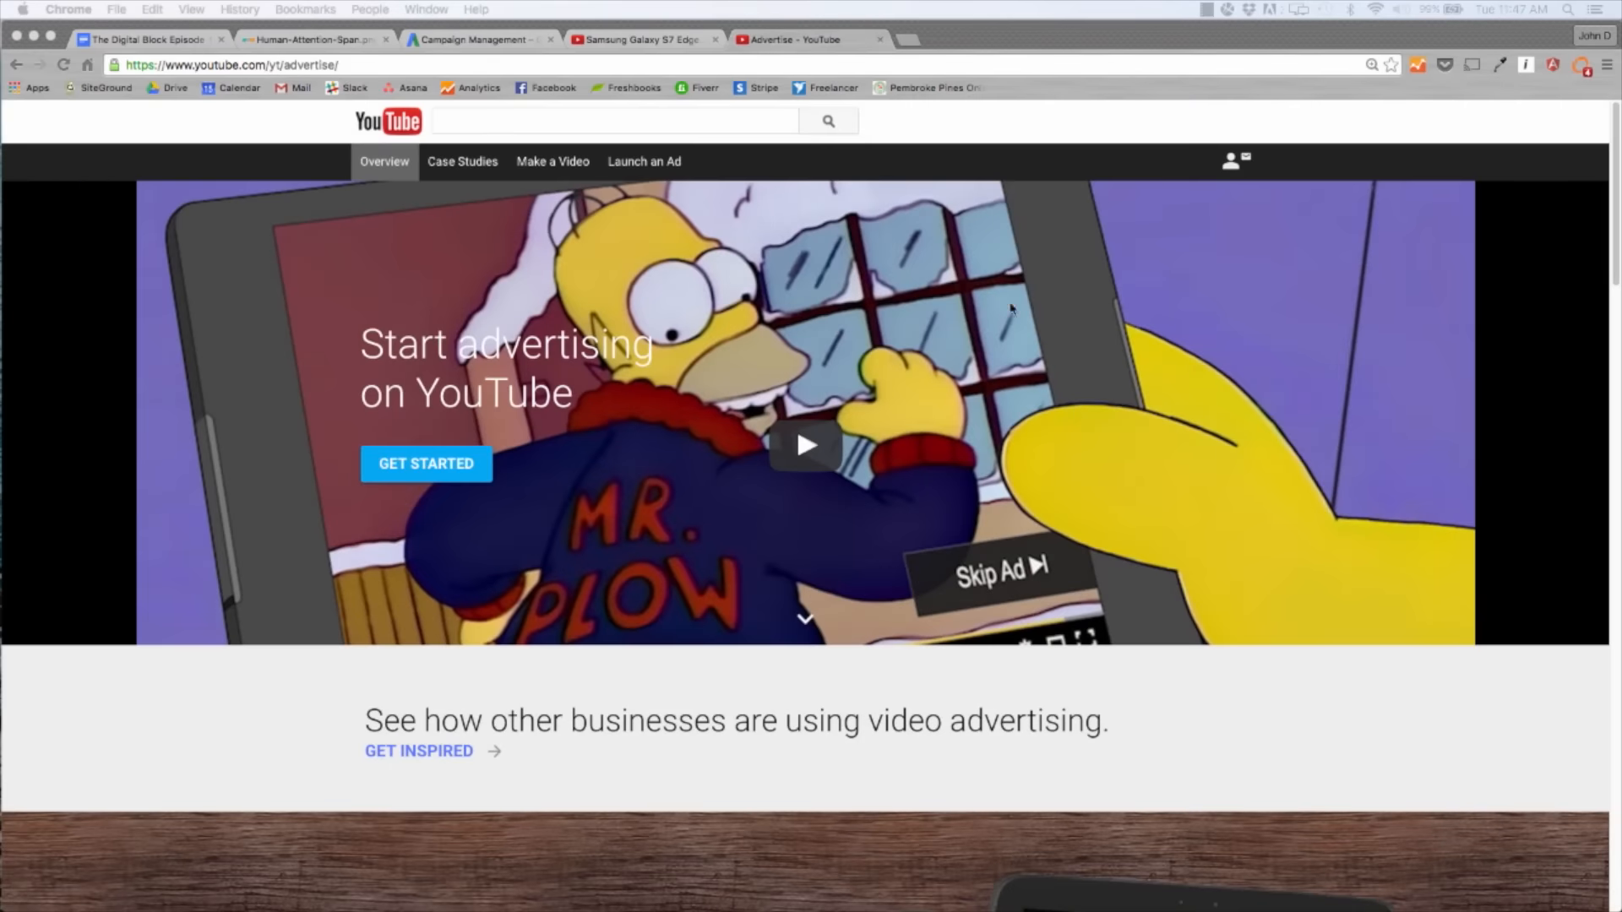
{"action": "mouse_move", "coordinate": [1044, 262]}
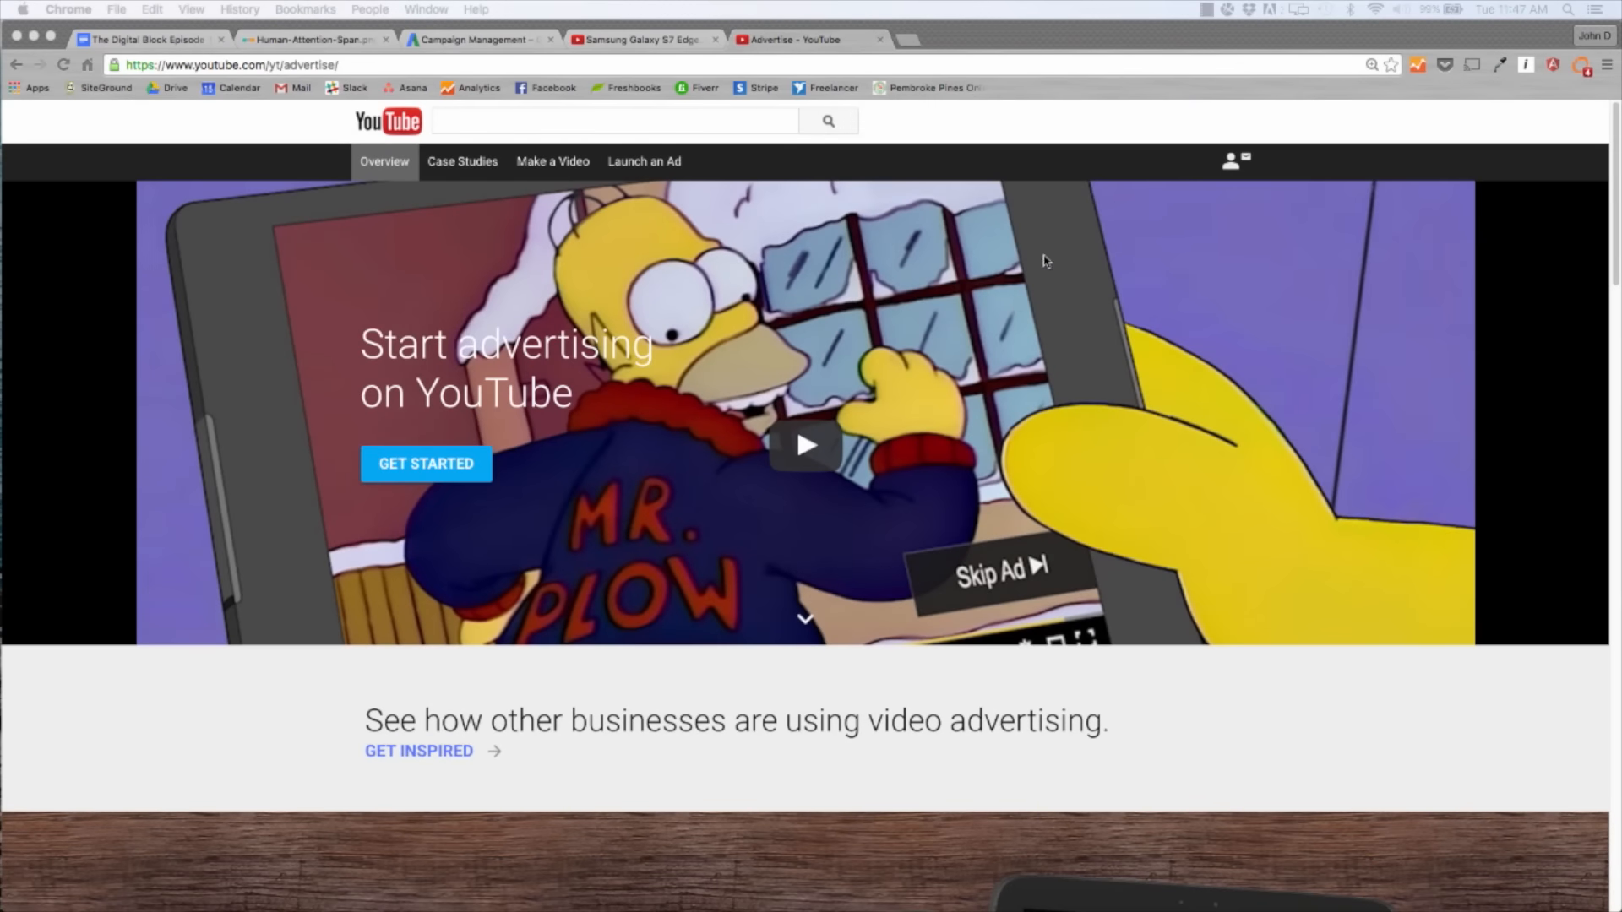